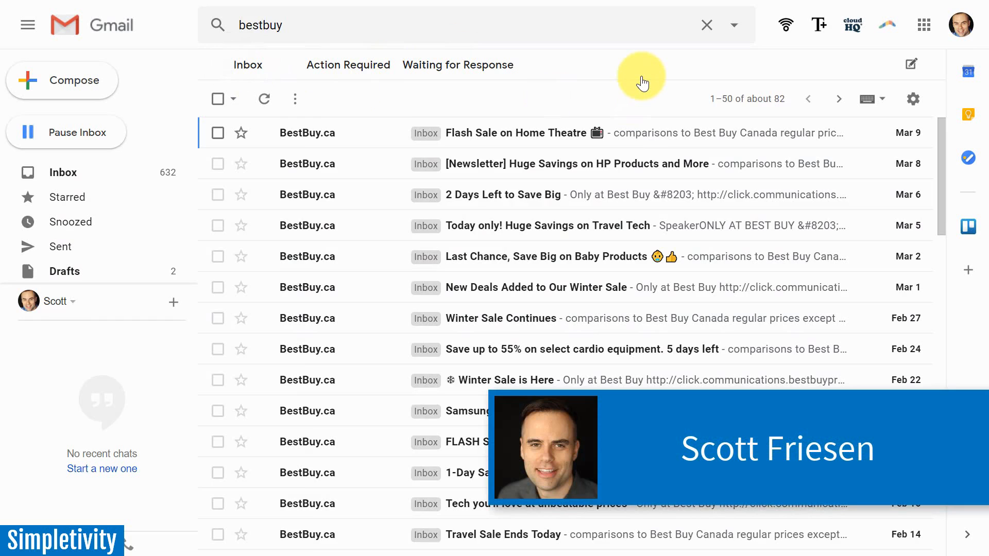
# Return from the cloudHQ Gmail Productivity Tools page to the full Gmail inbox
pyautogui.click(705, 25)
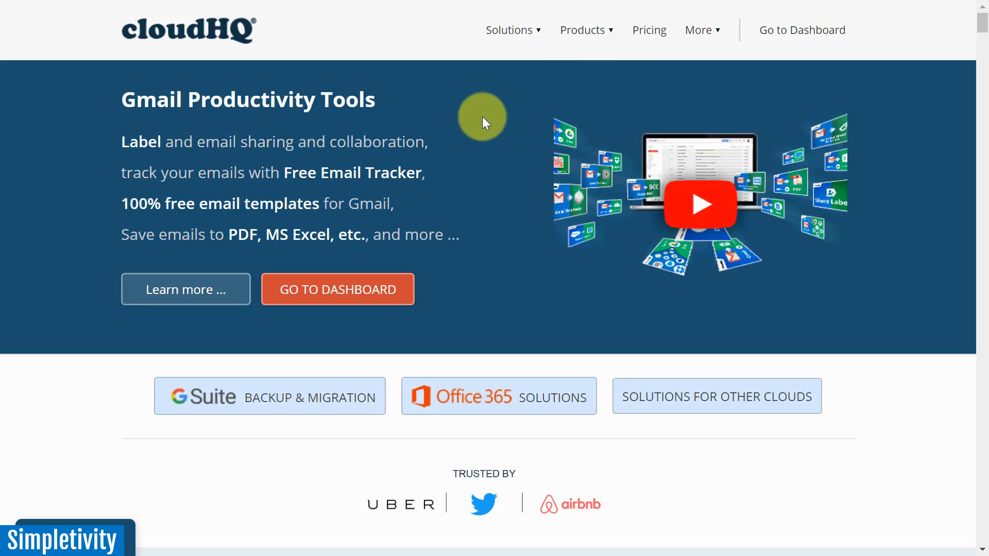
pyautogui.moveTo(255, 76)
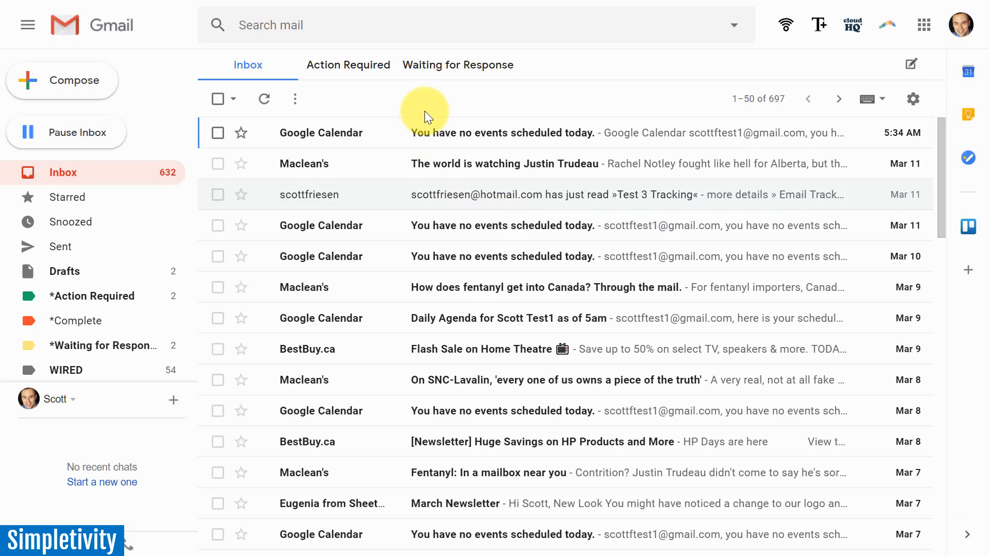
pyautogui.moveTo(423, 103)
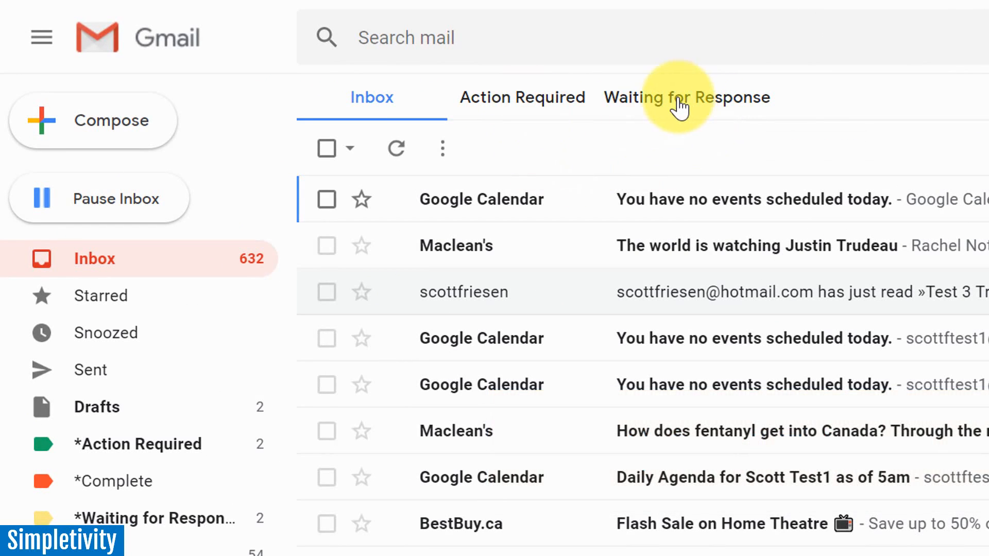
pyautogui.moveTo(641, 163)
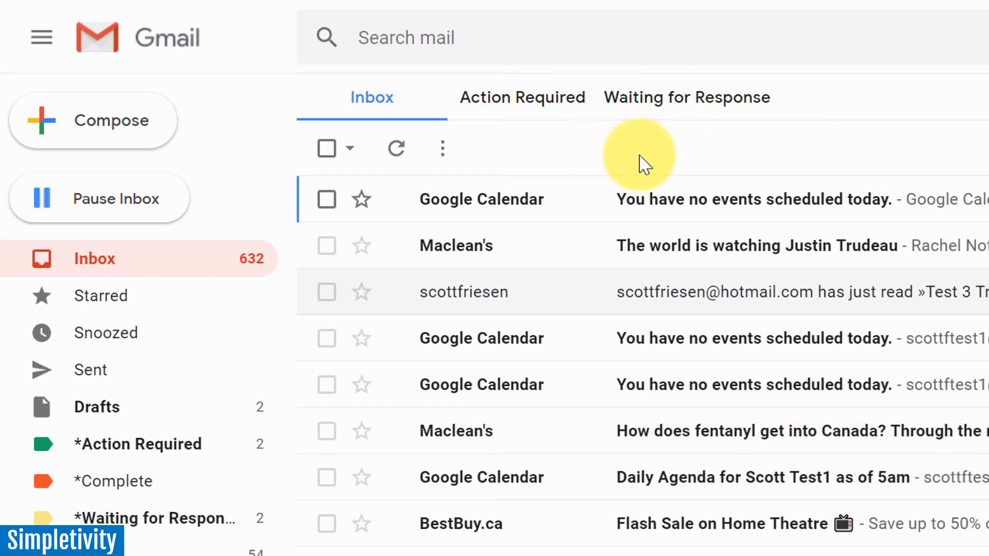
pyautogui.moveTo(386, 98)
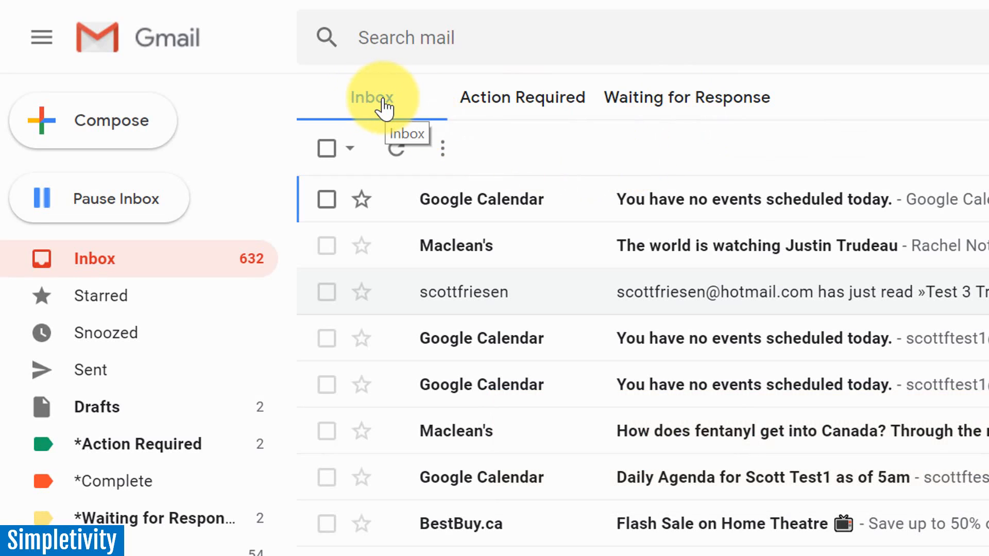
pyautogui.moveTo(528, 103)
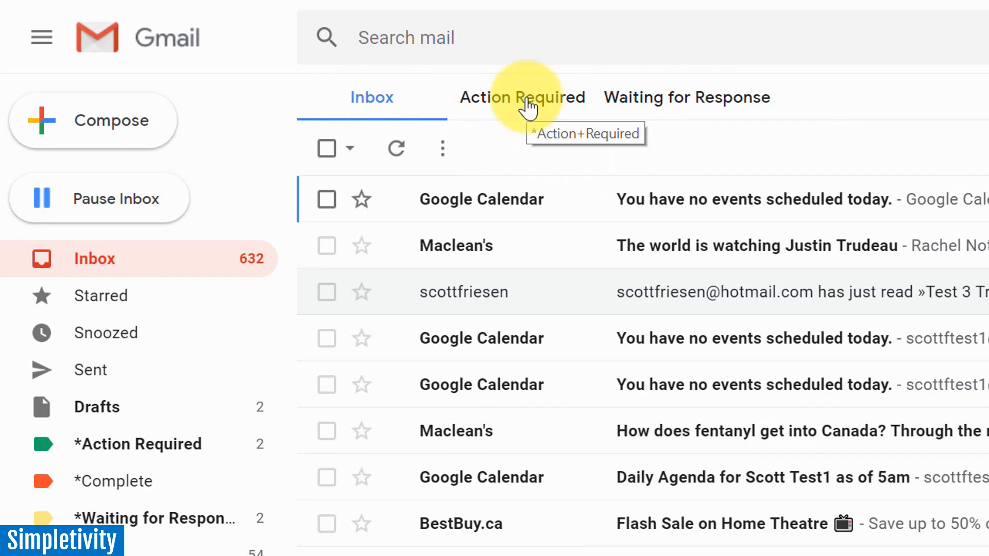
pyautogui.moveTo(686, 108)
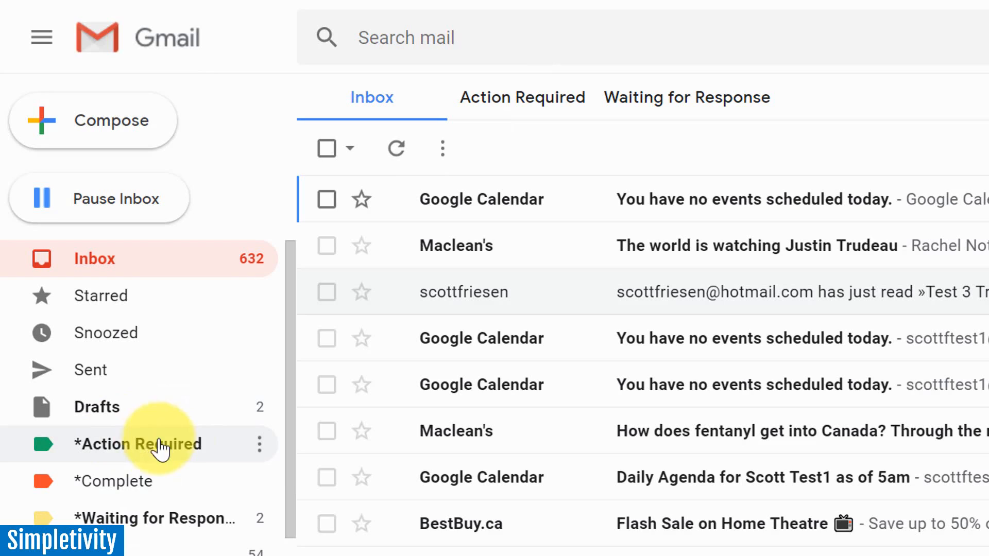
pyautogui.moveTo(175, 522)
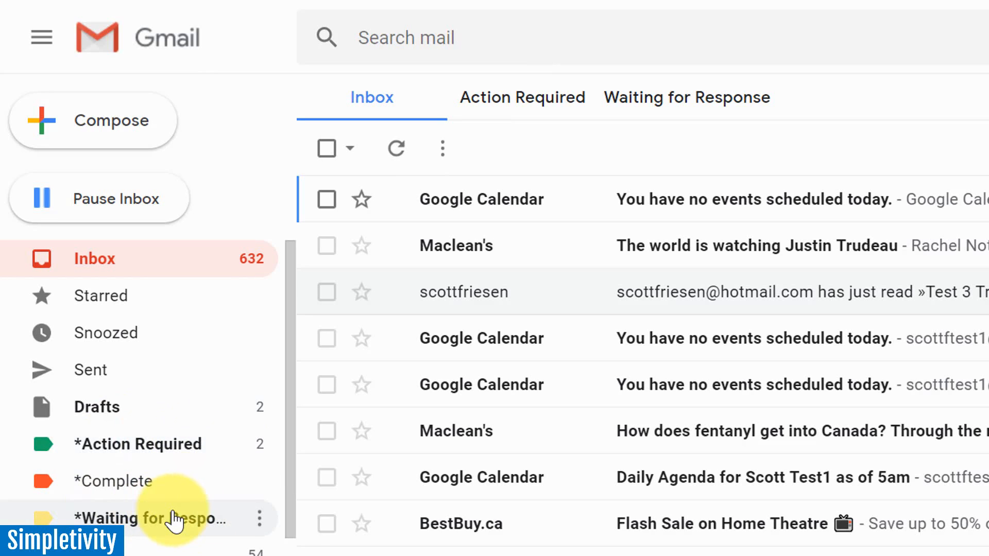
pyautogui.moveTo(175, 524)
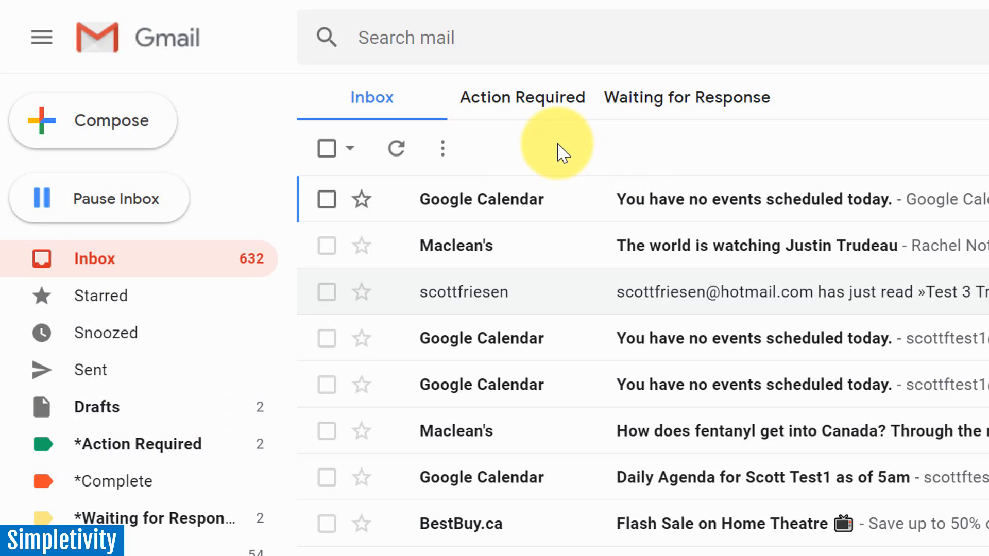
pyautogui.moveTo(655, 125)
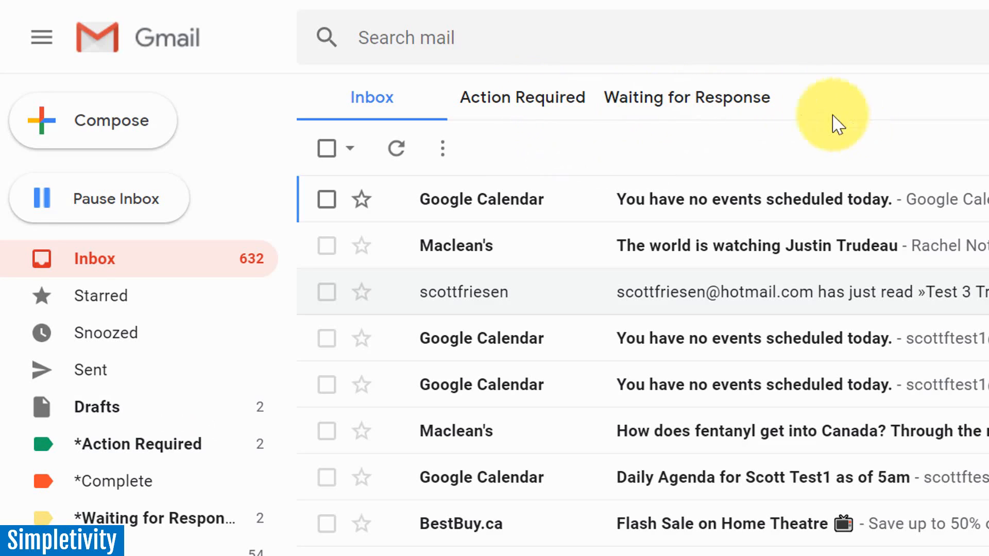
# View the Action Required emails, then the four Waiting for Response emails
pyautogui.click(522, 98)
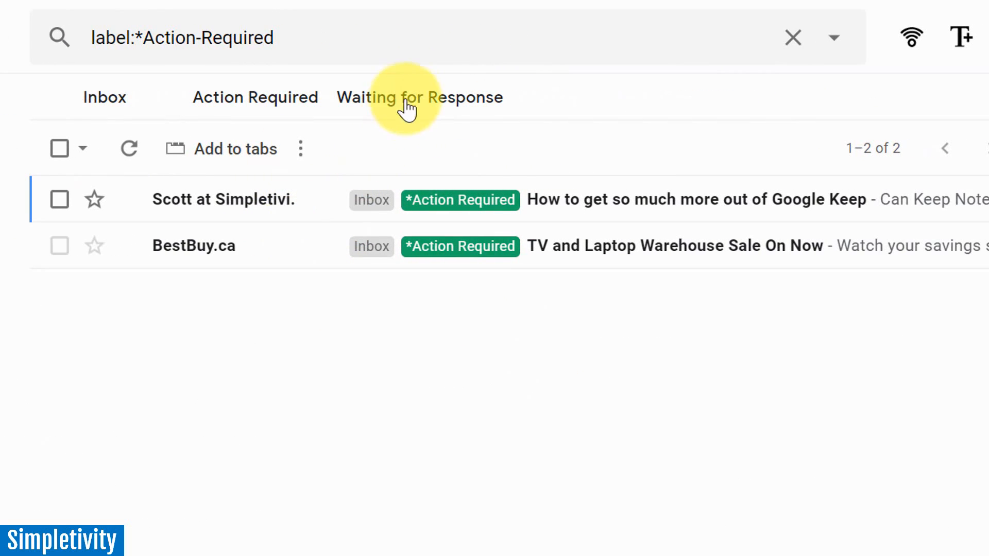
pyautogui.moveTo(325, 247)
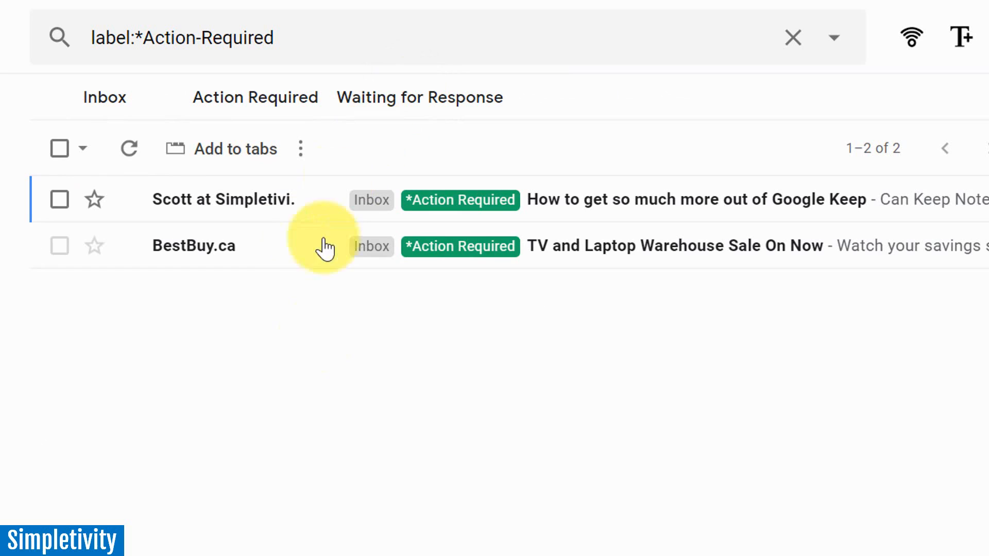
pyautogui.click(418, 97)
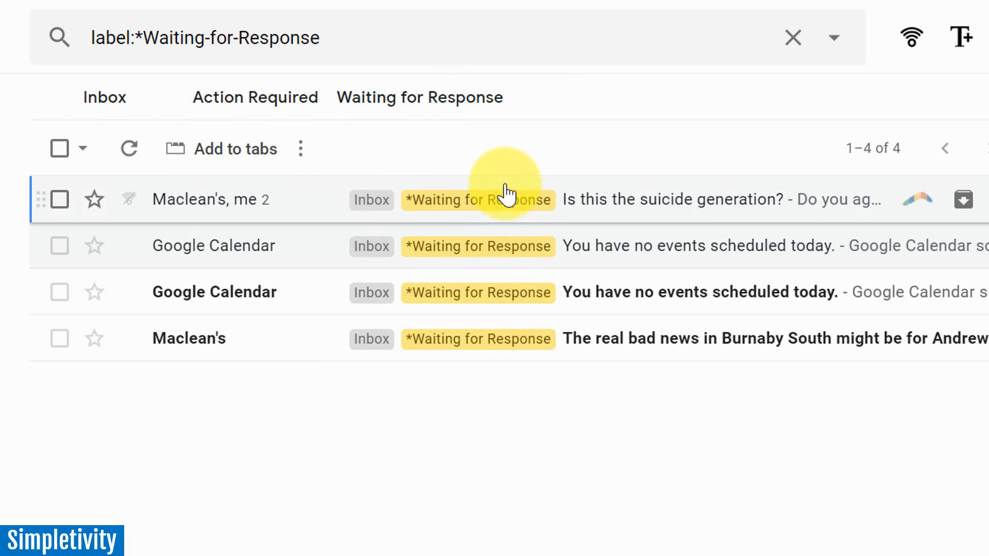
pyautogui.moveTo(415, 105)
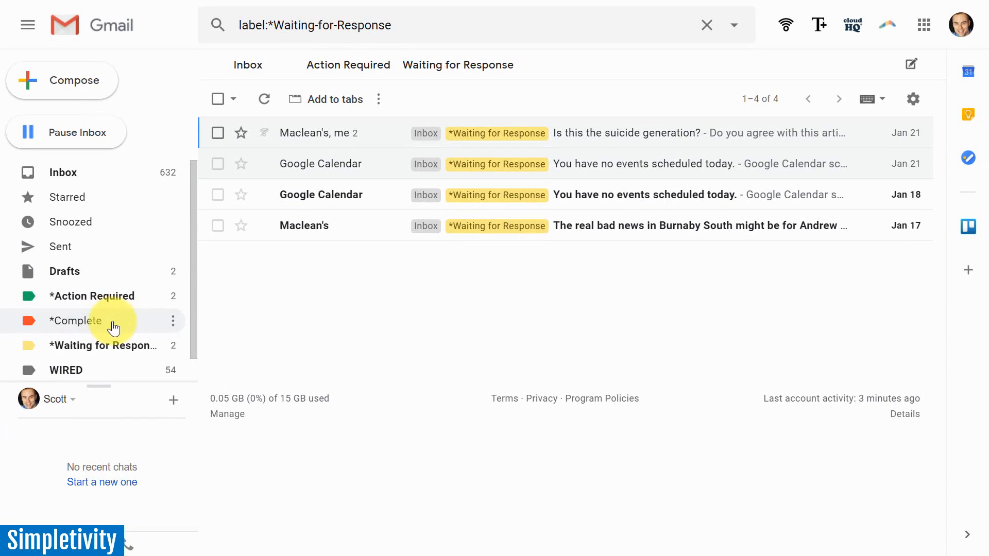
pyautogui.moveTo(564, 72)
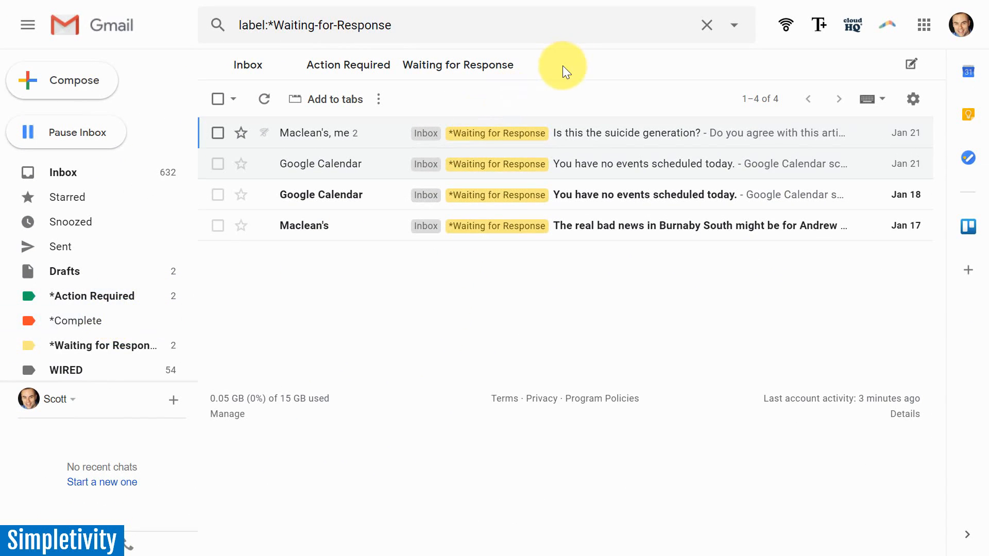
pyautogui.moveTo(176, 324)
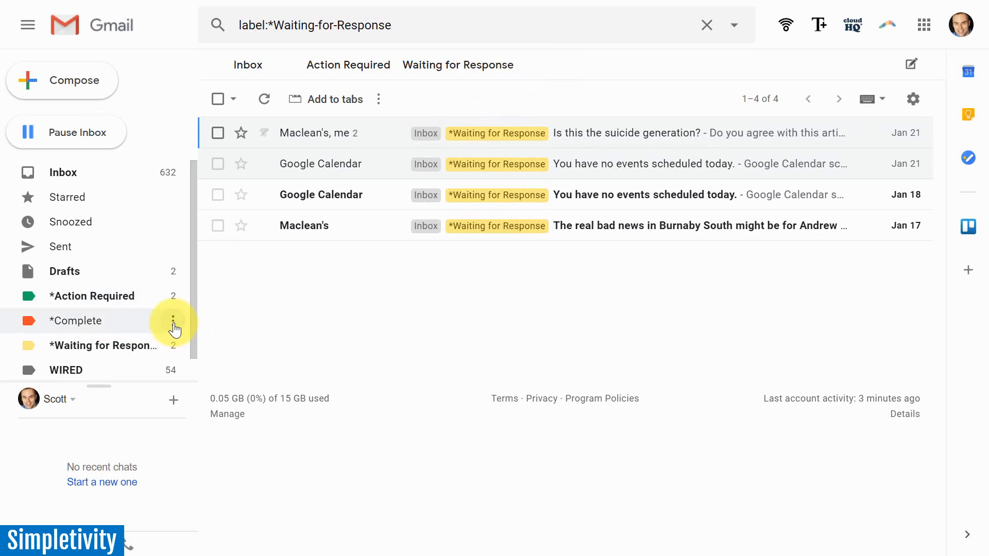
# Add the *Complete label as a tab including sublabels and view its single BestBuy email
pyautogui.click(174, 321)
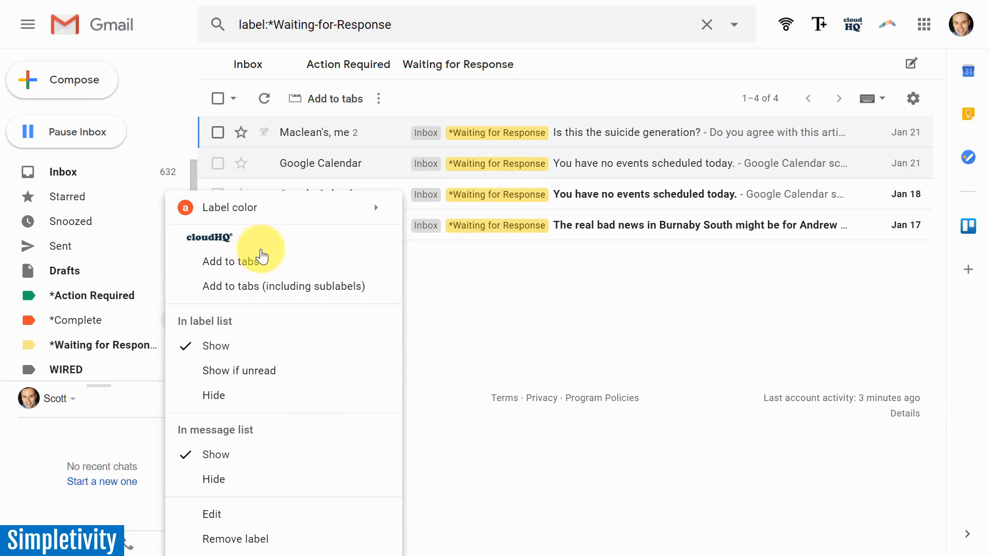
pyautogui.moveTo(289, 292)
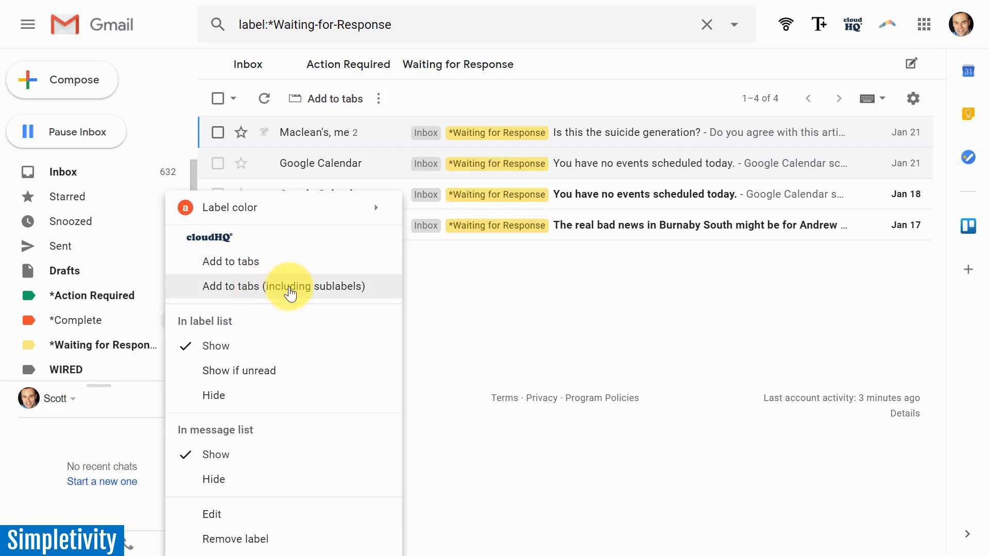
pyautogui.moveTo(263, 303)
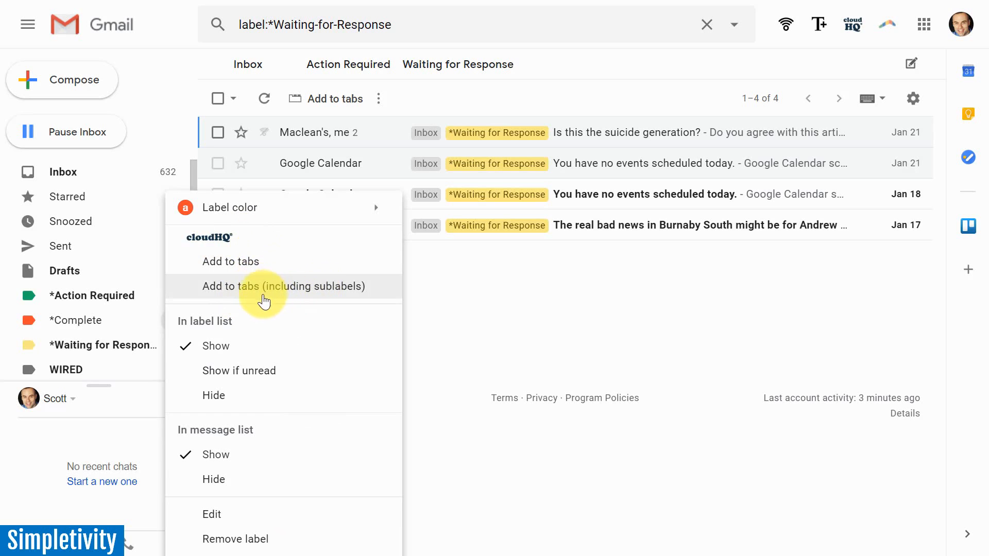
pyautogui.click(283, 286)
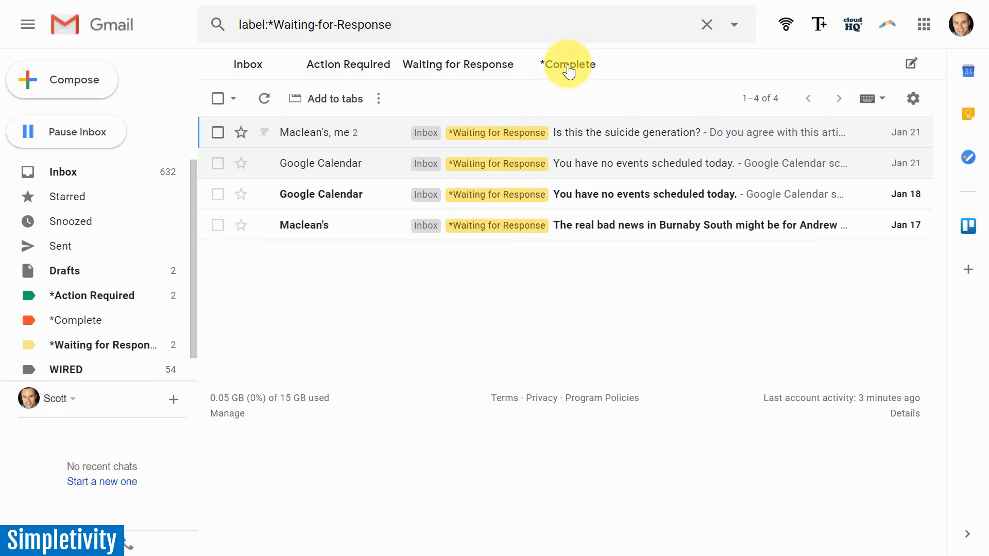
pyautogui.click(567, 63)
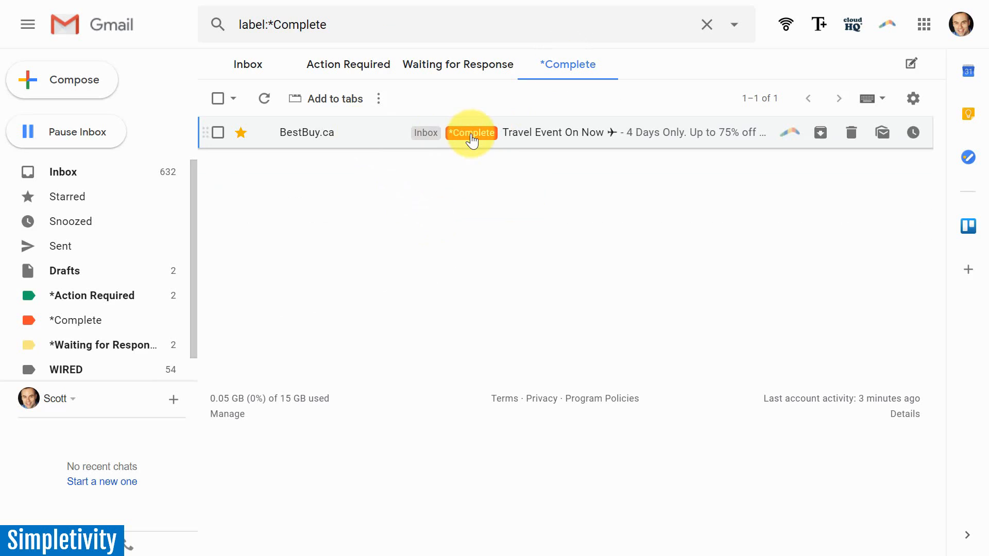
pyautogui.moveTo(572, 105)
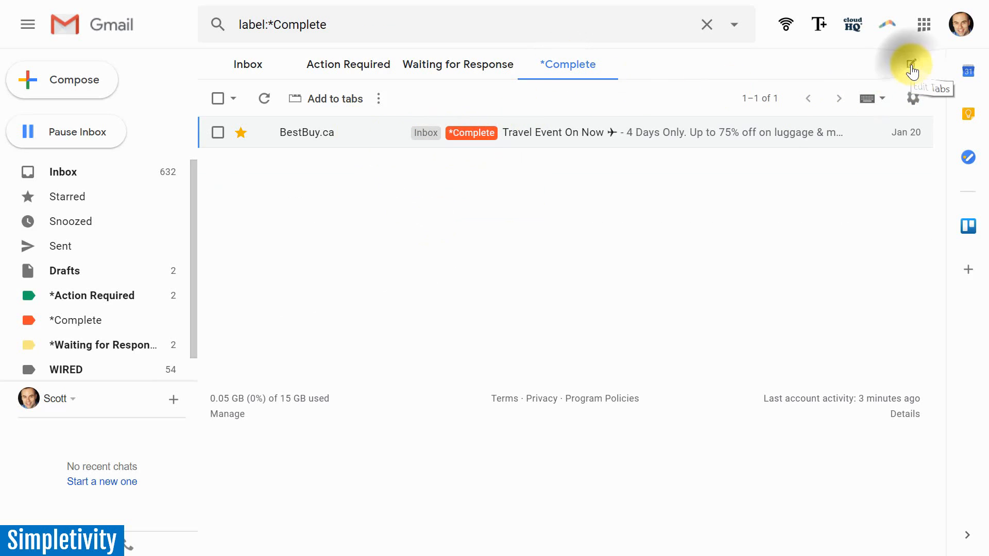
# Rename the *Complete tab's display name to Complete, without the asterisk
pyautogui.click(911, 63)
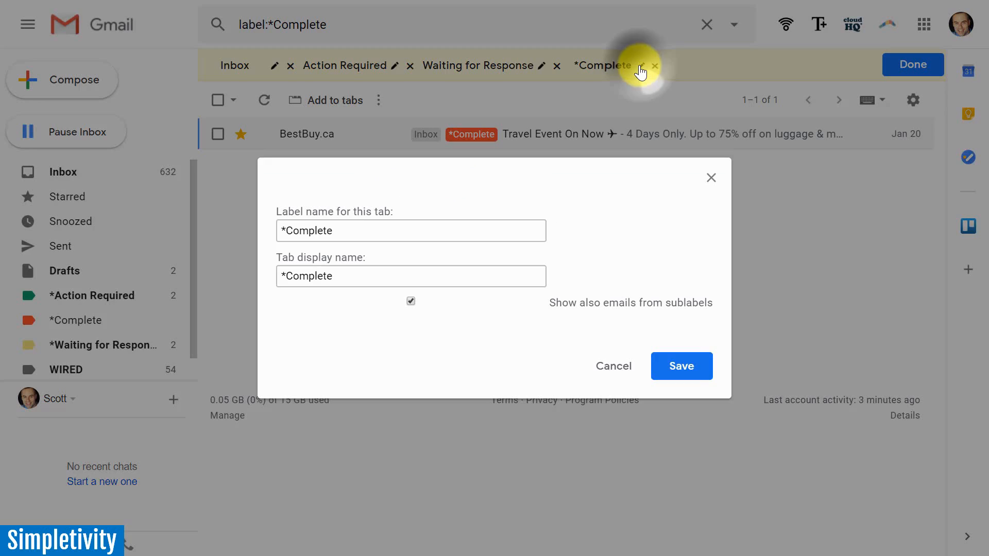
pyautogui.click(334, 276)
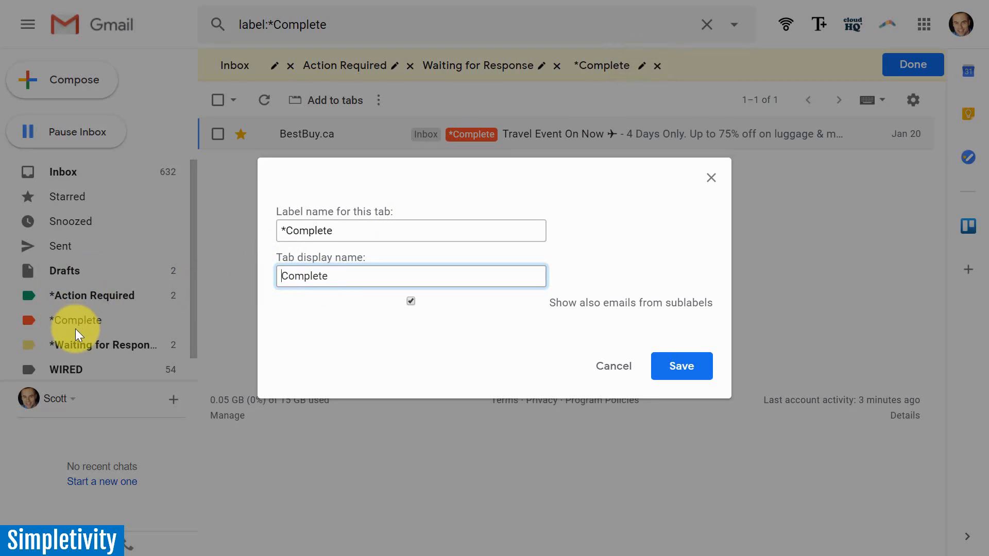
pyautogui.moveTo(127, 331)
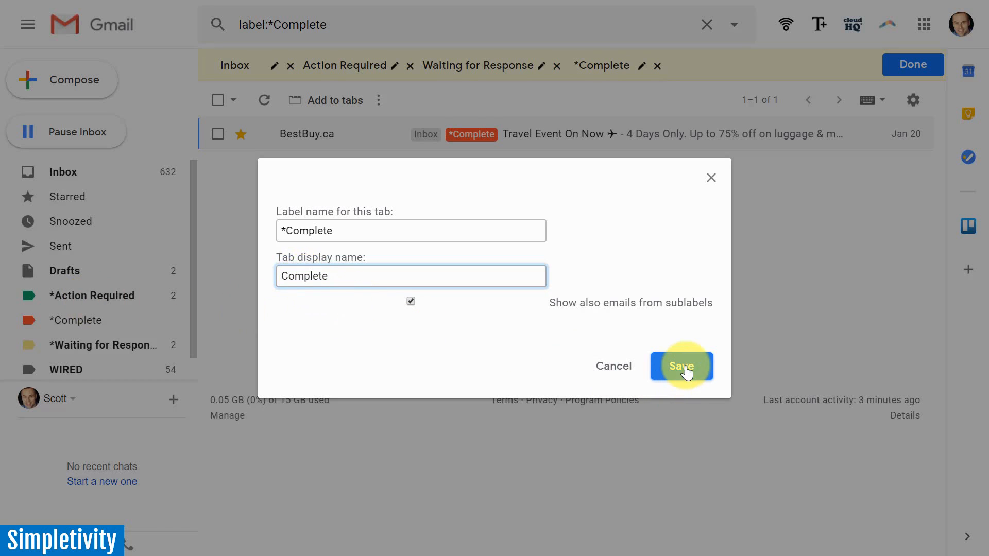
pyautogui.click(682, 366)
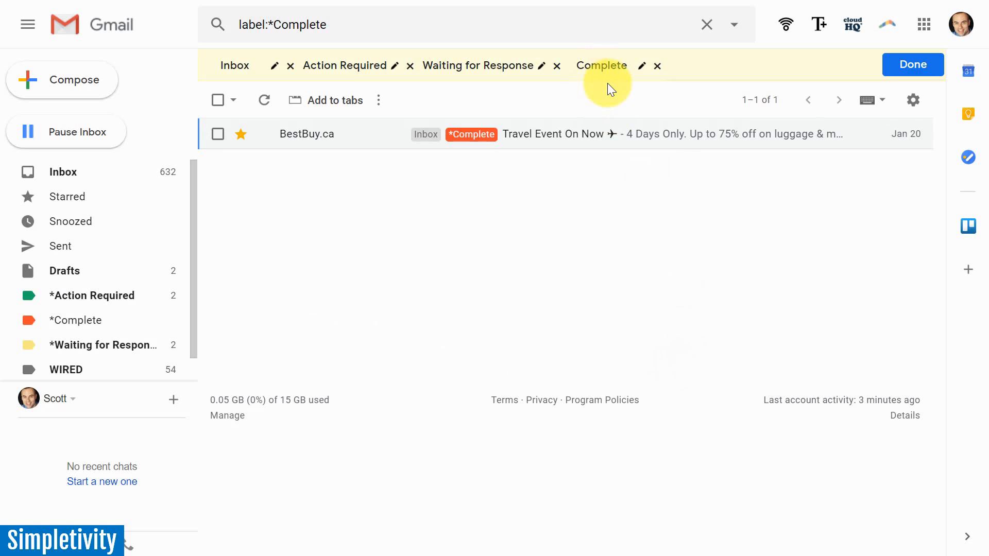
pyautogui.moveTo(470, 70)
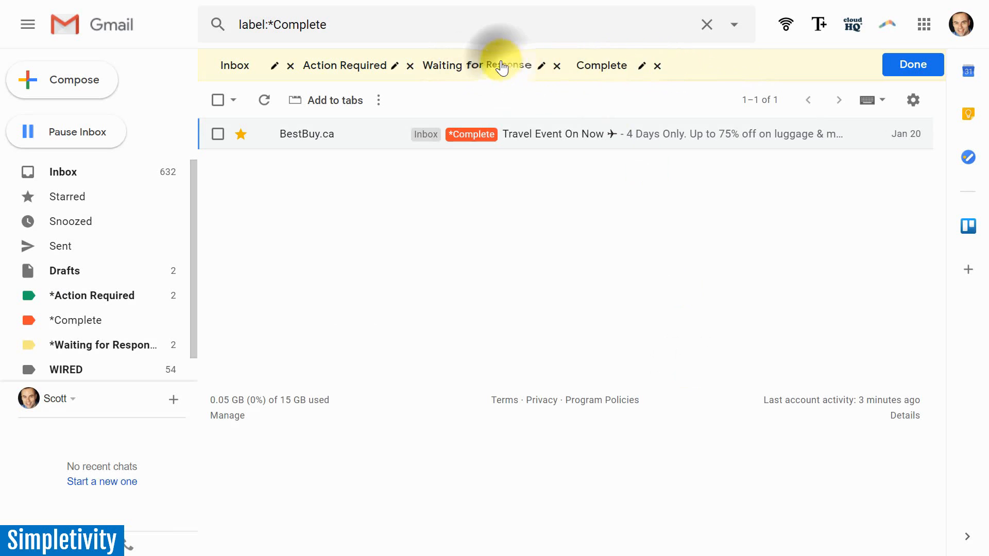
pyautogui.moveTo(610, 66)
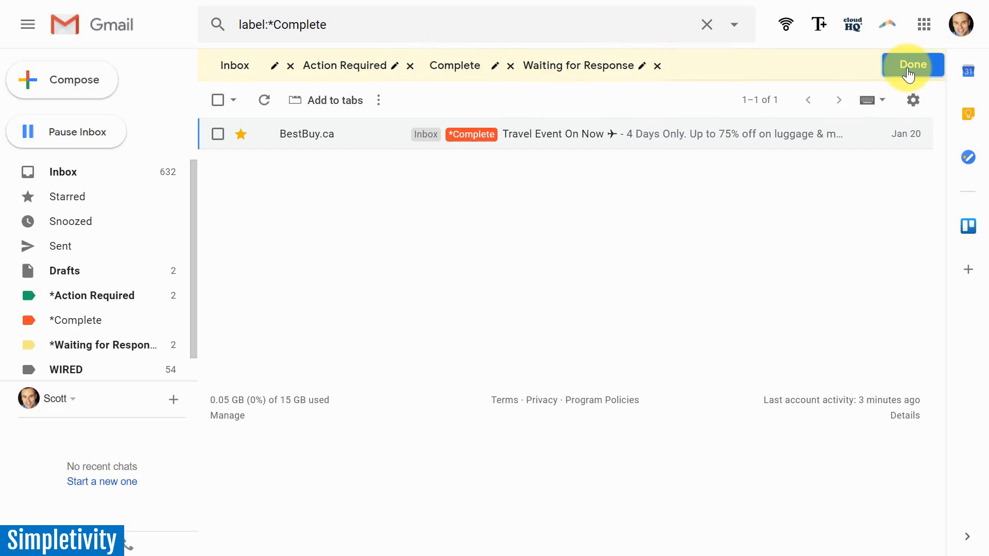
# Finish editing tabs with Complete placed before Waiting for Response
pyautogui.click(912, 64)
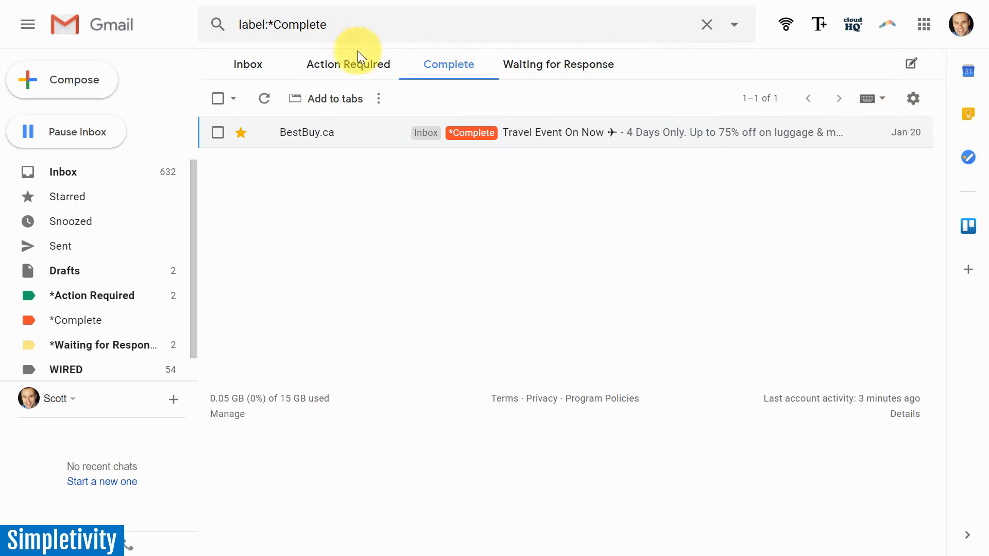
pyautogui.moveTo(572, 72)
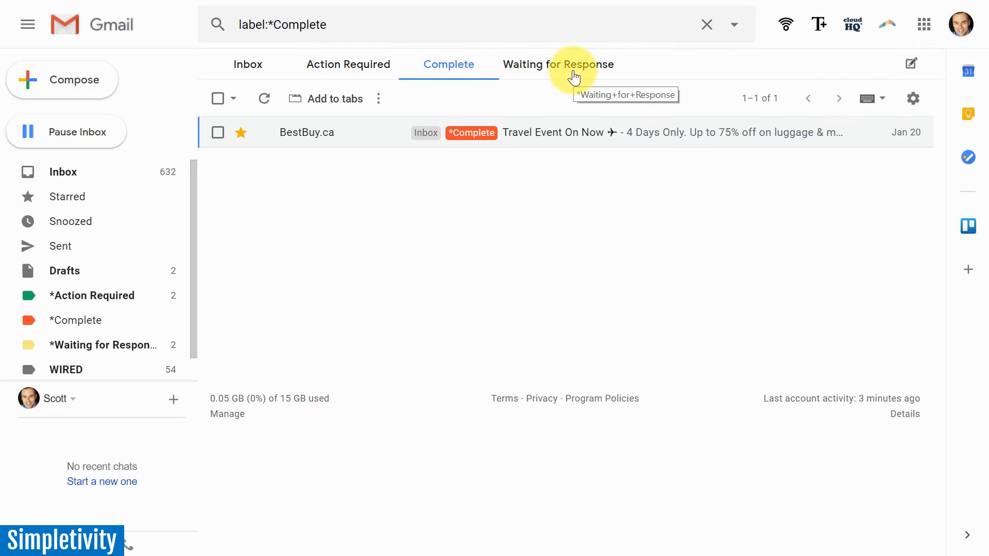
pyautogui.moveTo(248, 64)
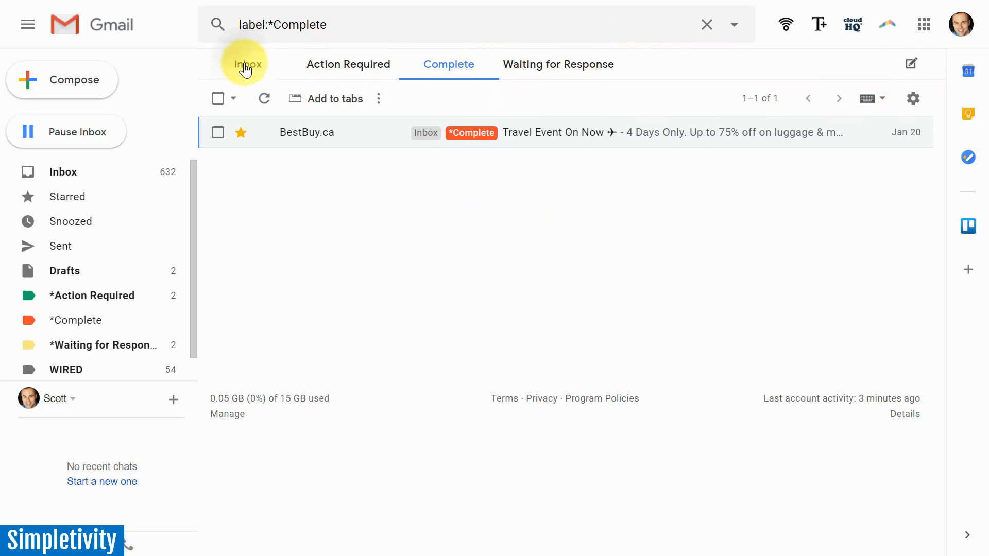
# Search the mailbox for bestbuy to list only the Best Buy emails
pyautogui.click(247, 64)
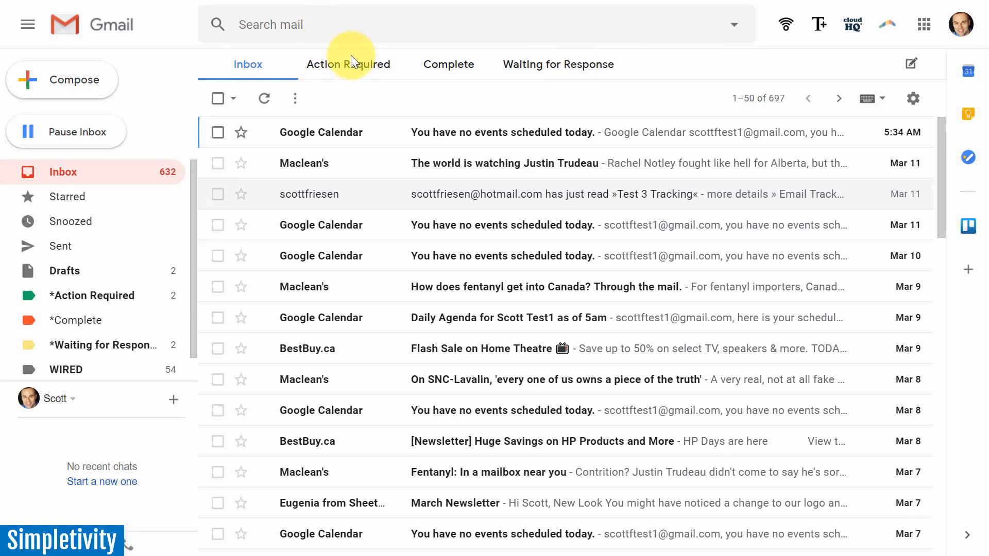
pyautogui.moveTo(667, 68)
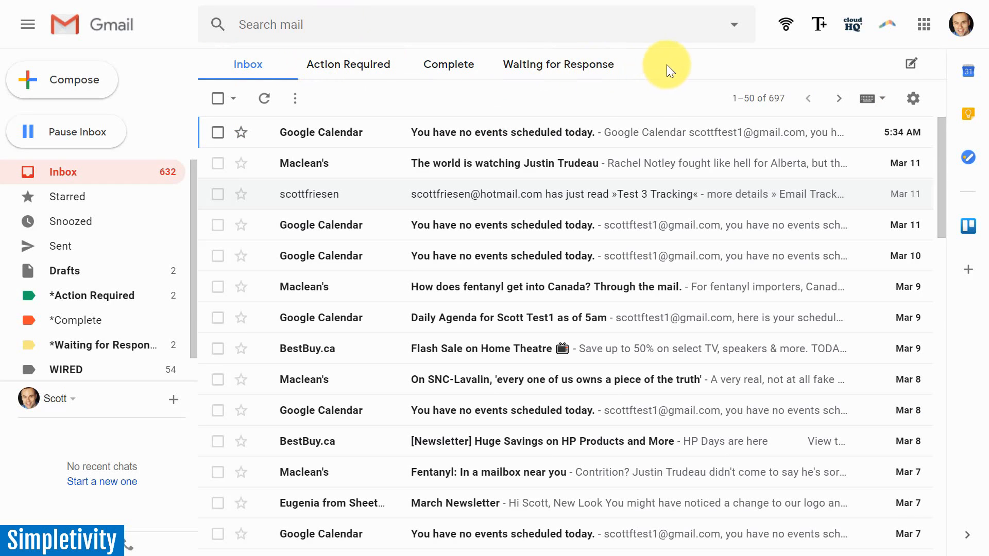
pyautogui.moveTo(118, 305)
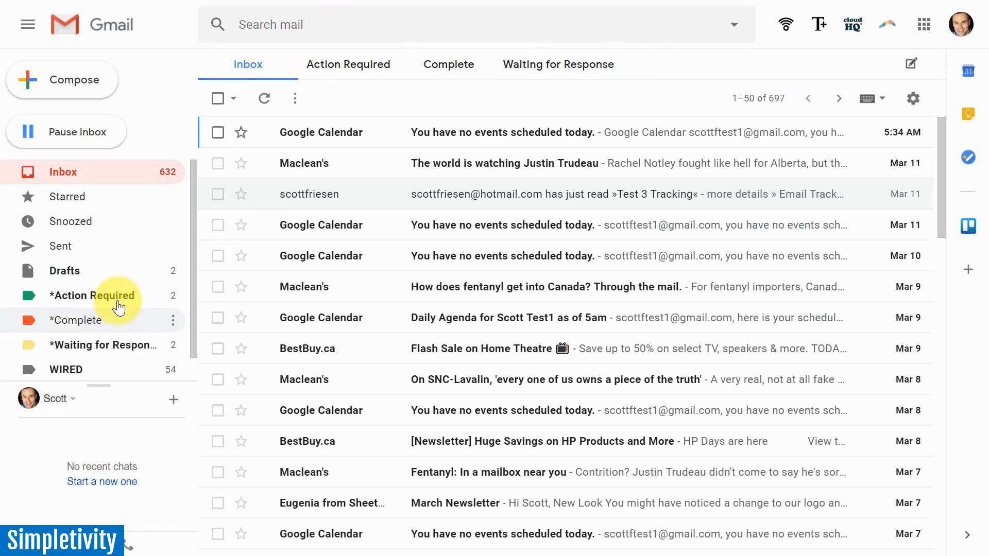
pyautogui.moveTo(117, 346)
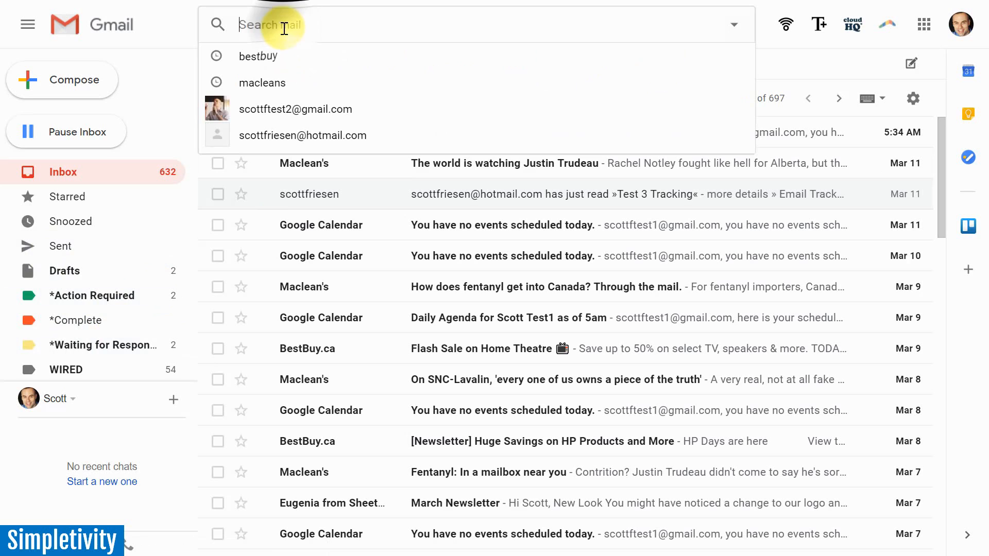
pyautogui.write('bestbuy')
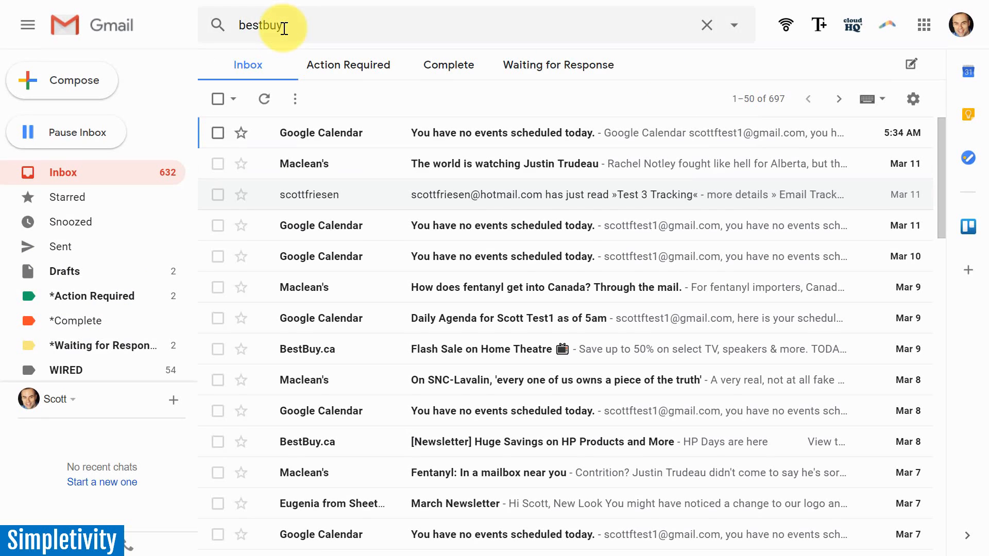
pyautogui.press('Enter')
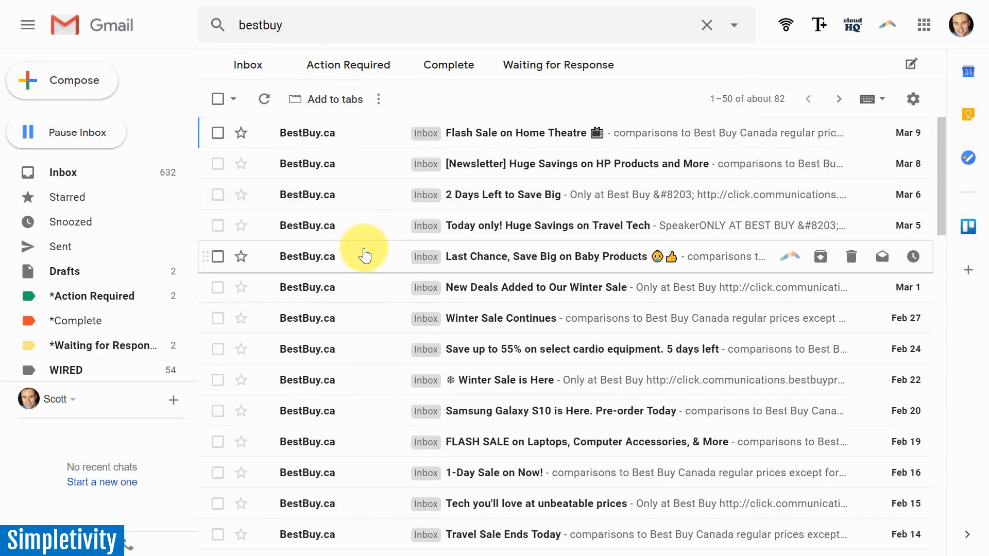
pyautogui.moveTo(366, 225)
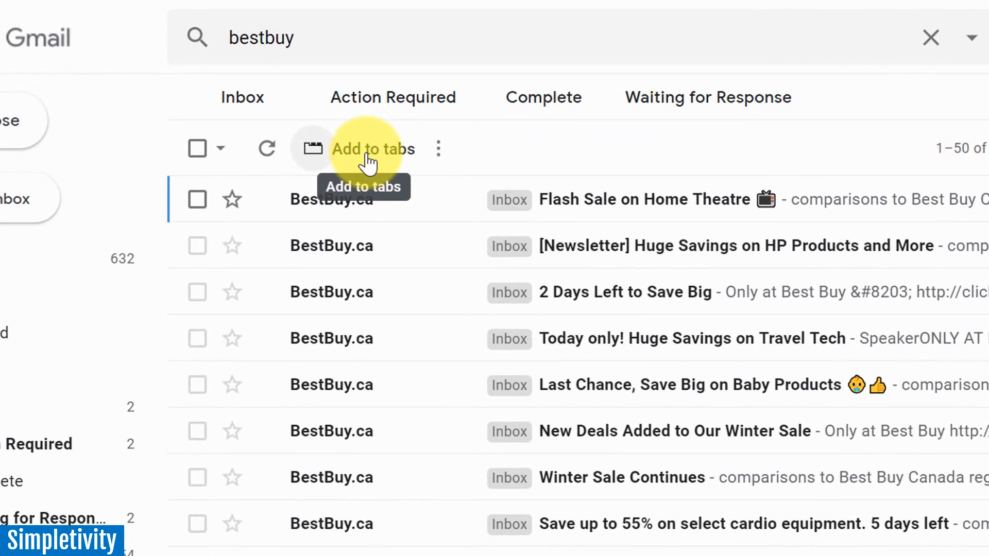
pyautogui.moveTo(374, 155)
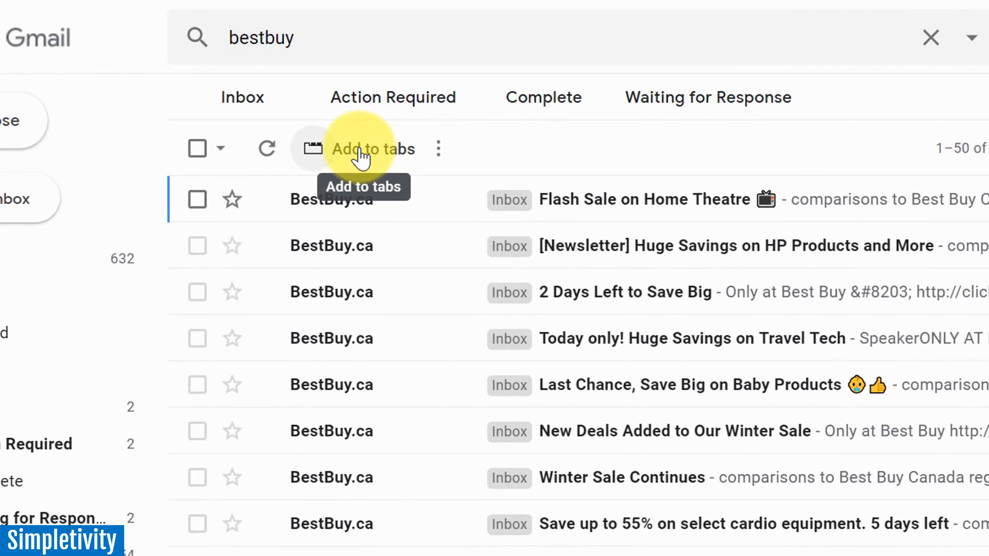
# Turn the bestbuy search into a tab and rename its display name to Best Buy
pyautogui.click(365, 149)
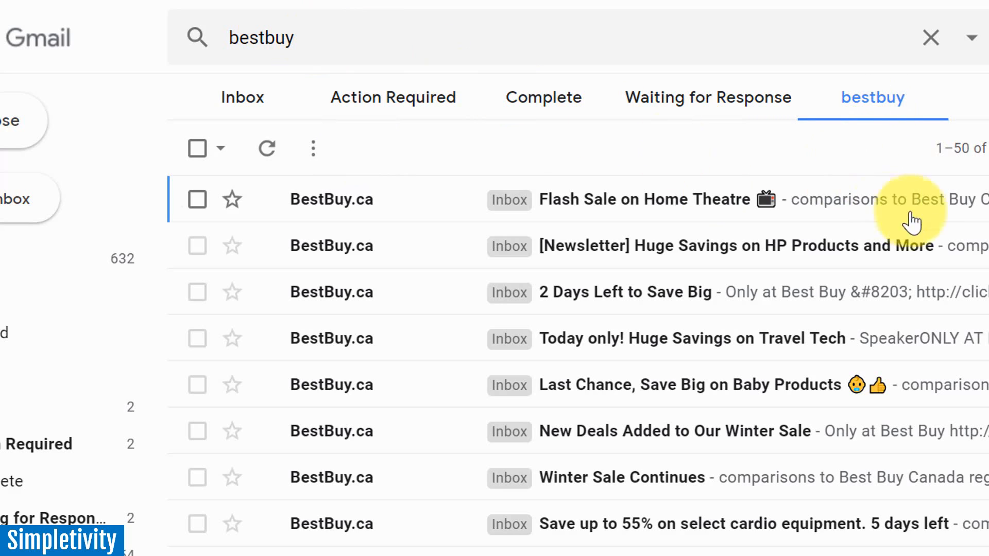
pyautogui.moveTo(873, 170)
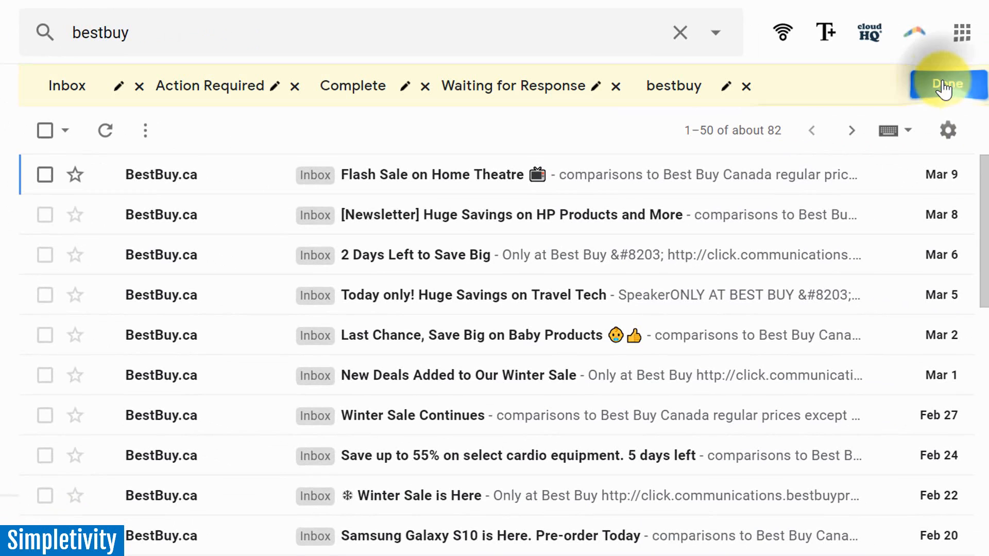
pyautogui.click(725, 87)
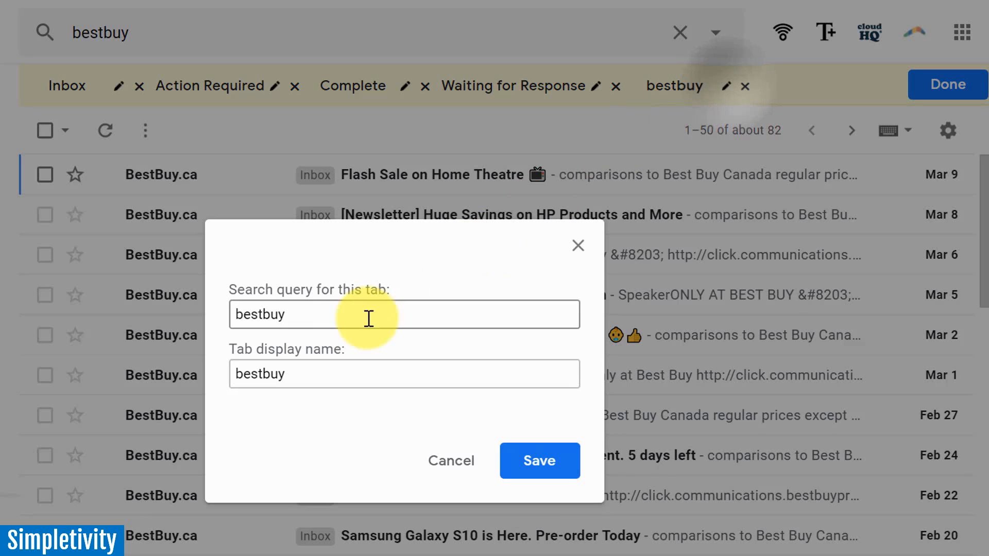
pyautogui.click(310, 374)
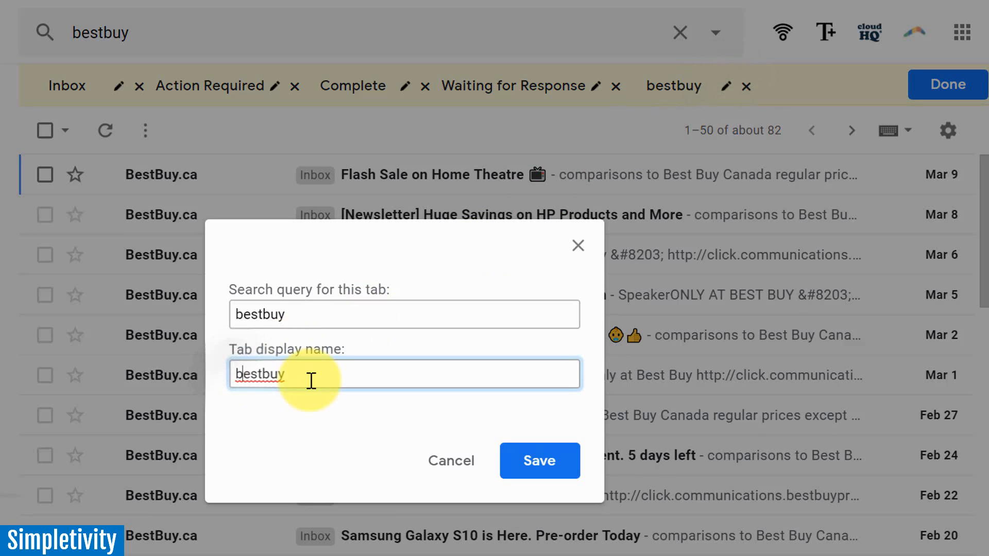
pyautogui.write('Bestbuy')
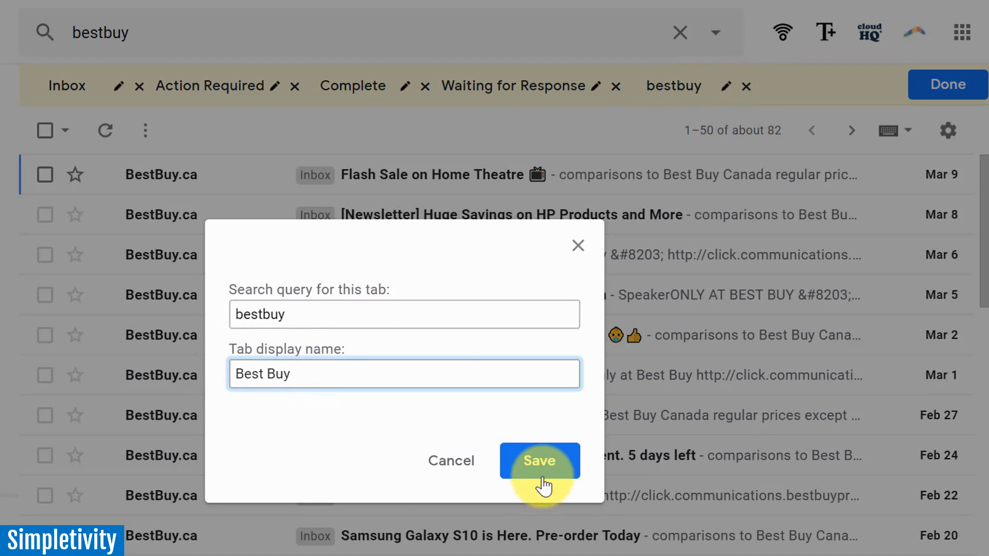
pyautogui.click(540, 460)
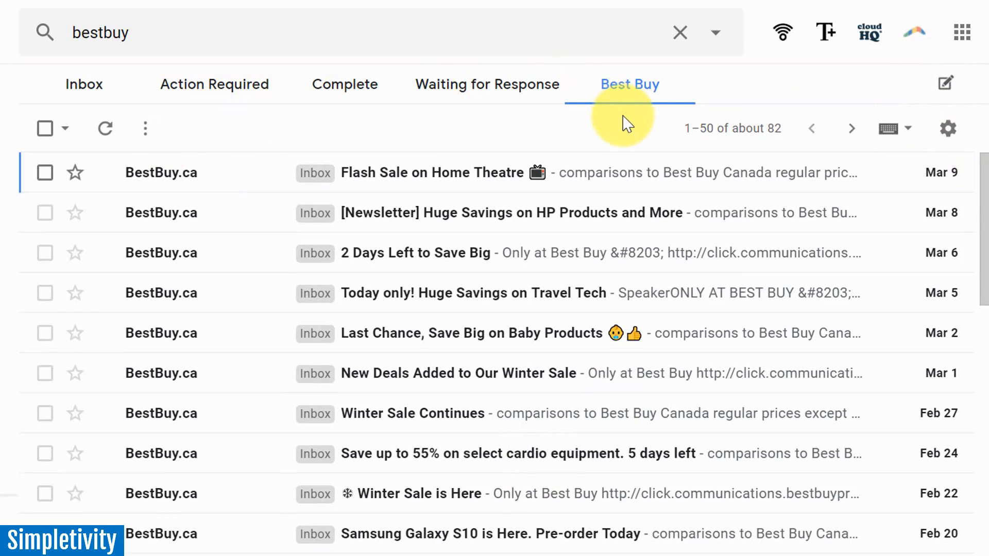
pyautogui.moveTo(378, 307)
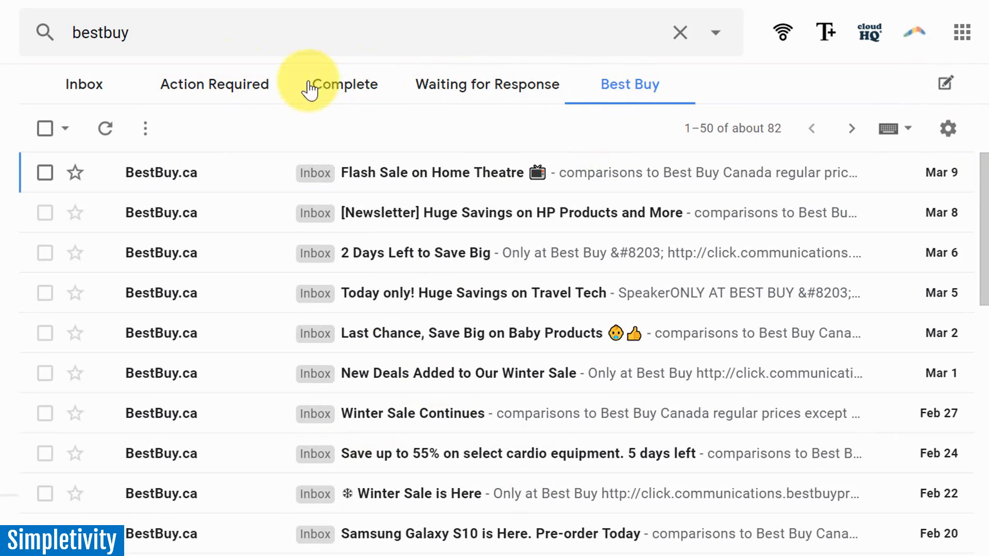
pyautogui.moveTo(262, 116)
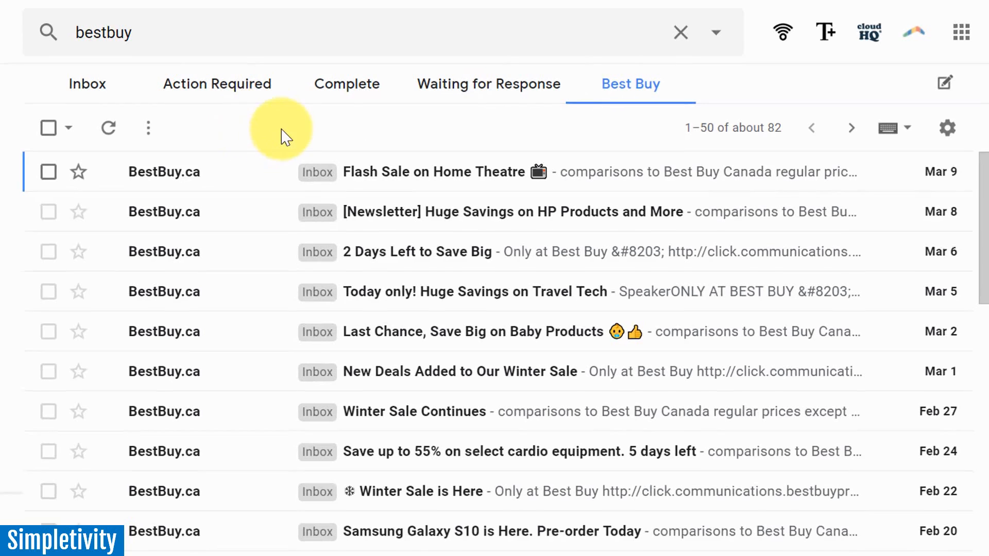
# Compose a new blank message and expand it to full size above the signature
pyautogui.click(27, 25)
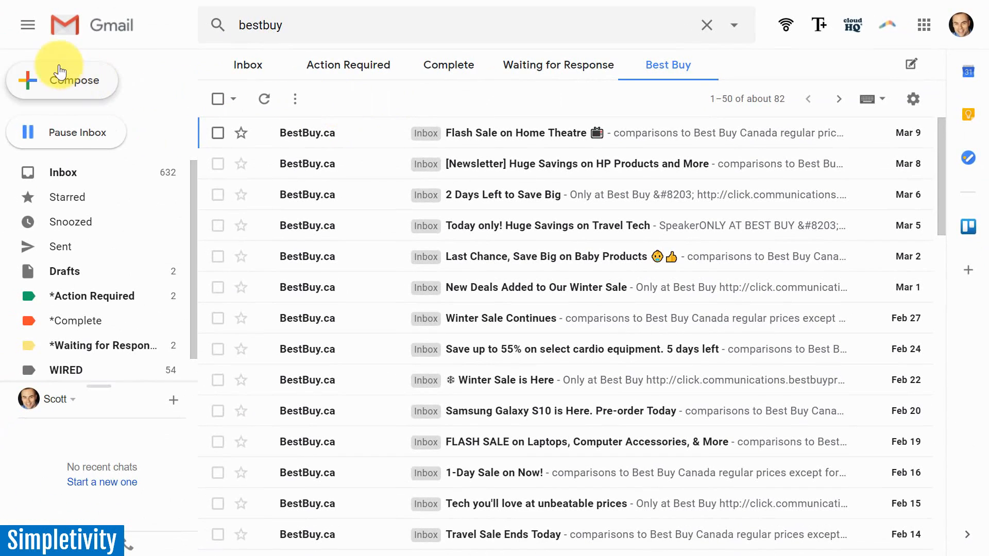
pyautogui.click(74, 81)
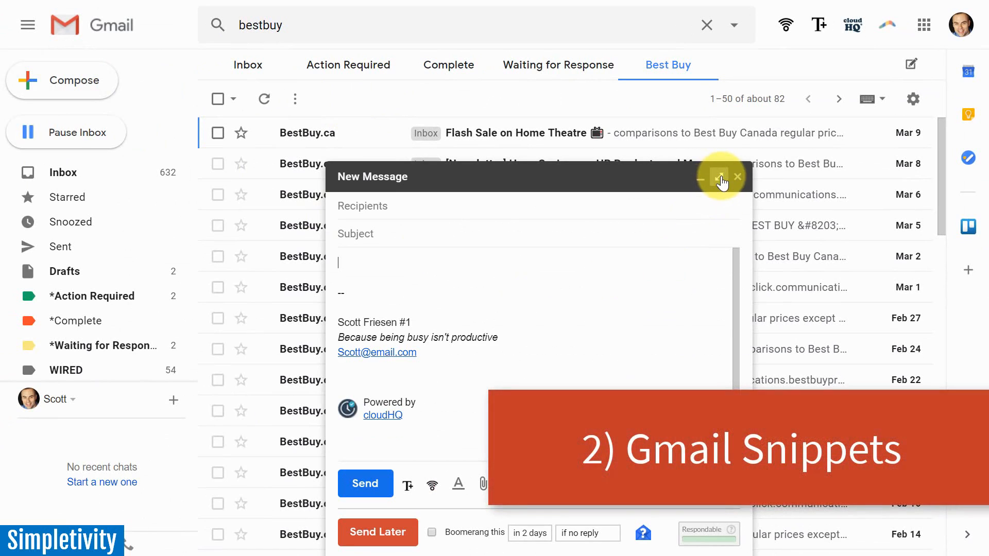
pyautogui.click(719, 177)
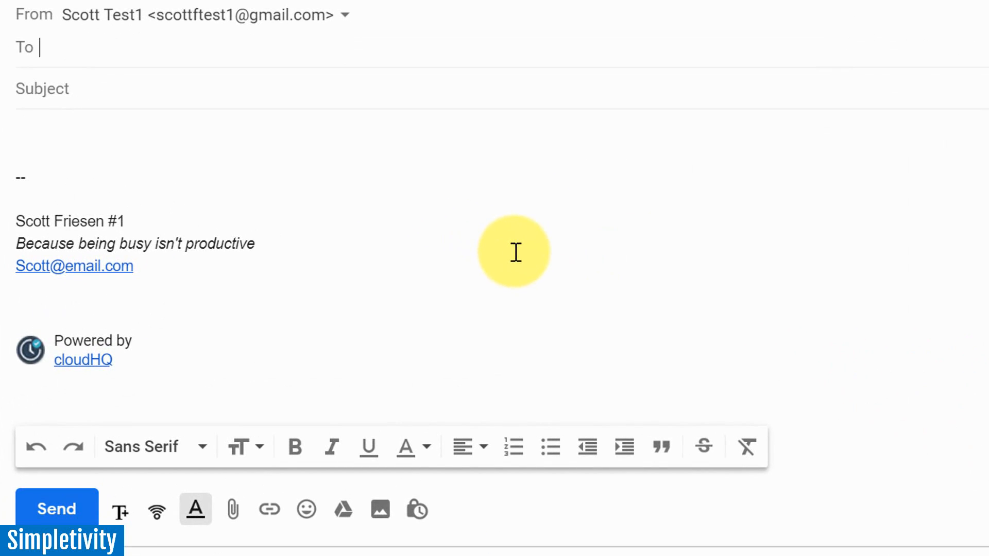
pyautogui.moveTo(266, 476)
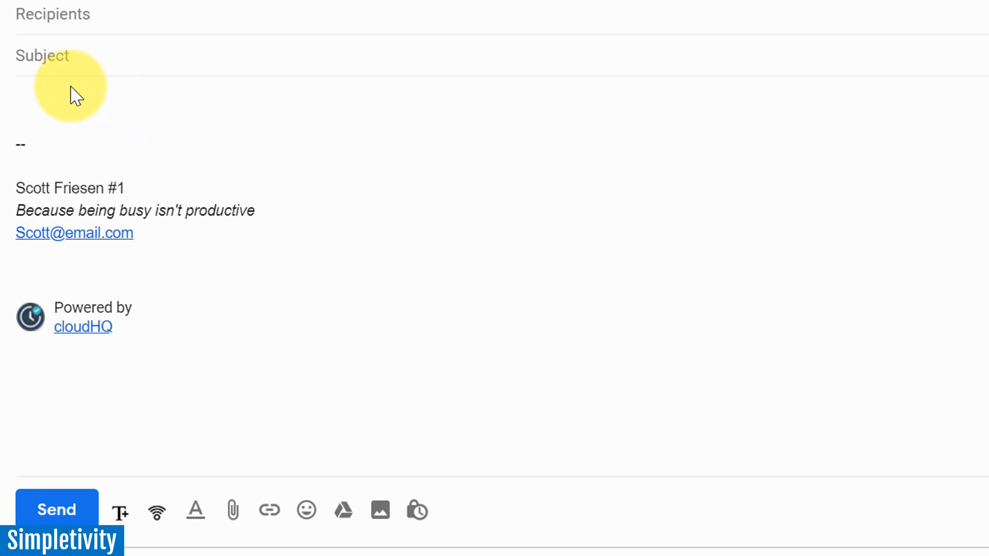
pyautogui.click(67, 95)
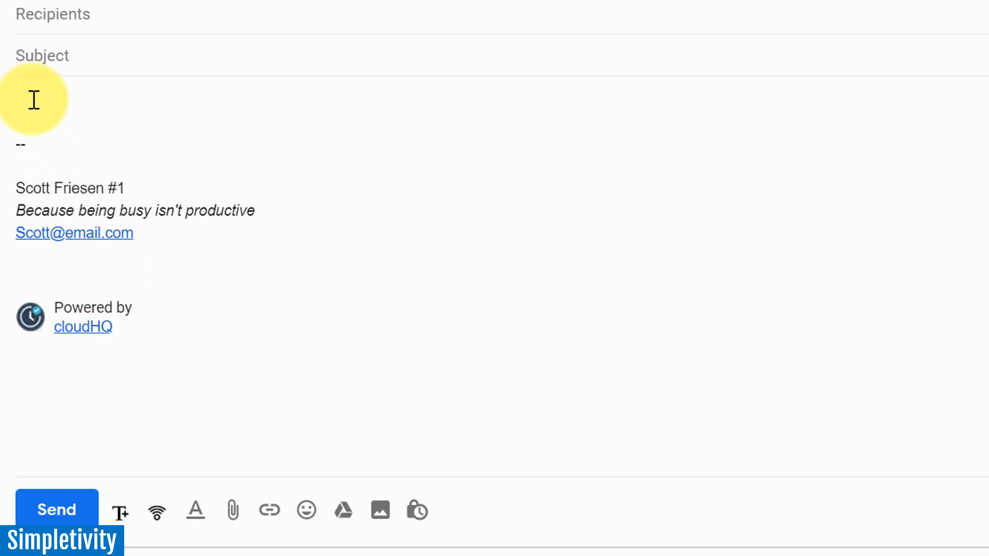
# Insert the \answer and \app snippets so the body reads the get-back-shortly and thanks-for-using-our-app text
pyautogui.click(20, 101)
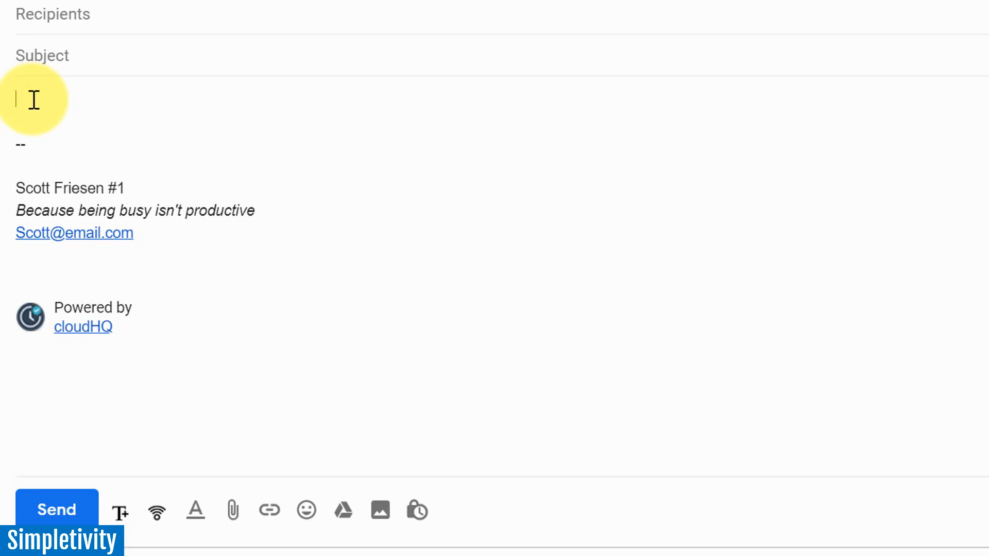
pyautogui.write('\\')
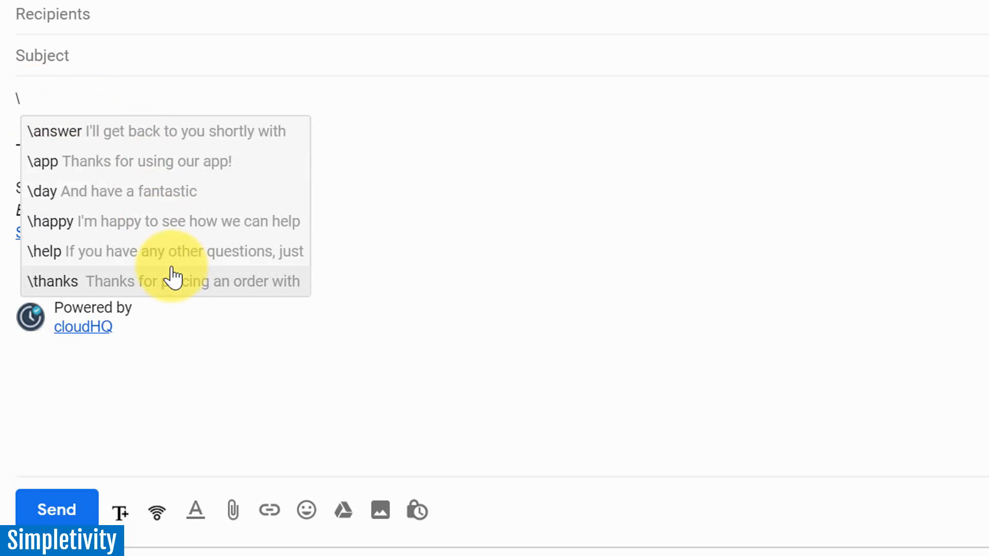
pyautogui.moveTo(205, 144)
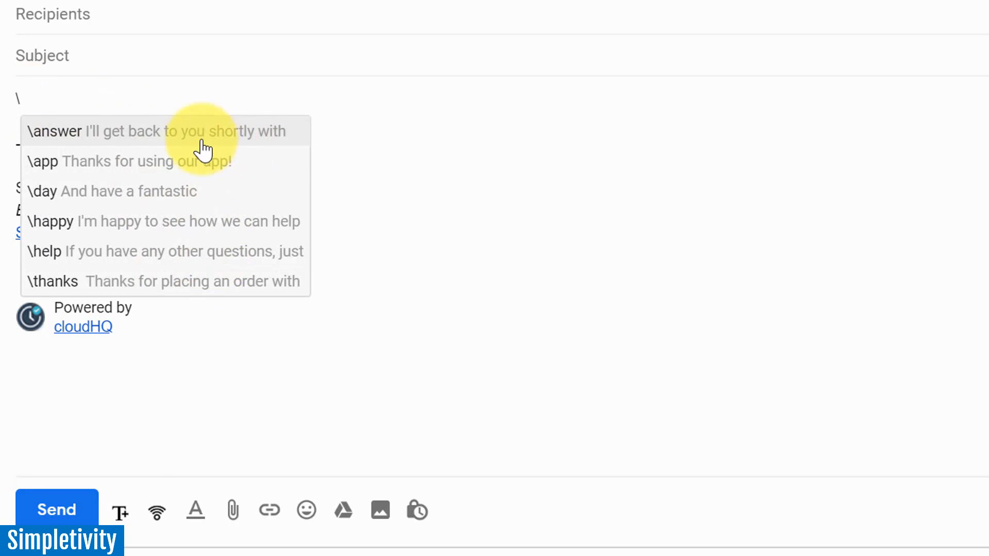
pyautogui.moveTo(216, 146)
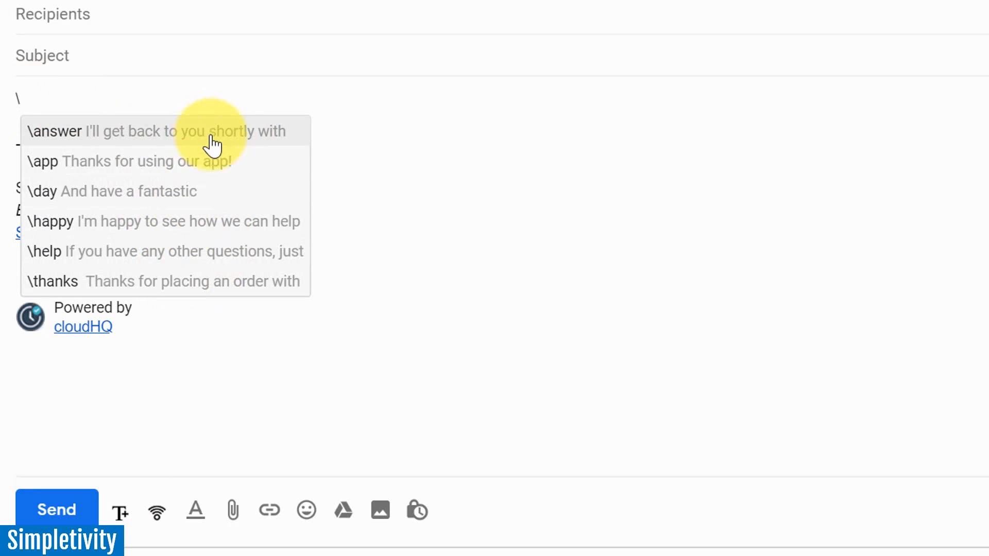
pyautogui.moveTo(193, 242)
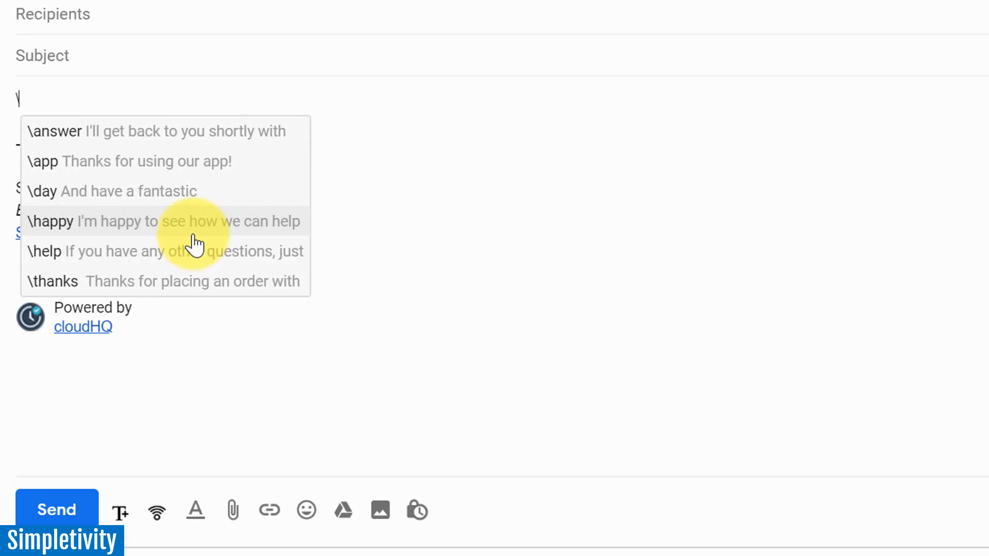
pyautogui.moveTo(205, 199)
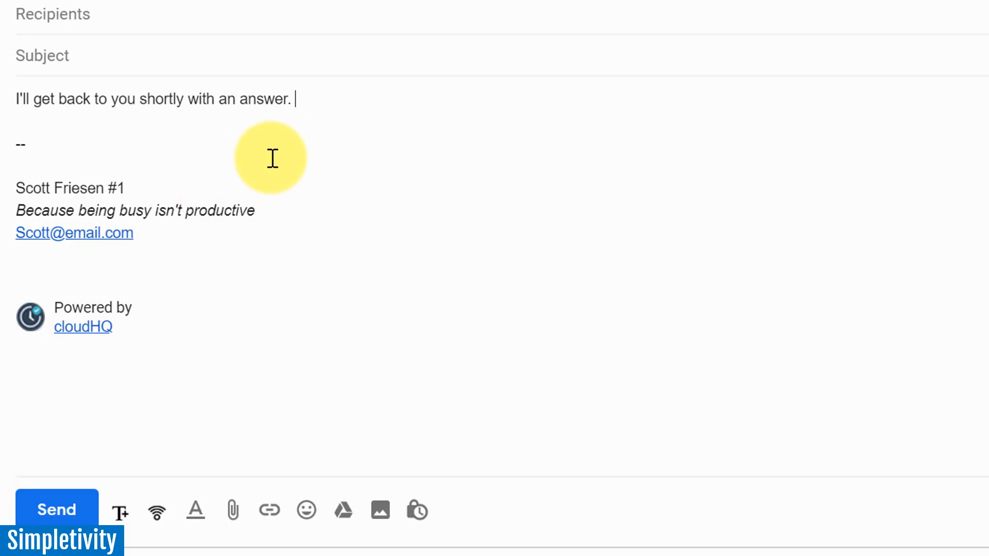
pyautogui.moveTo(329, 128)
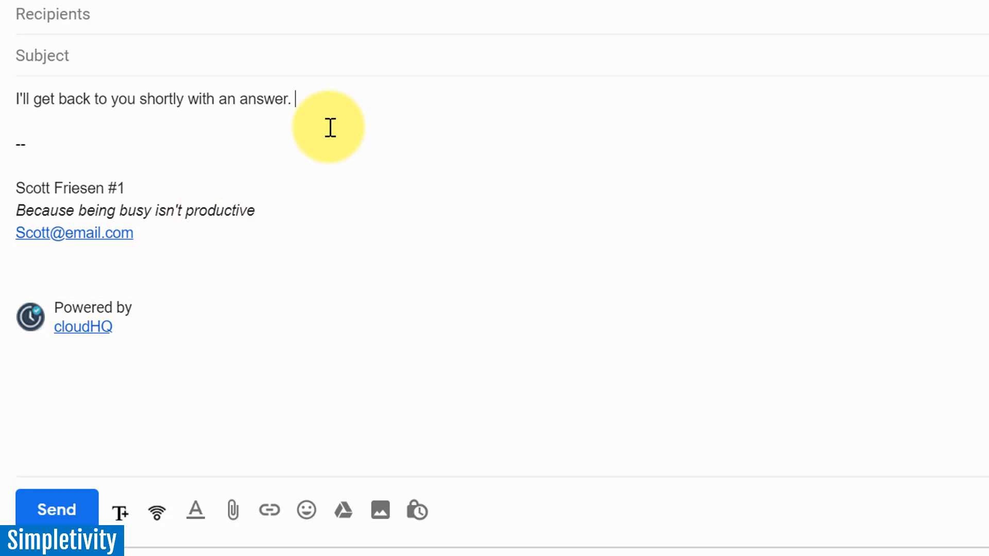
pyautogui.write('\\')
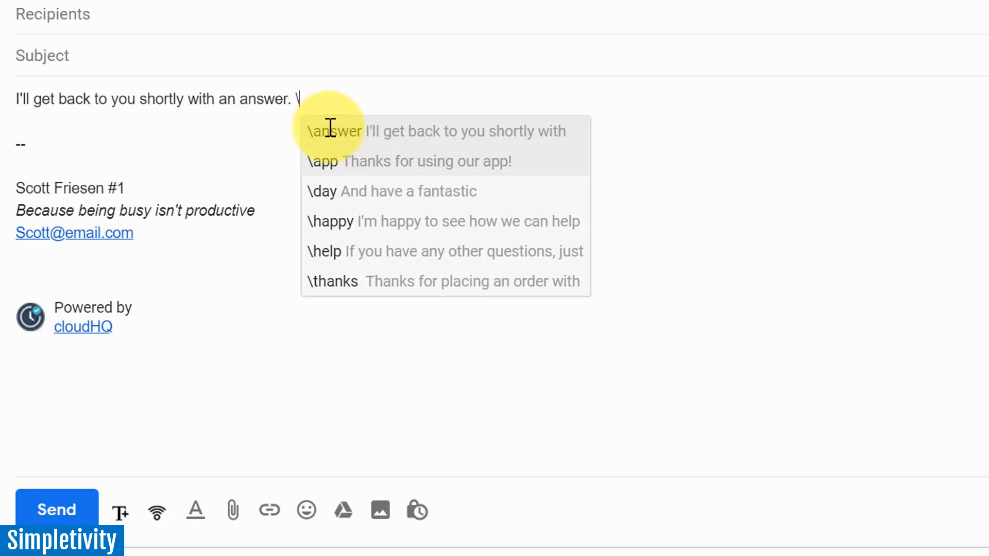
pyautogui.click(324, 160)
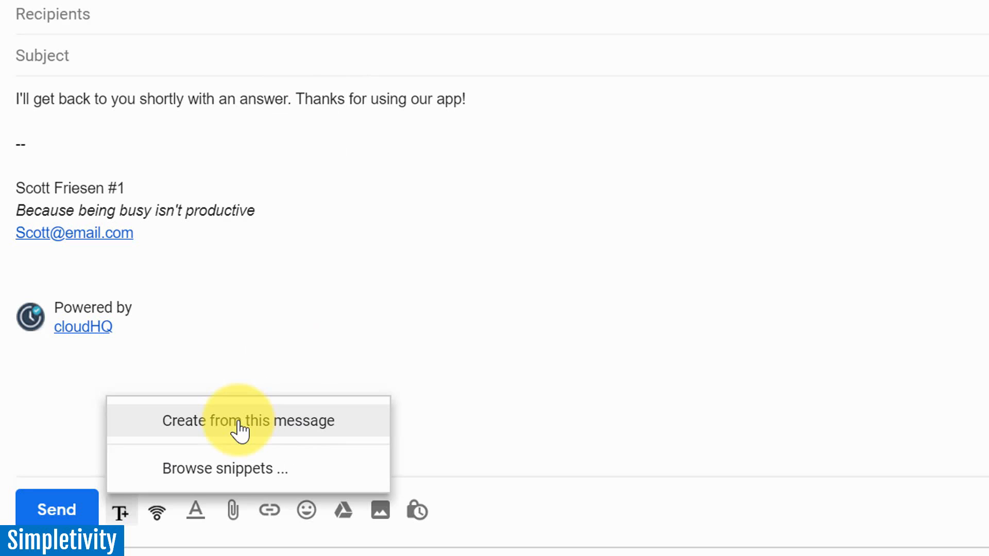
# Browse the six saved Gmail Snippets with their shortcuts, names and contents
pyautogui.click(225, 468)
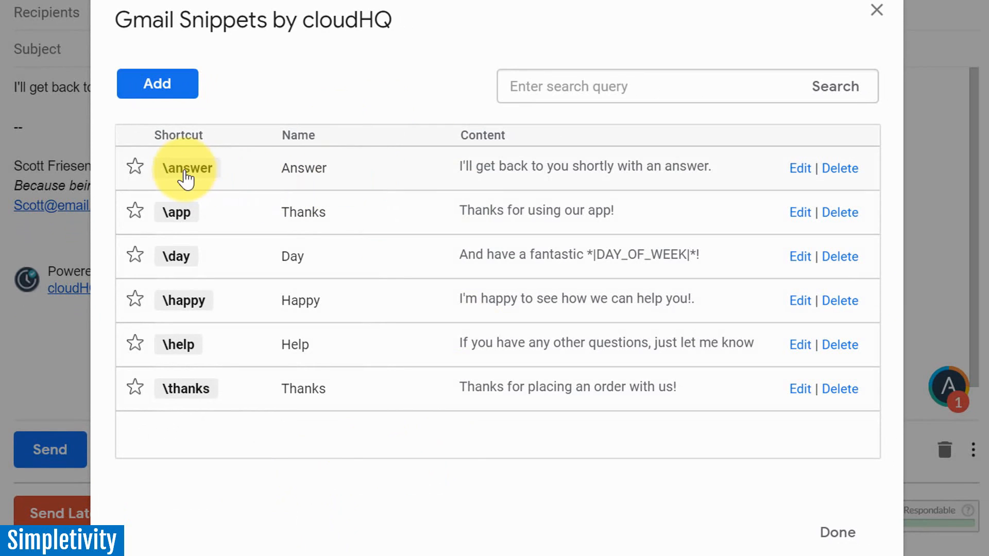
pyautogui.moveTo(206, 183)
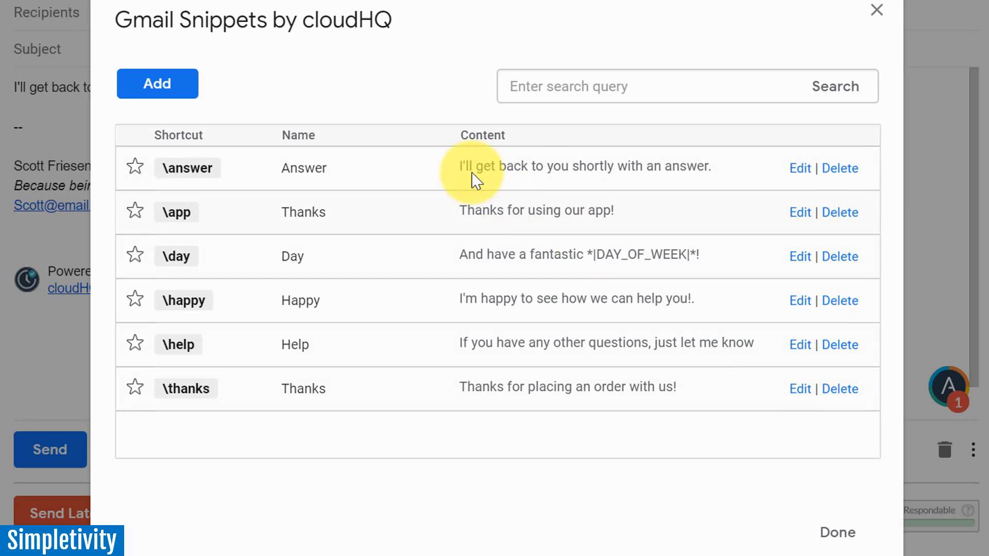
# Create and save snippet \test named Test reading "This is a test snippet from CloudHQ."
pyautogui.click(156, 83)
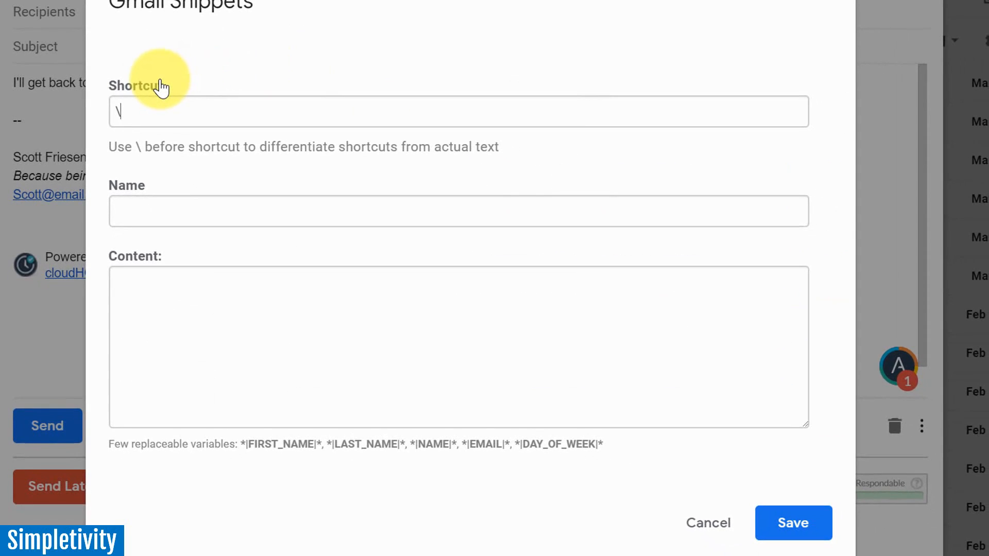
pyautogui.write('test')
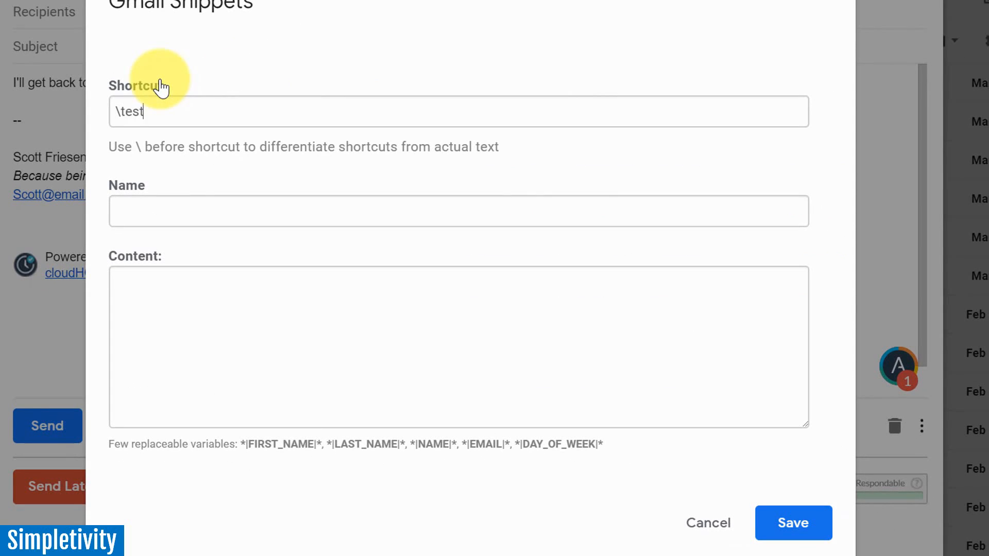
pyautogui.write('Test')
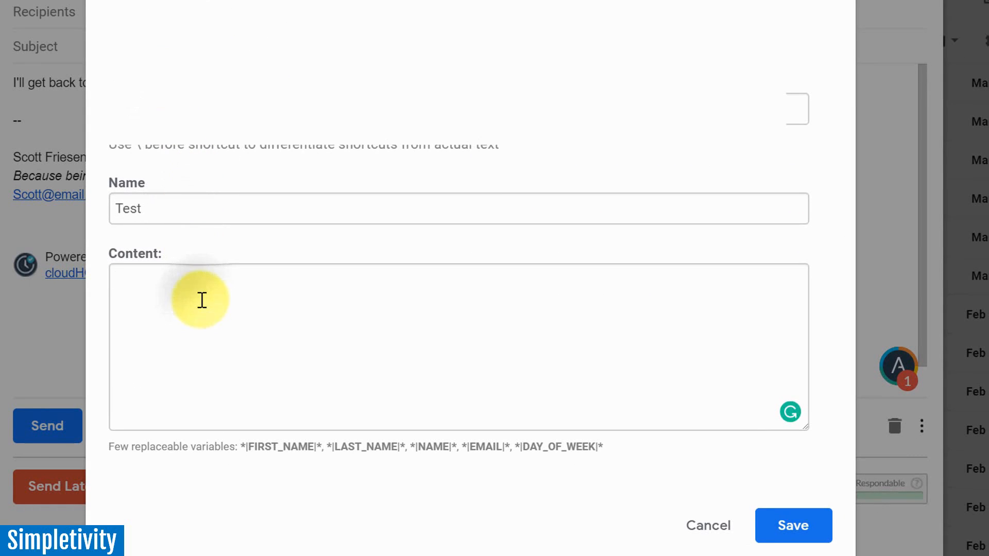
pyautogui.write('This is a')
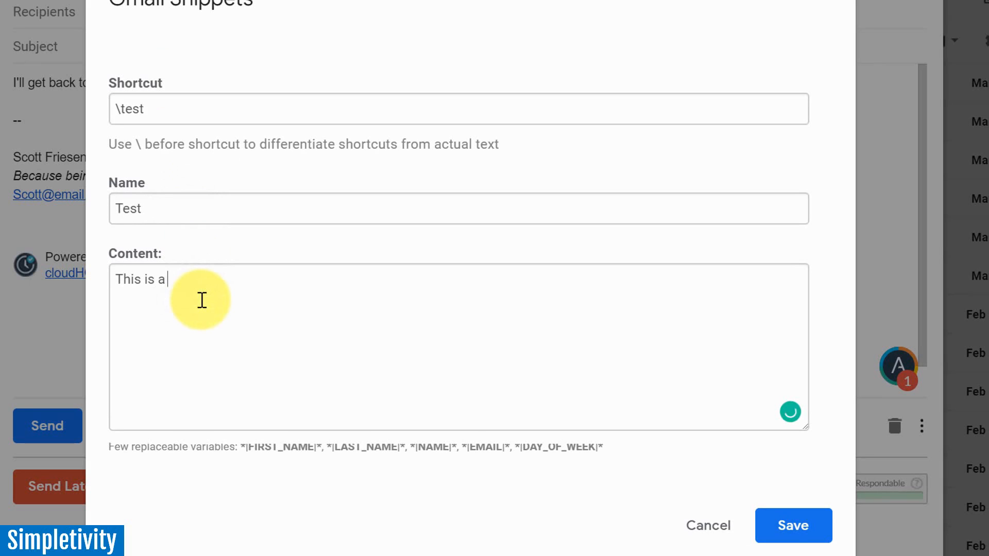
pyautogui.write('test snippet from Clou')
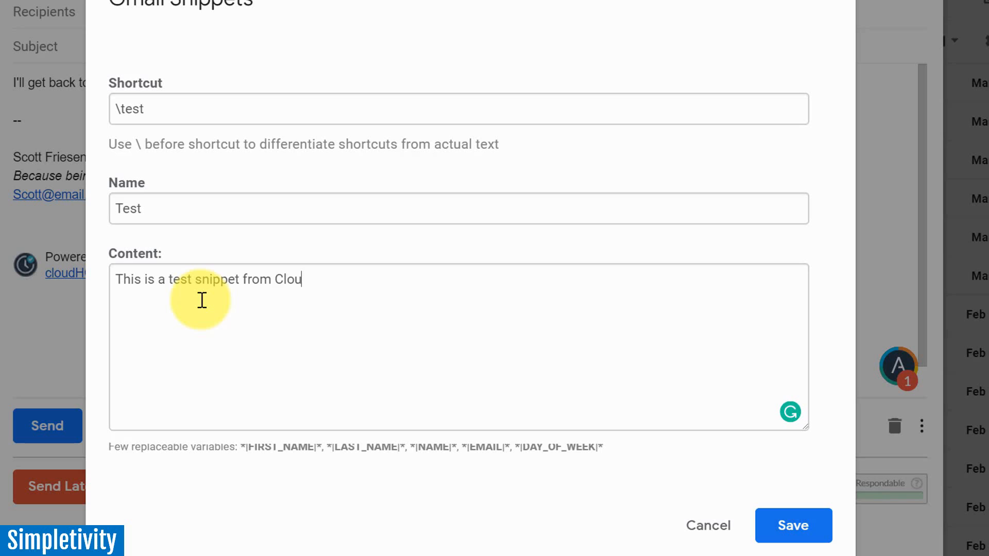
pyautogui.write('H')
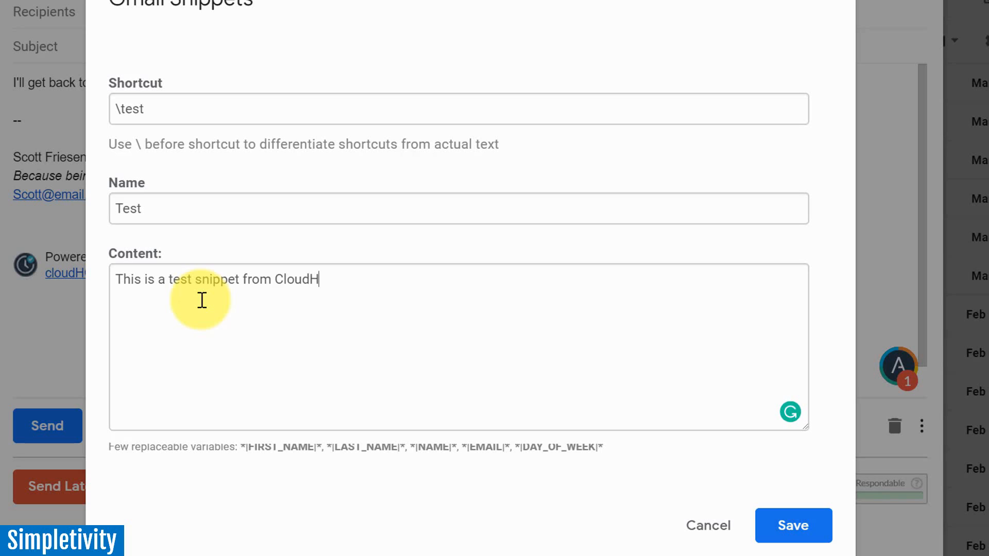
pyautogui.write('Q.')
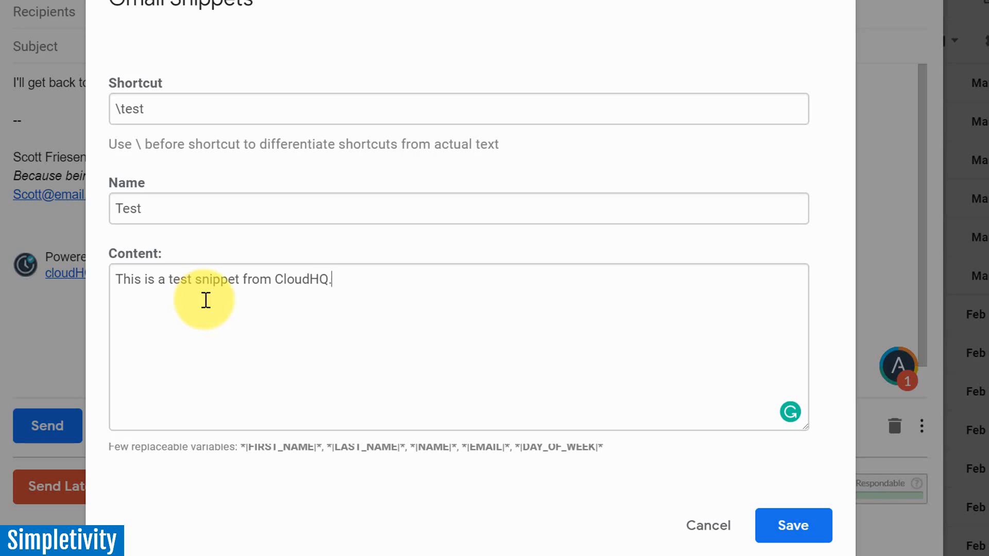
pyautogui.moveTo(349, 282)
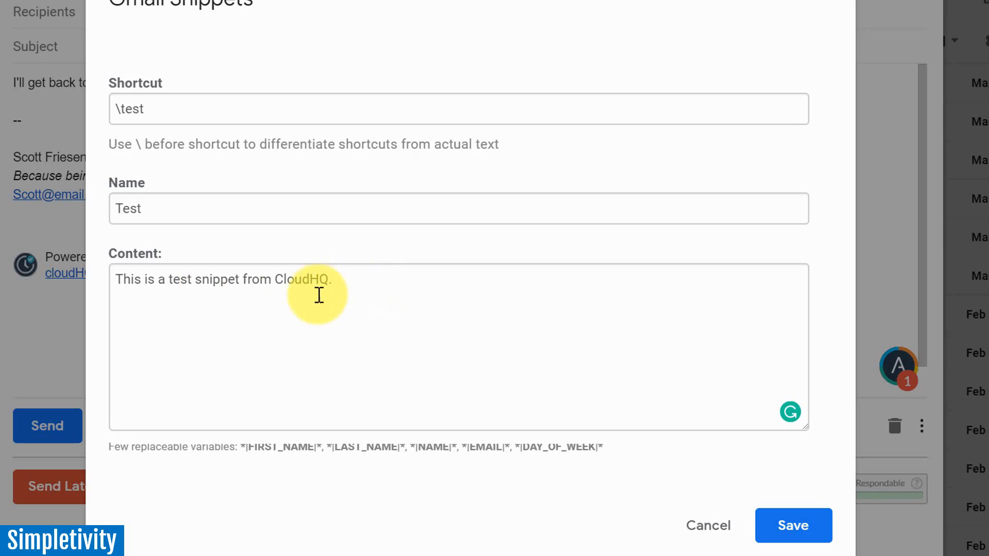
pyautogui.moveTo(233, 319)
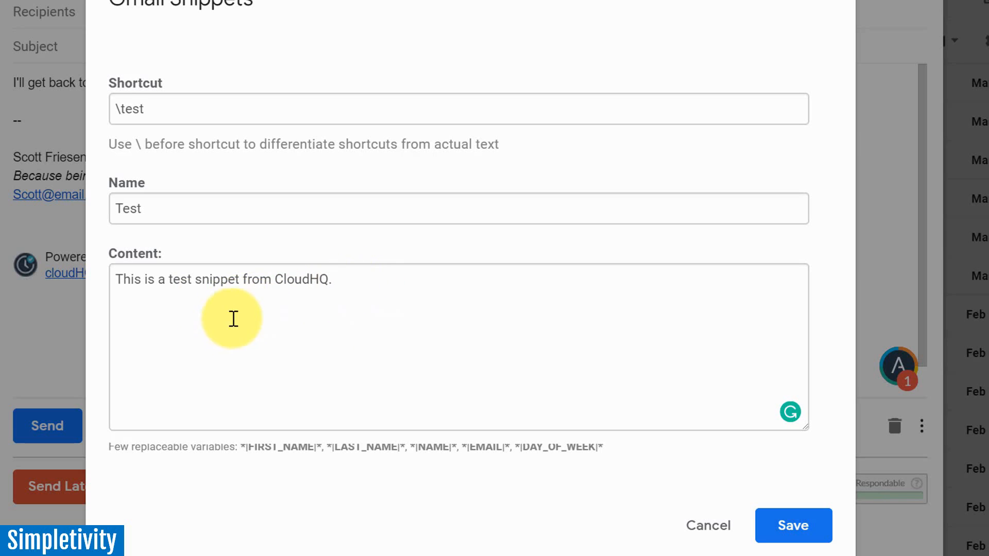
pyautogui.moveTo(269, 362)
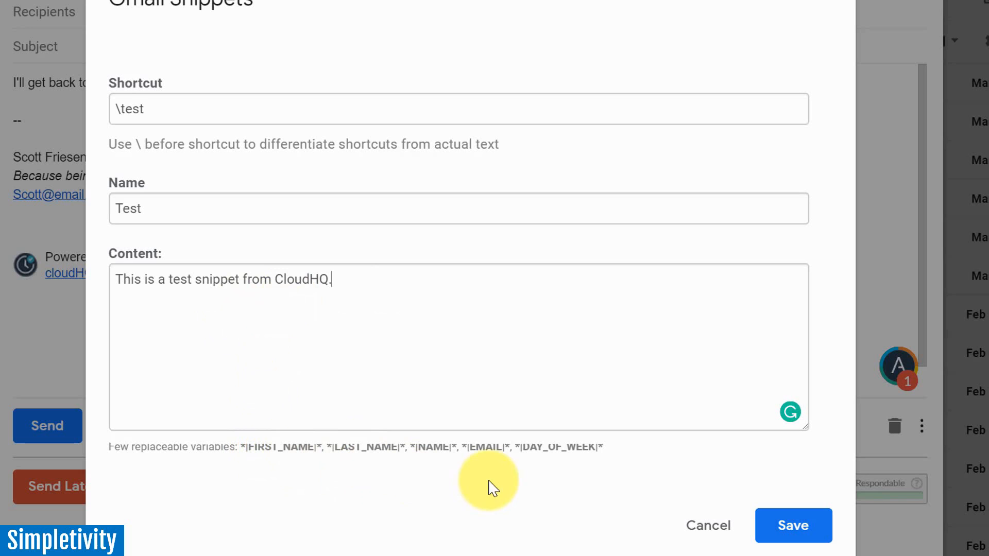
pyautogui.moveTo(564, 451)
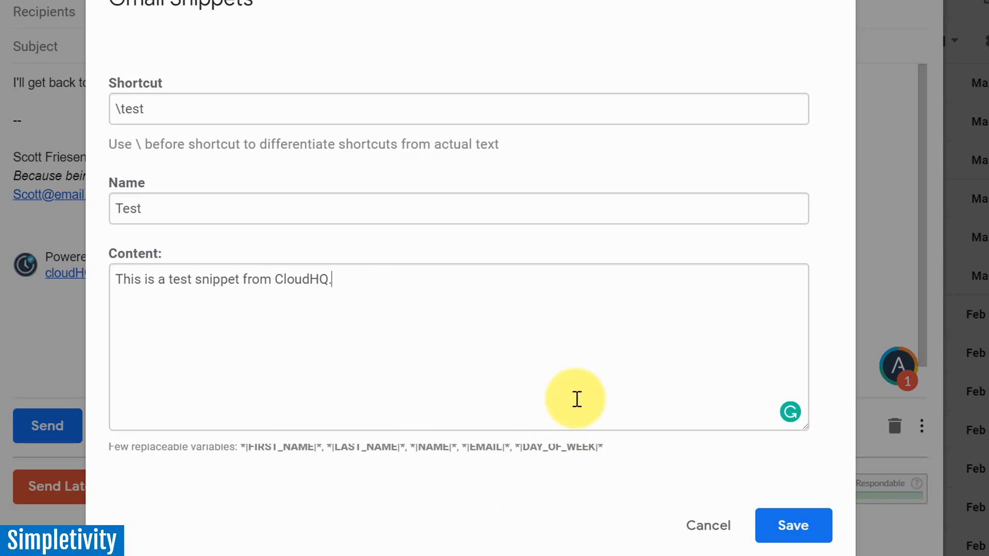
pyautogui.click(793, 525)
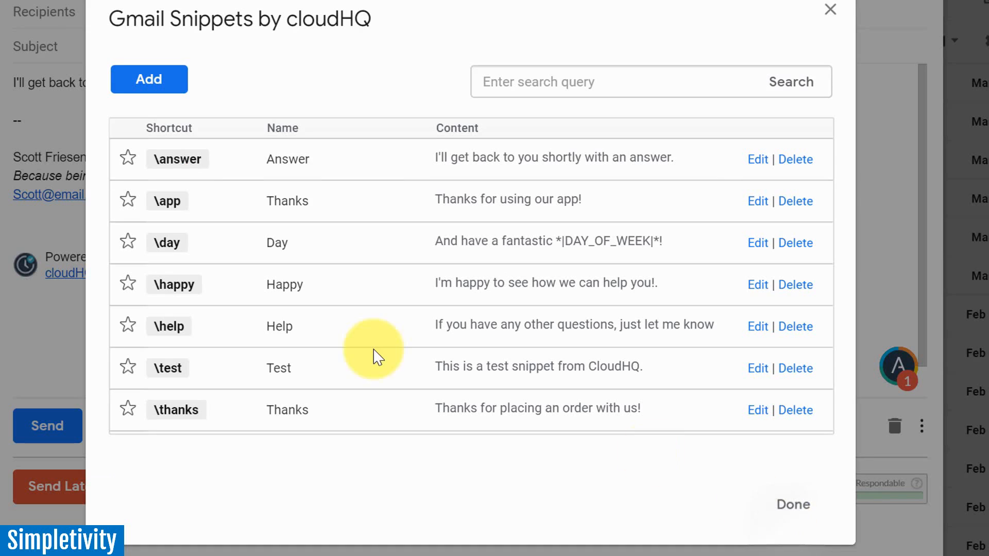
pyautogui.moveTo(327, 237)
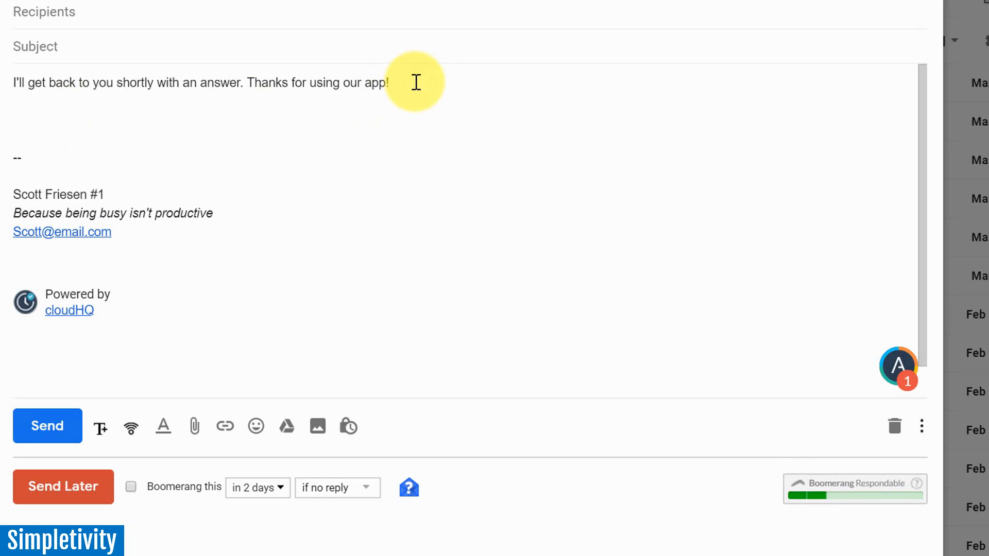
# Insert the \test and \day snippets into the draft, then discard it and return to the inbox
pyautogui.write('\\')
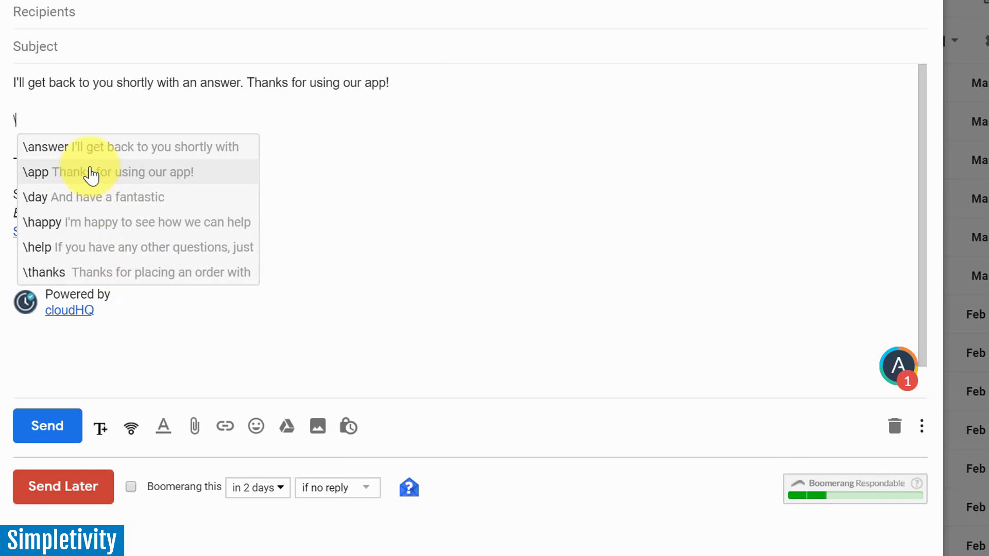
pyautogui.write('t')
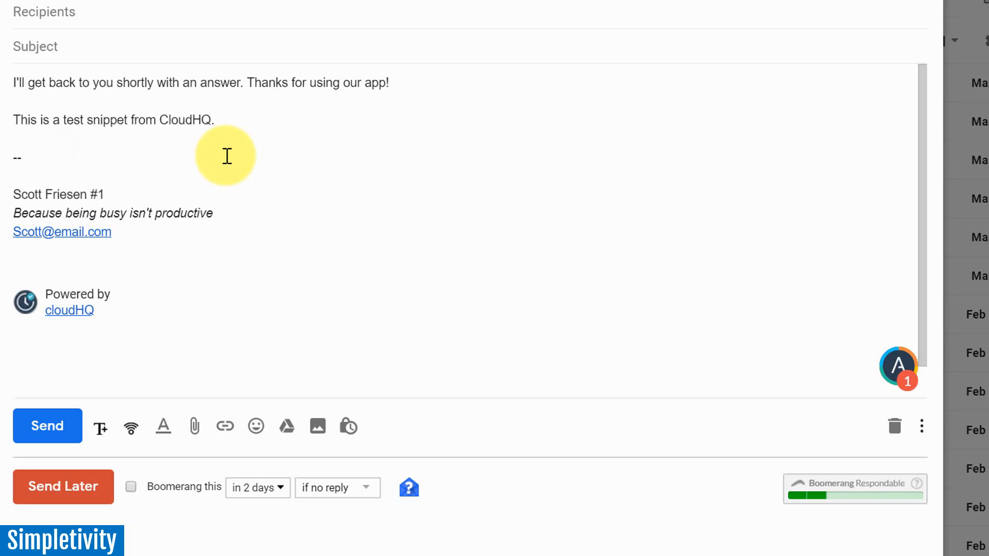
pyautogui.click(221, 119)
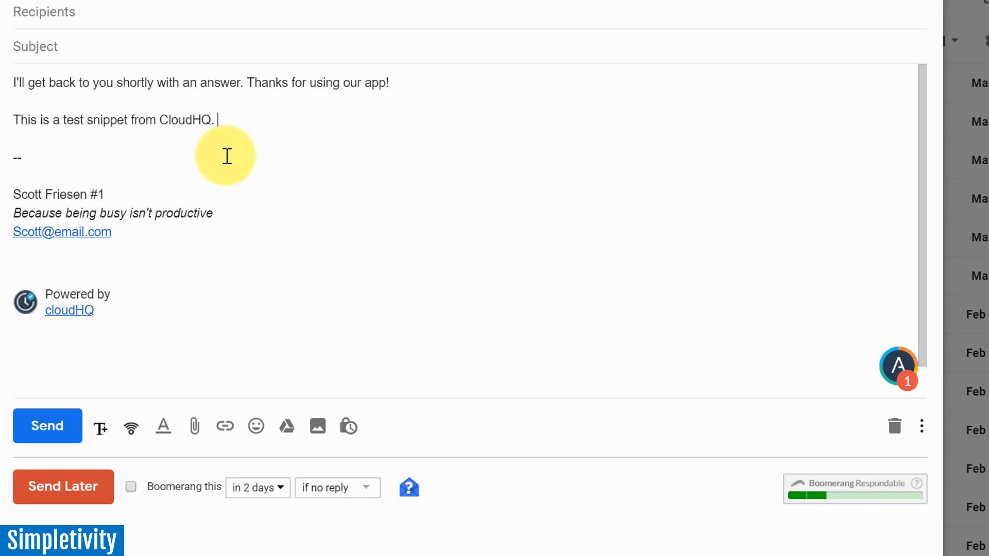
pyautogui.write('\\')
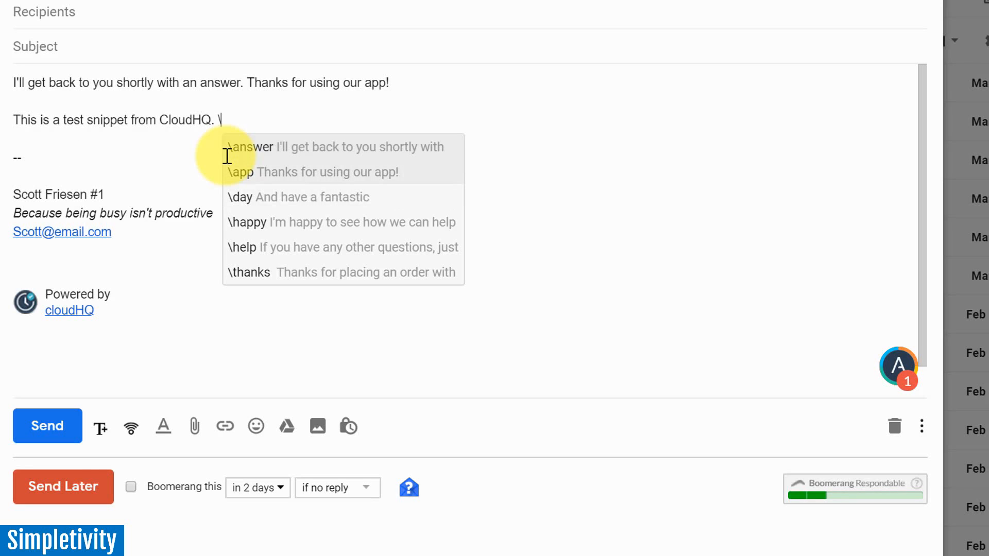
pyautogui.write('d')
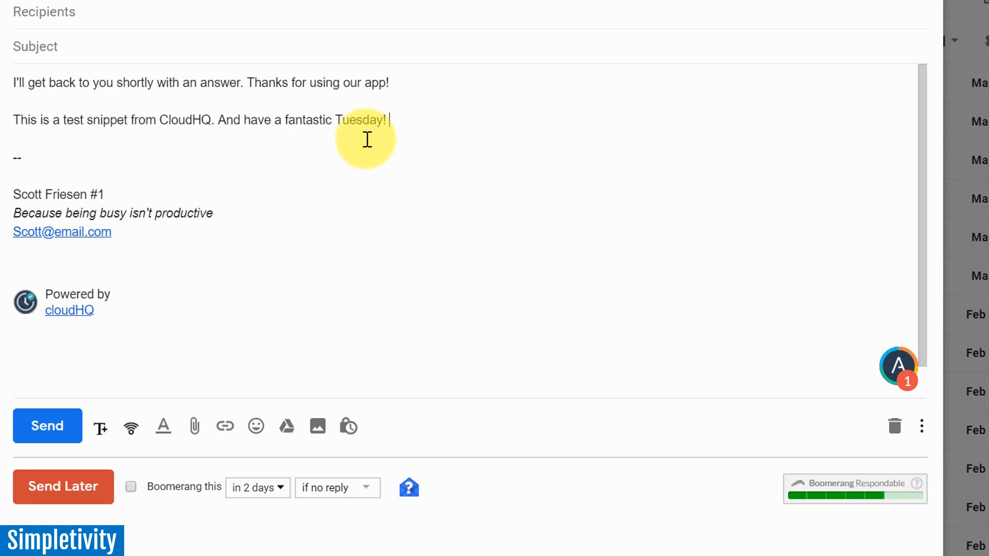
pyautogui.moveTo(346, 140)
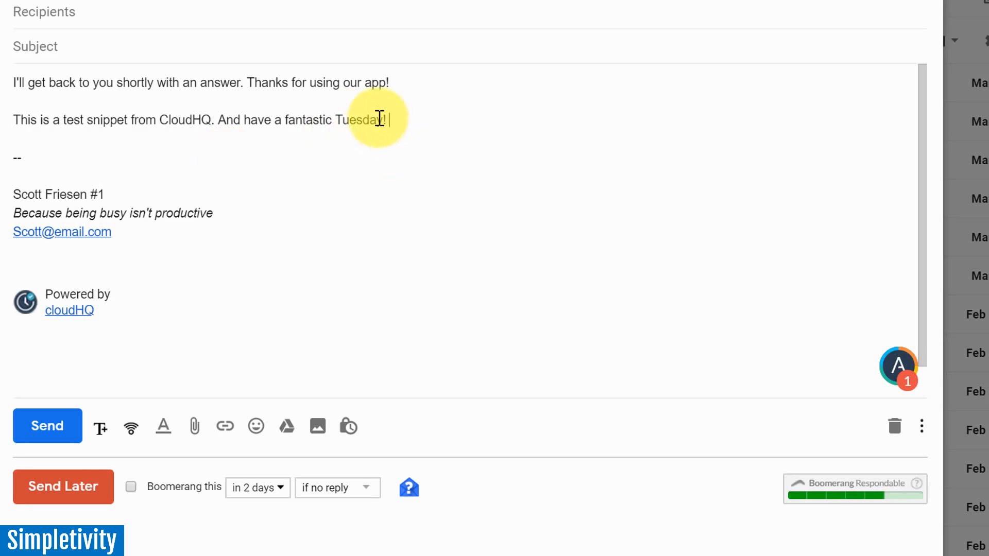
pyautogui.moveTo(360, 148)
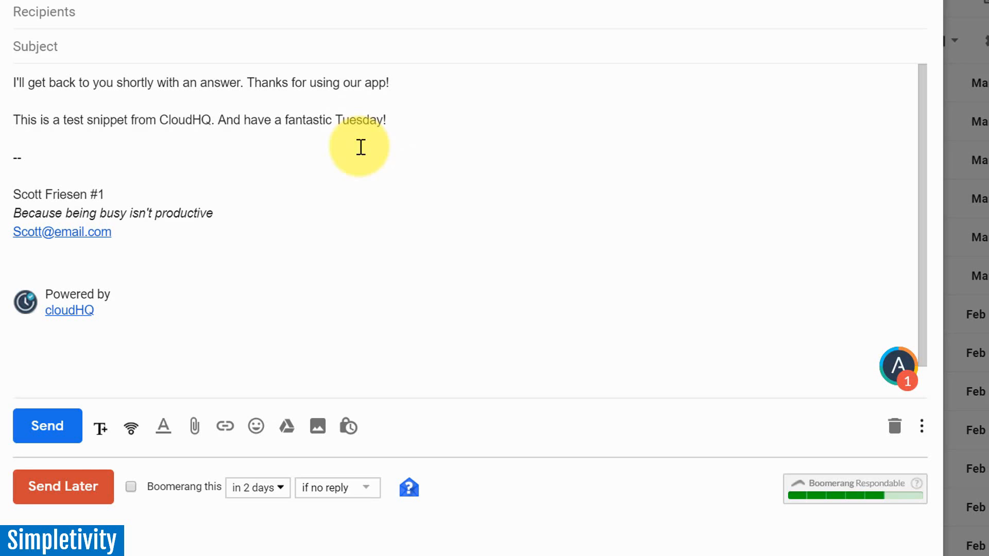
pyautogui.moveTo(101, 427)
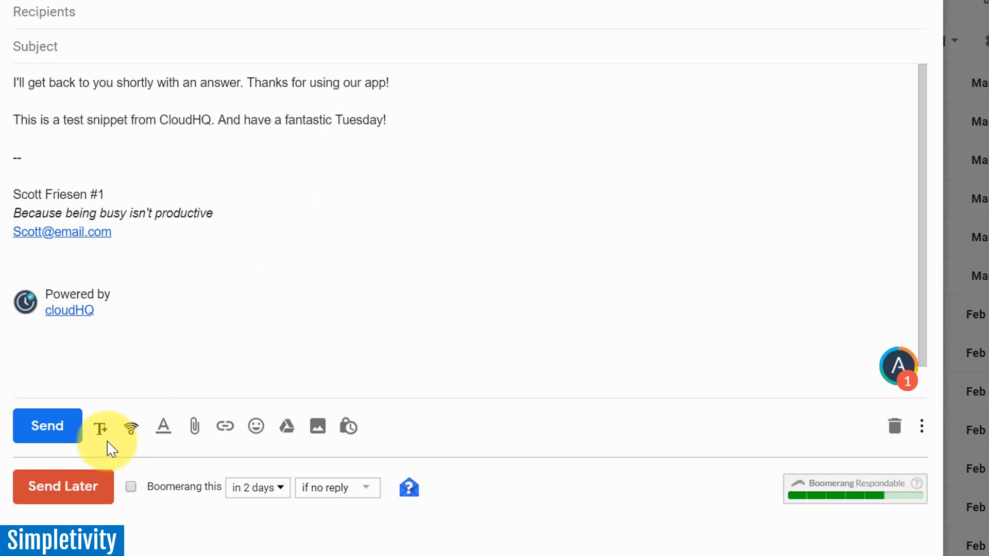
pyautogui.moveTo(102, 431)
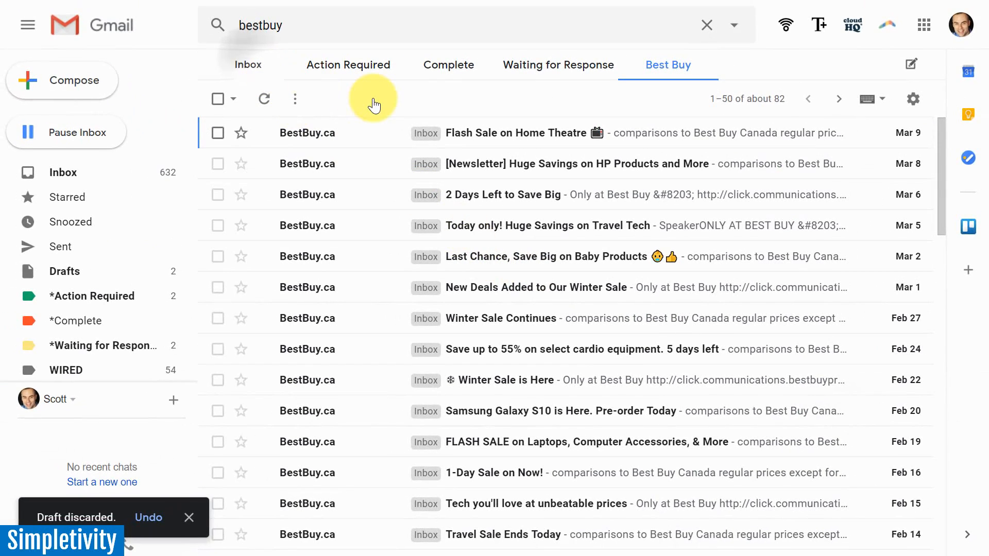
pyautogui.click(706, 25)
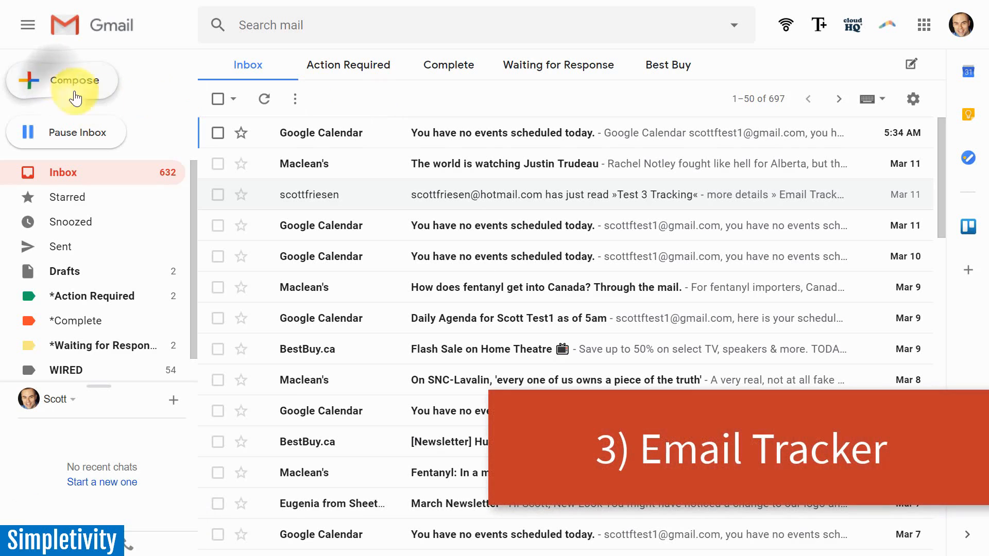
# Compose a new message and start entering 'sco' as the recipient
pyautogui.click(75, 81)
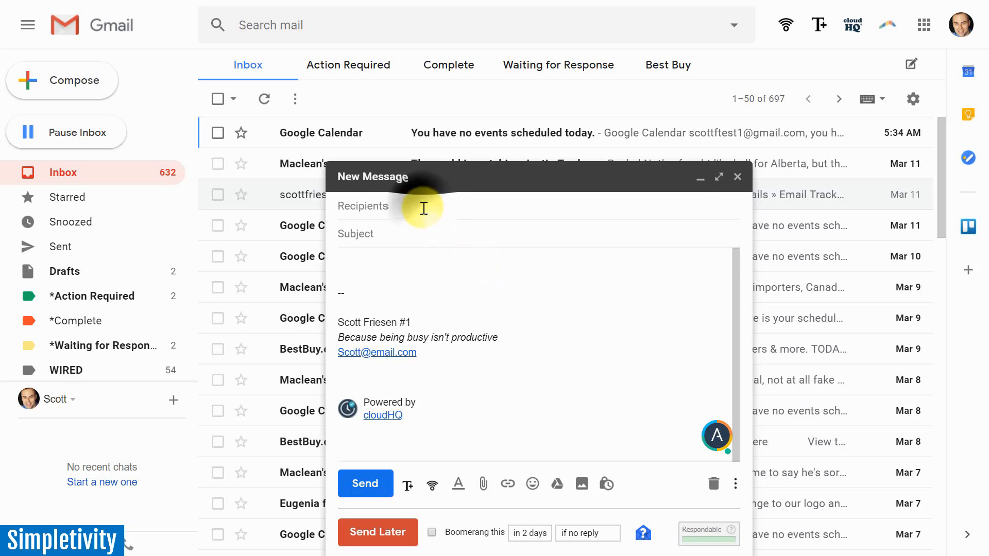
pyautogui.write('sco')
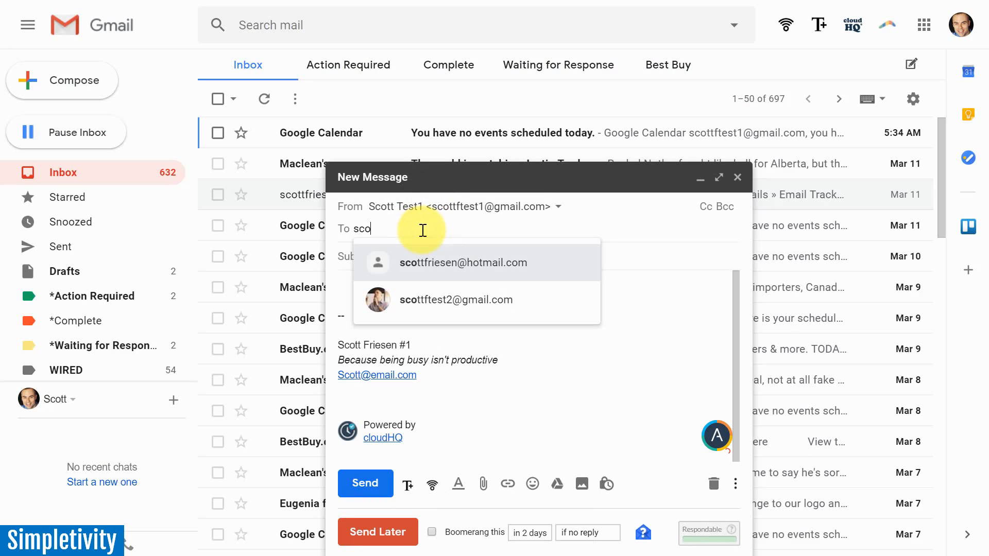
pyautogui.click(463, 263)
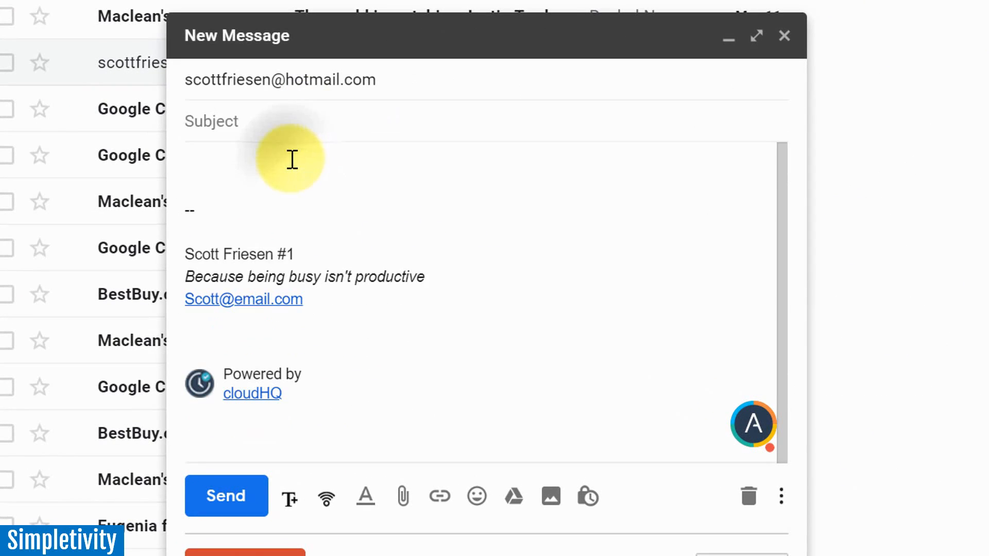
pyautogui.write('Test Tracking')
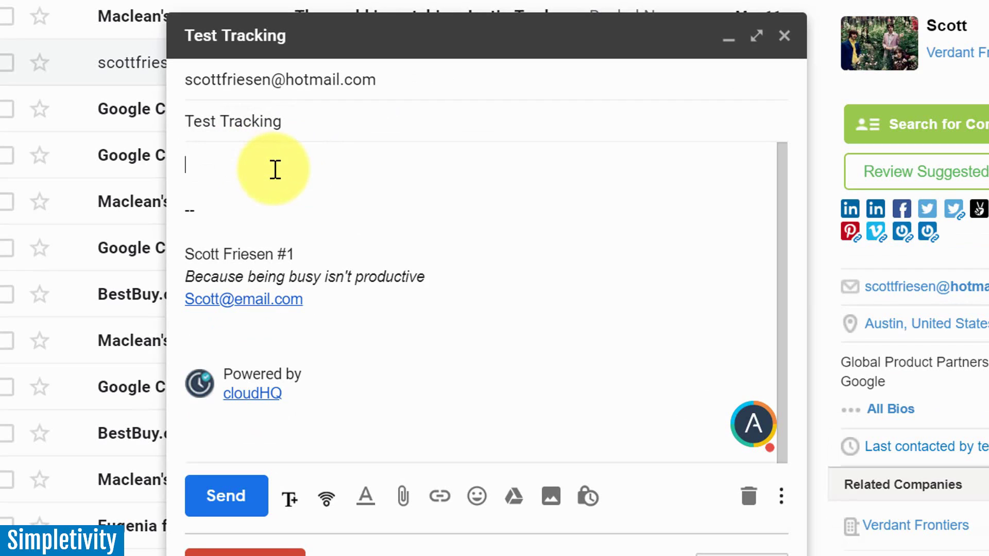
pyautogui.moveTo(300, 171)
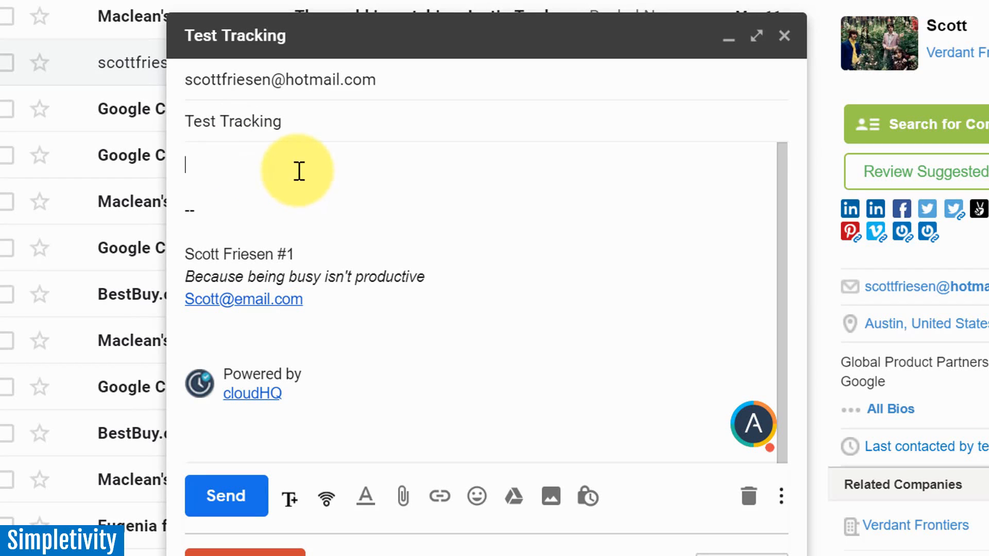
pyautogui.moveTo(346, 156)
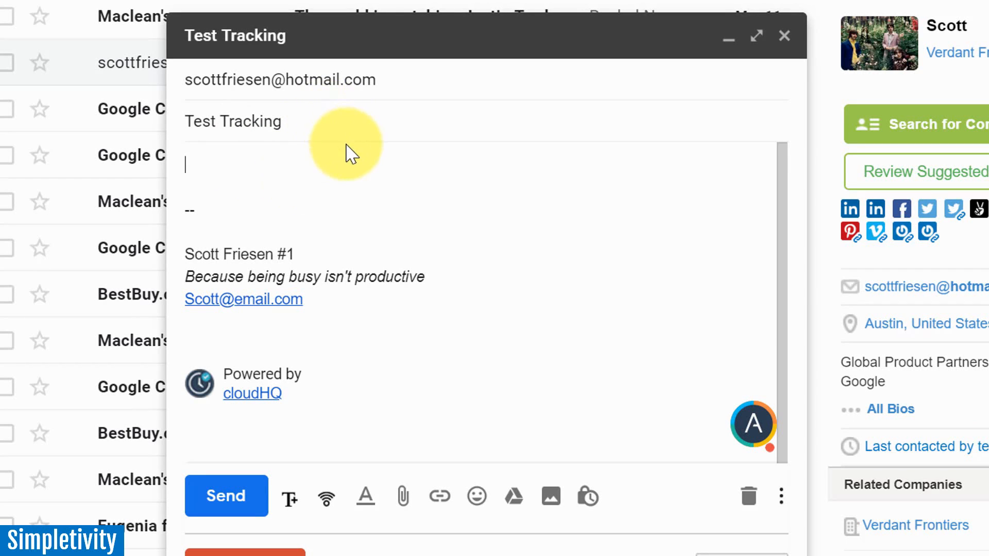
pyautogui.moveTo(327, 497)
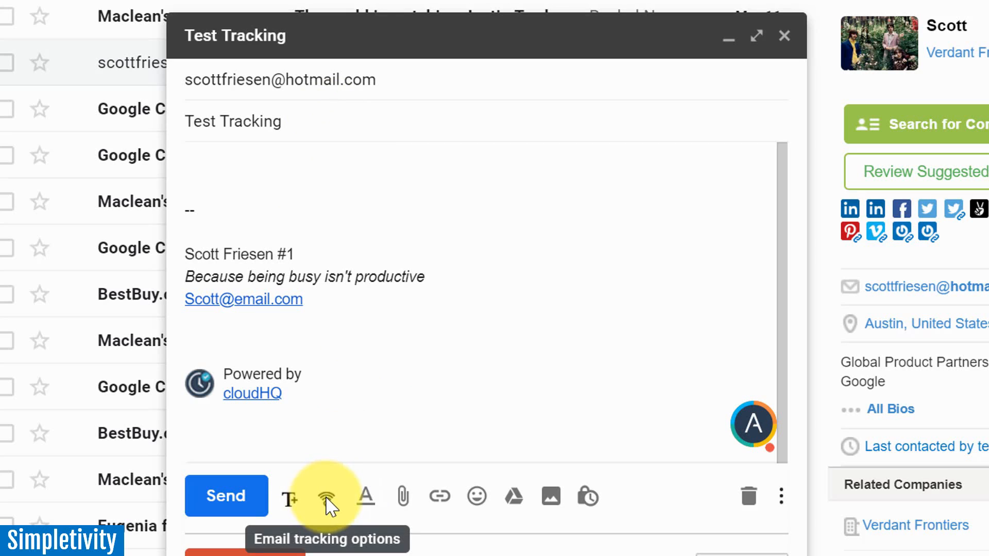
pyautogui.click(325, 495)
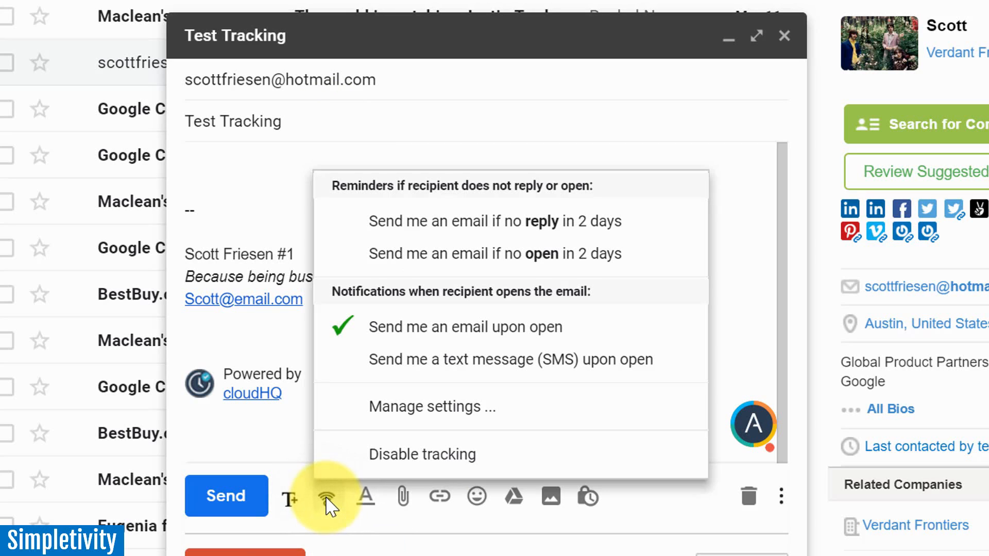
pyautogui.moveTo(614, 369)
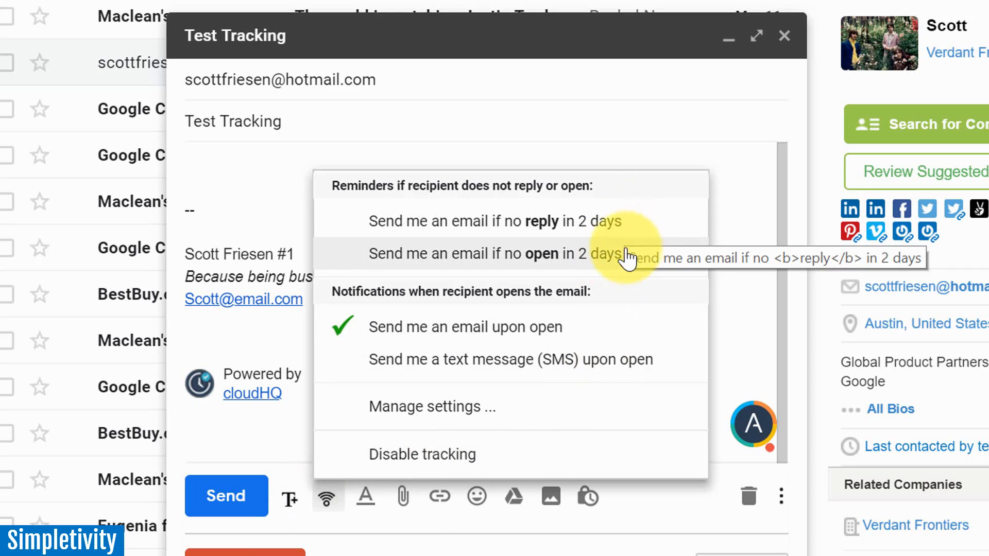
pyautogui.moveTo(659, 235)
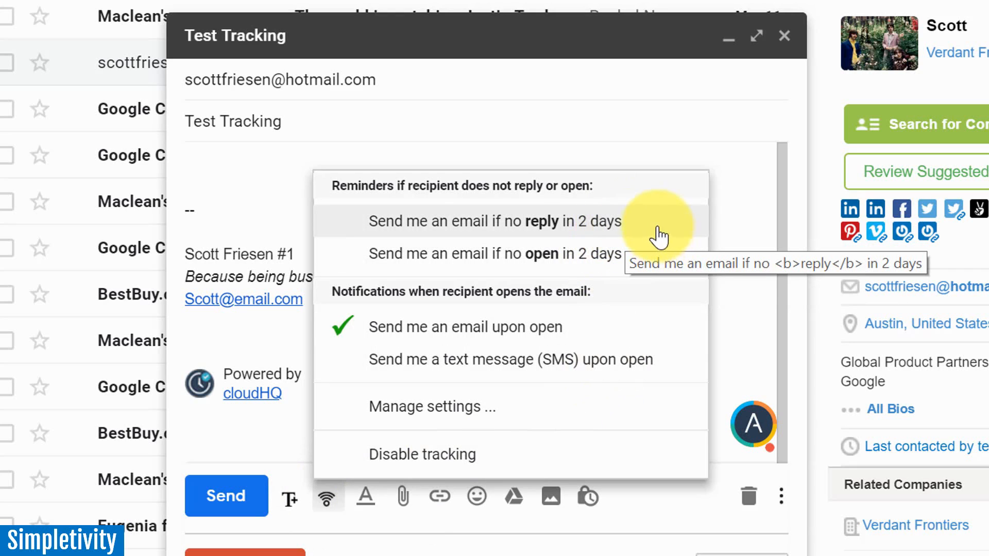
pyautogui.moveTo(575, 262)
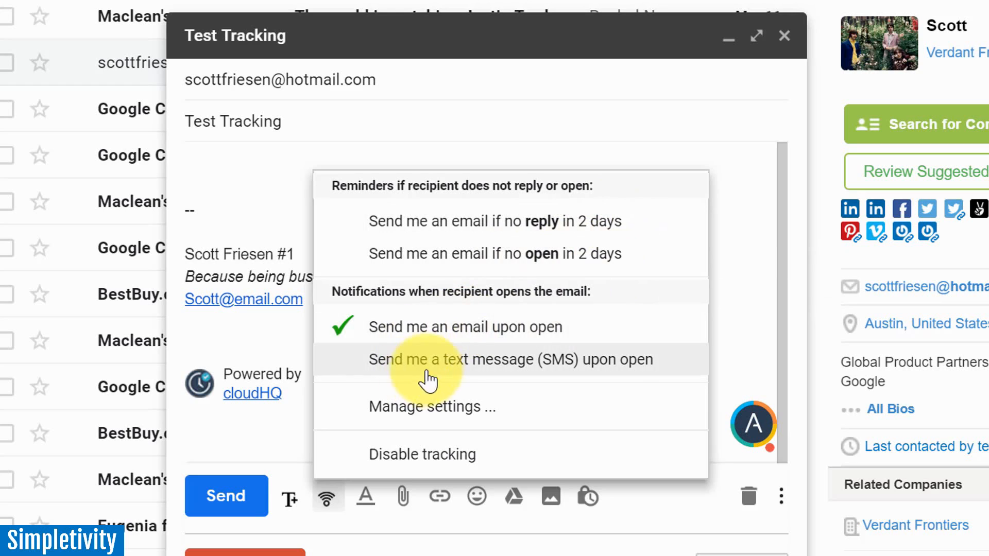
pyautogui.moveTo(608, 343)
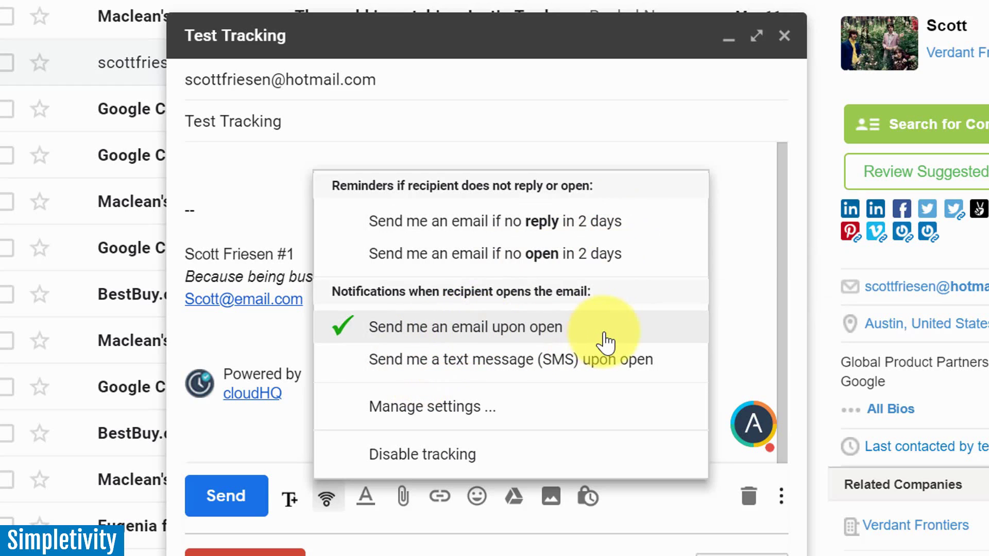
pyautogui.moveTo(593, 333)
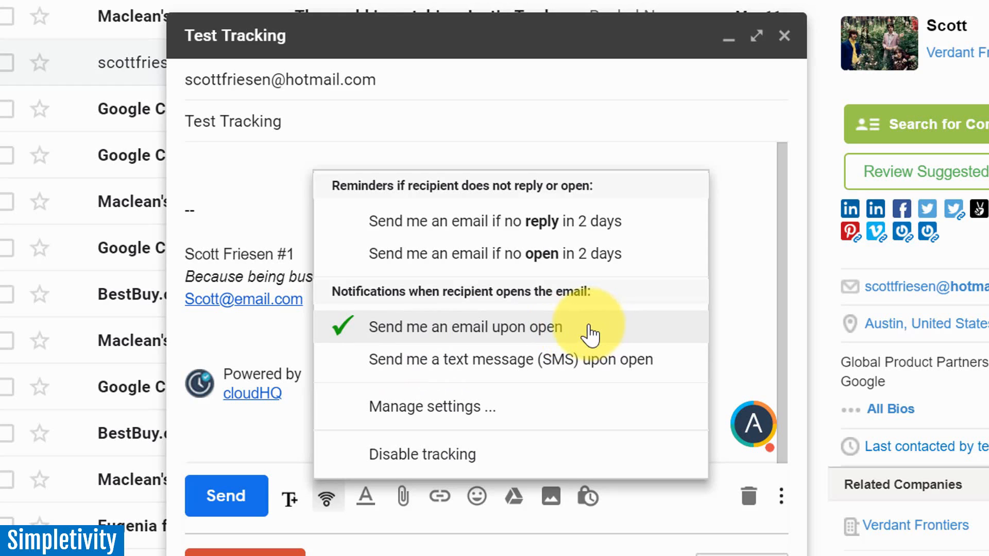
pyautogui.moveTo(521, 374)
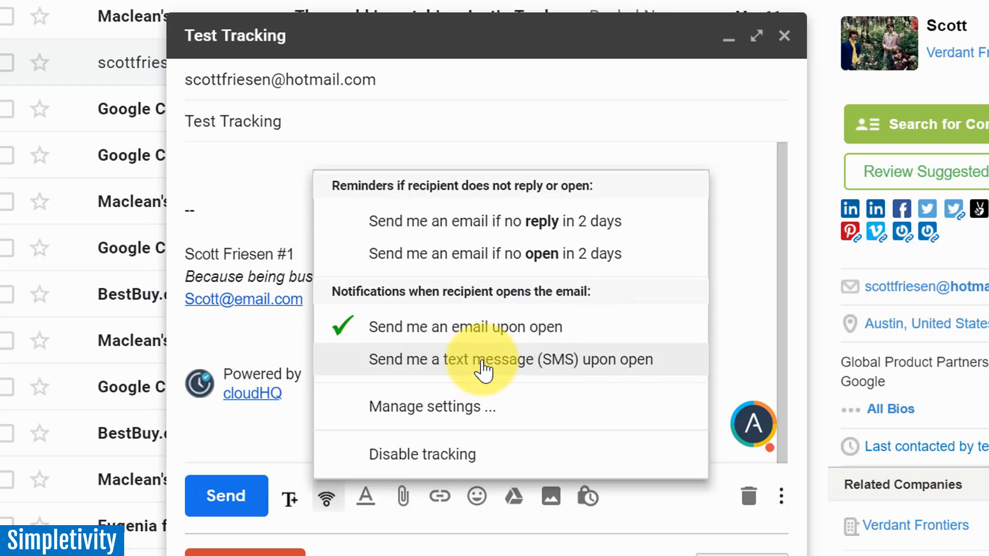
pyautogui.moveTo(460, 336)
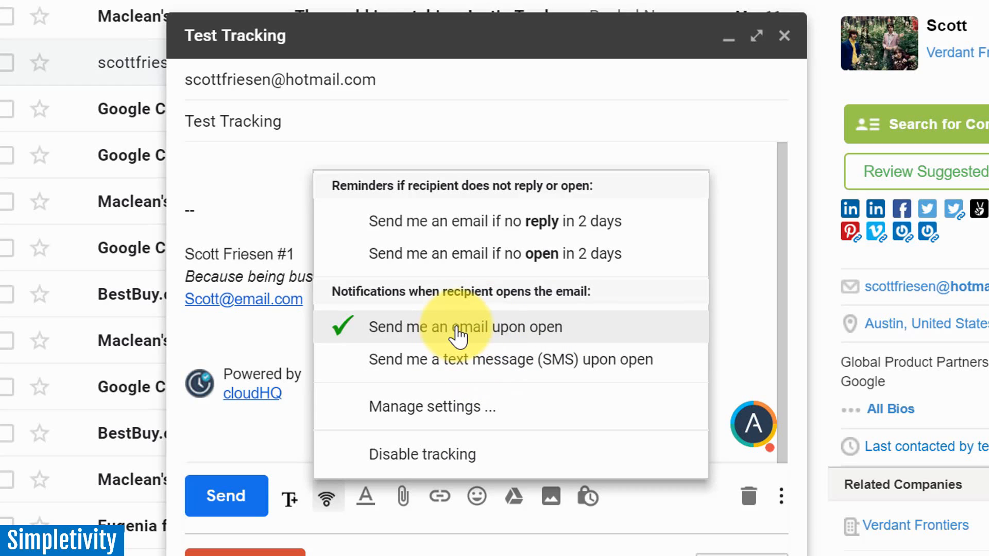
pyautogui.moveTo(224, 167)
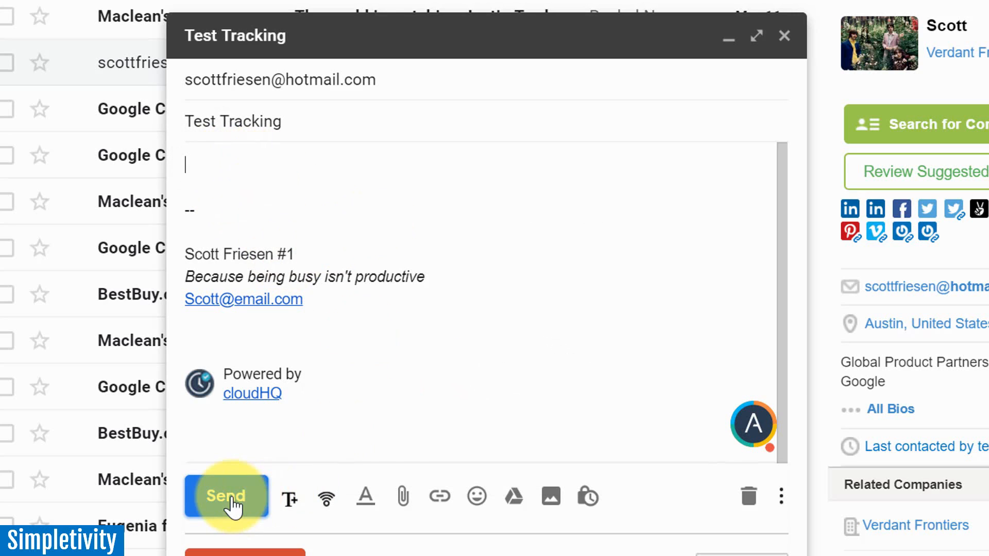
# Send the Test Tracking email with the email-upon-open notification left enabled
pyautogui.click(222, 495)
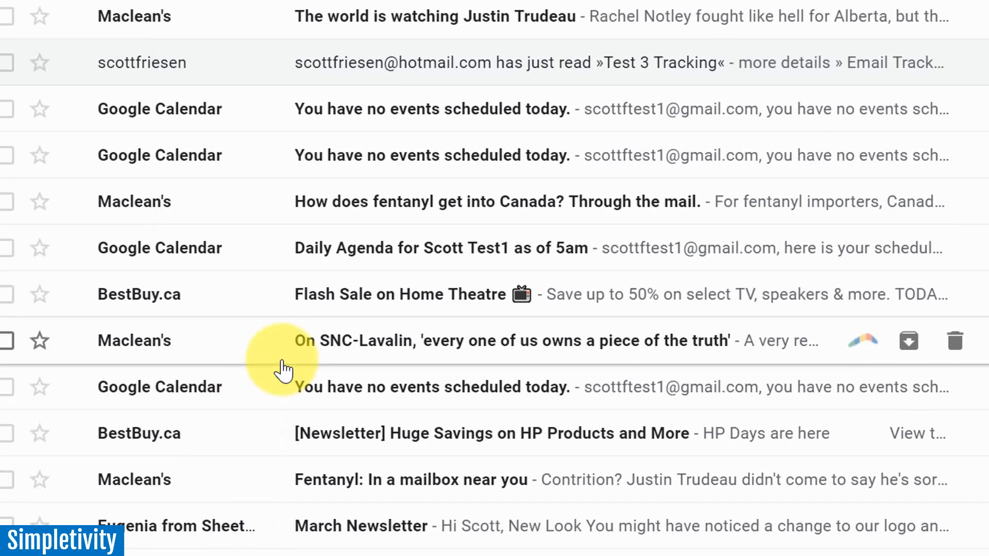
pyautogui.moveTo(165, 146)
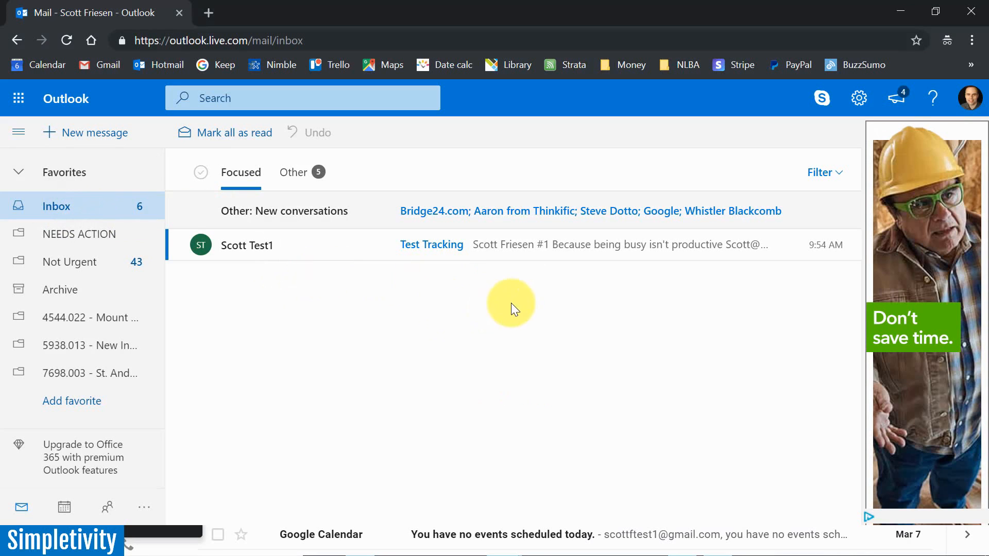
pyautogui.moveTo(443, 322)
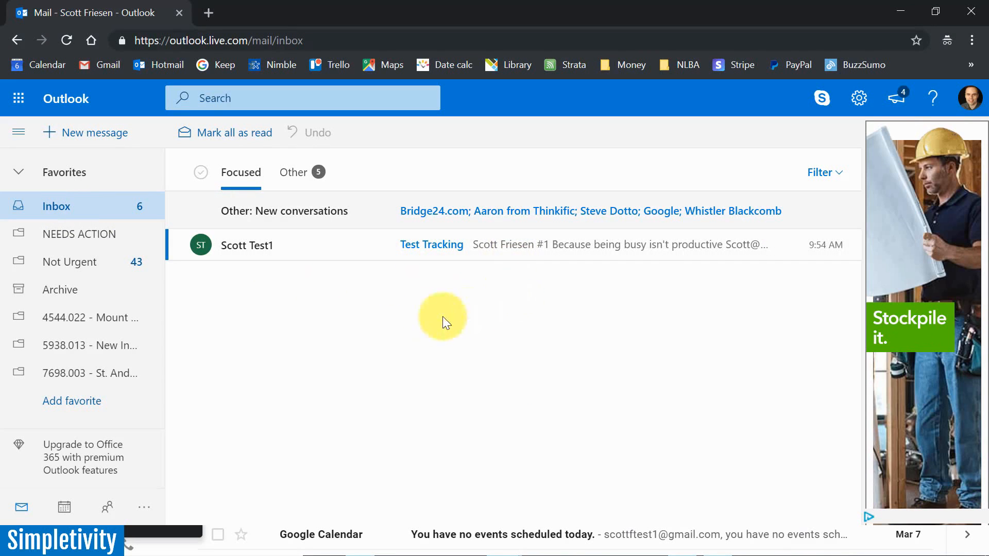
pyautogui.moveTo(259, 246)
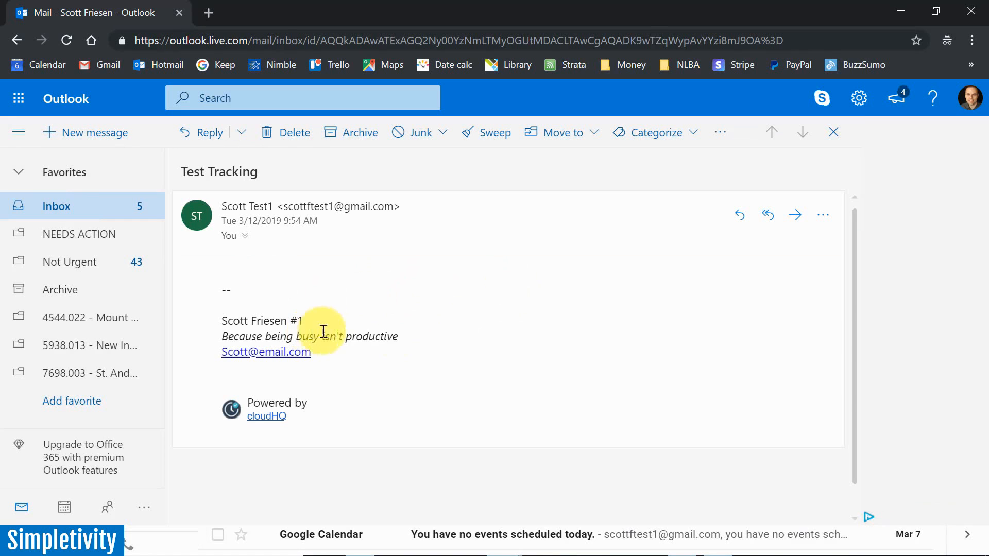
pyautogui.moveTo(407, 322)
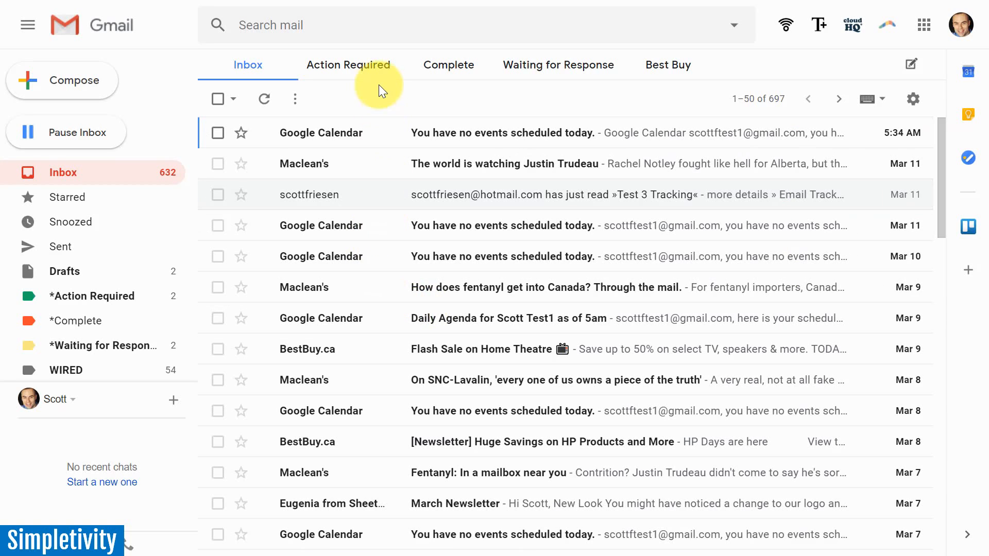
pyautogui.moveTo(390, 108)
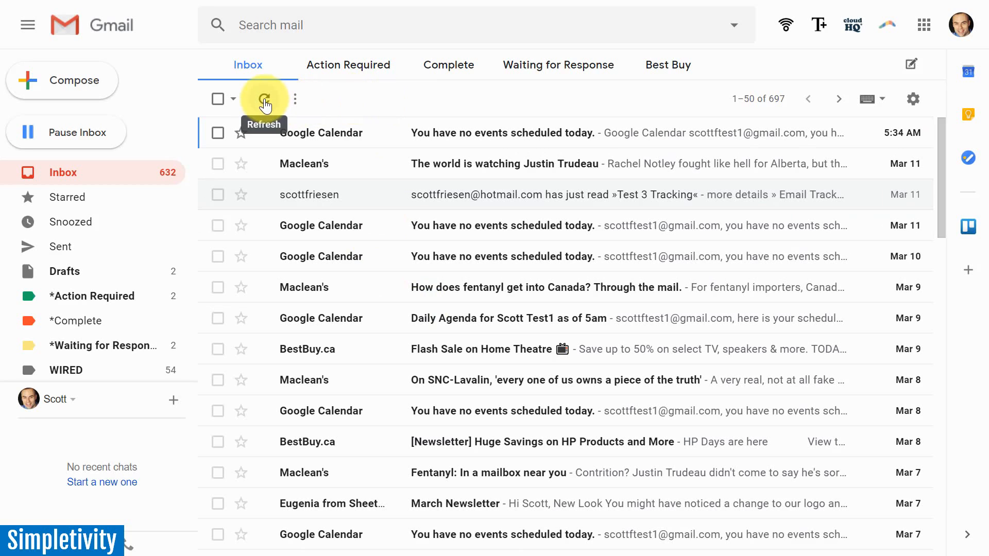
pyautogui.moveTo(393, 108)
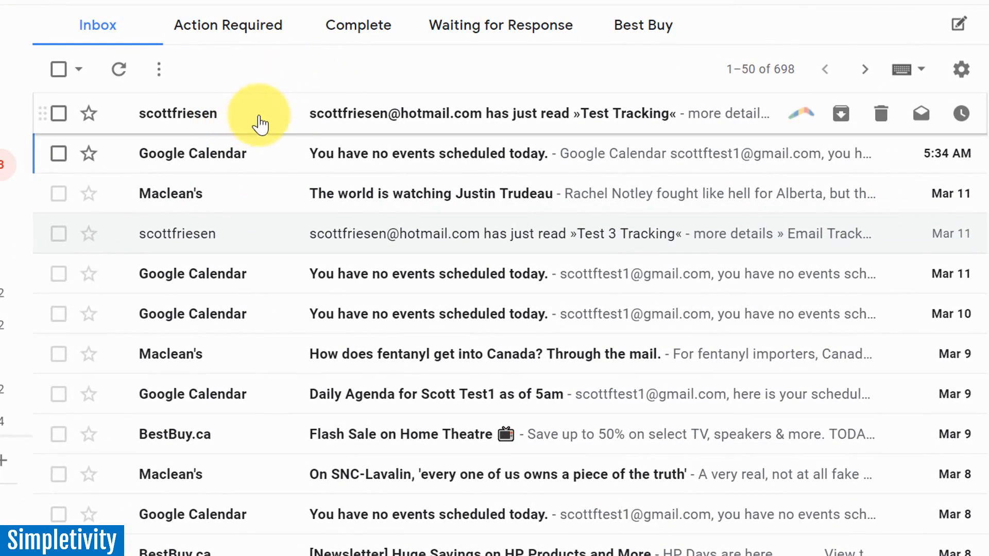
pyautogui.moveTo(236, 126)
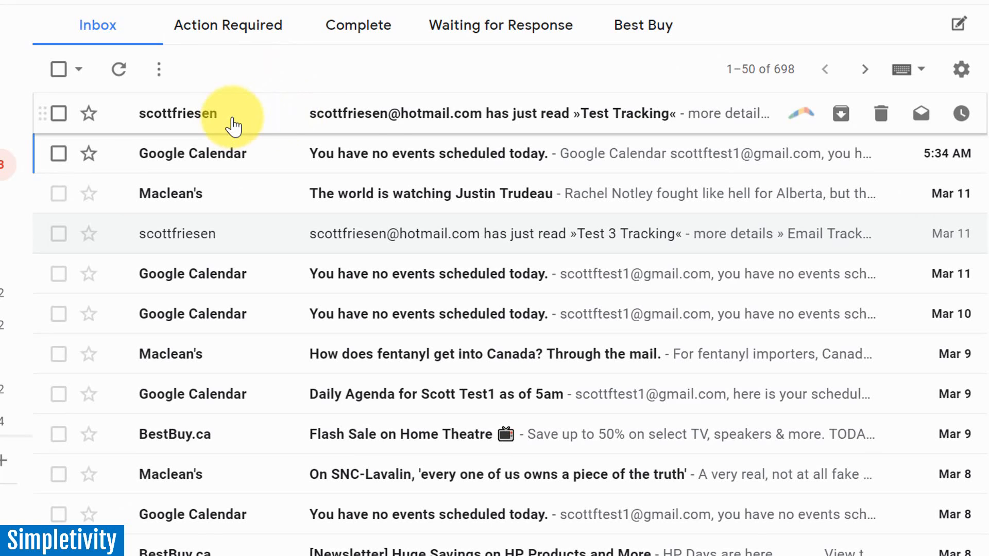
pyautogui.moveTo(513, 125)
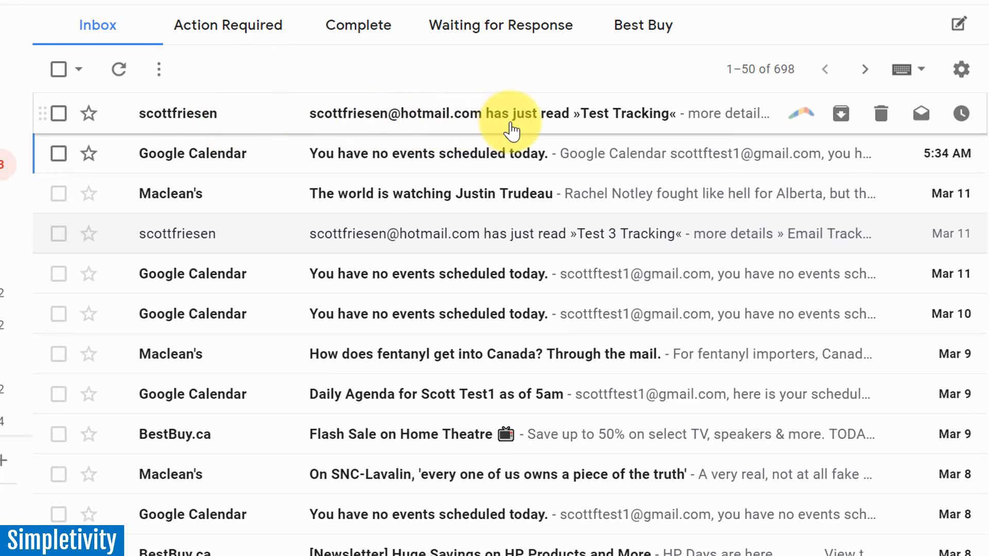
pyautogui.moveTo(647, 121)
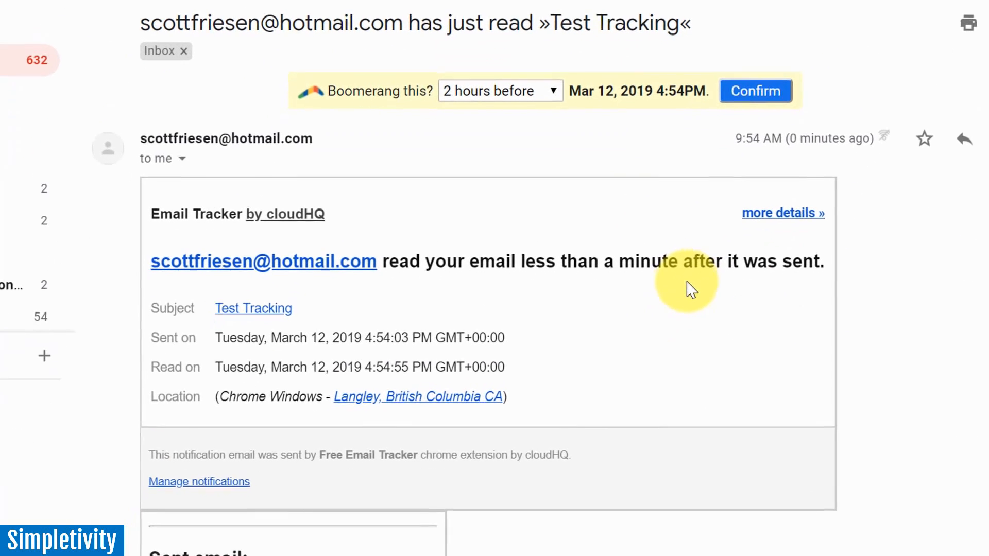
# Scroll through the Email Tracker read notification for Test Tracking
pyautogui.scroll(-3)
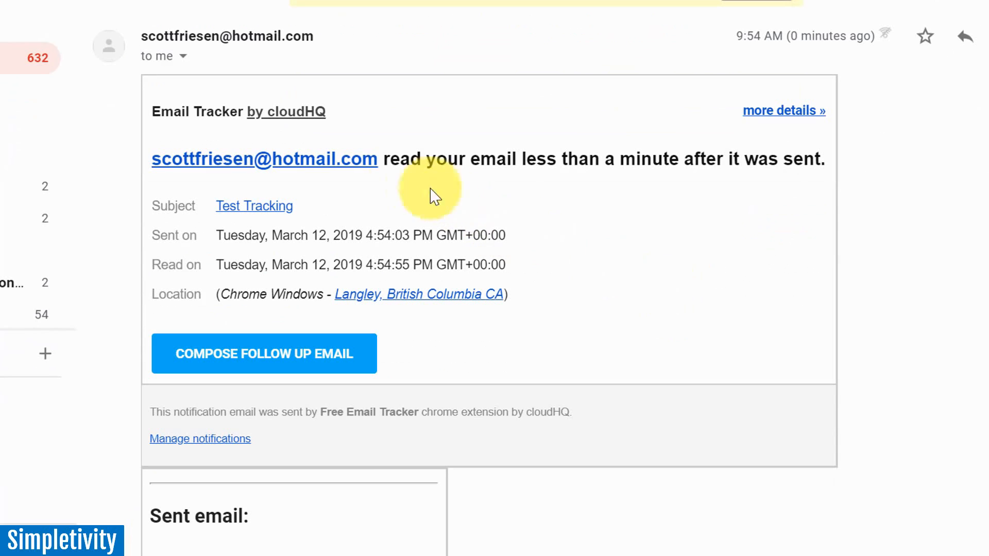
pyautogui.moveTo(569, 191)
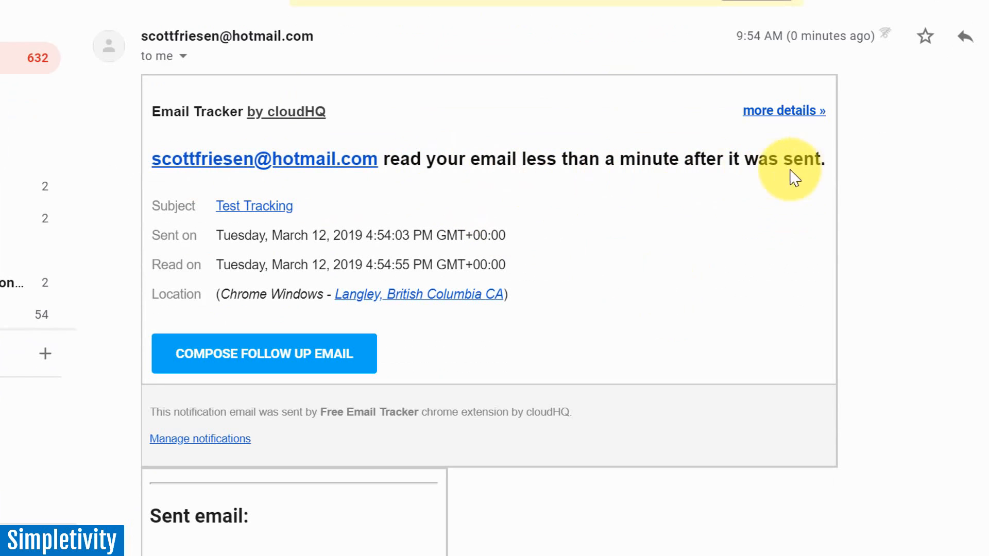
pyautogui.moveTo(682, 169)
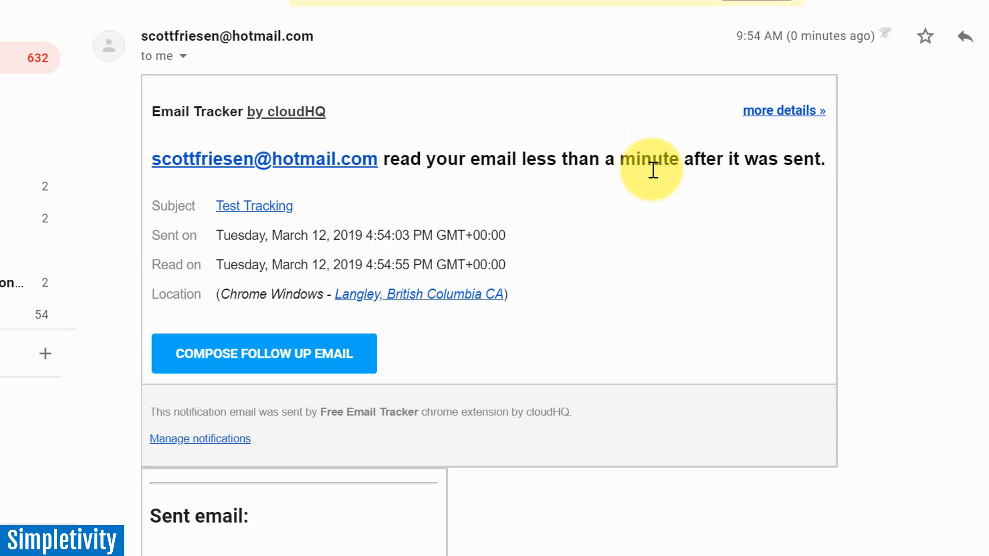
pyautogui.scroll(-3)
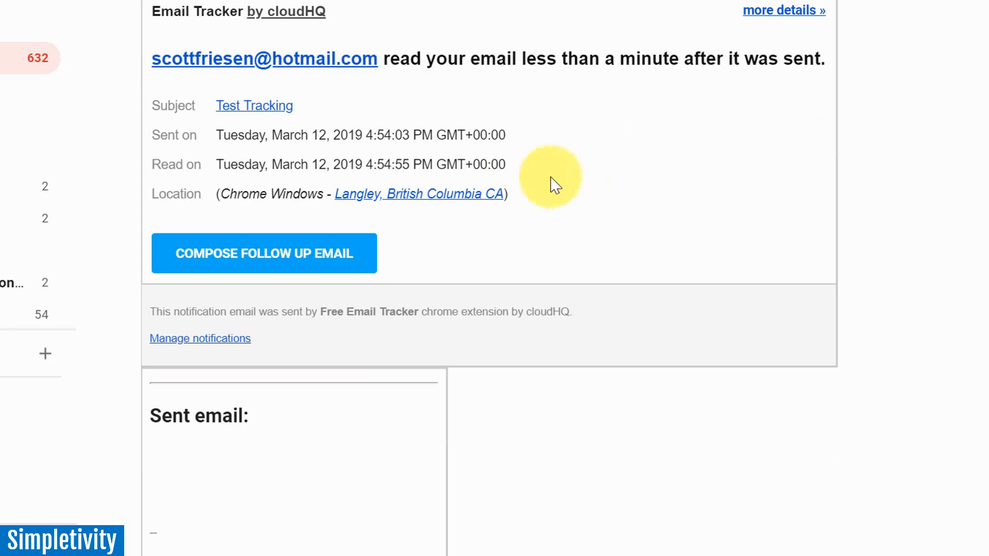
pyautogui.moveTo(265, 155)
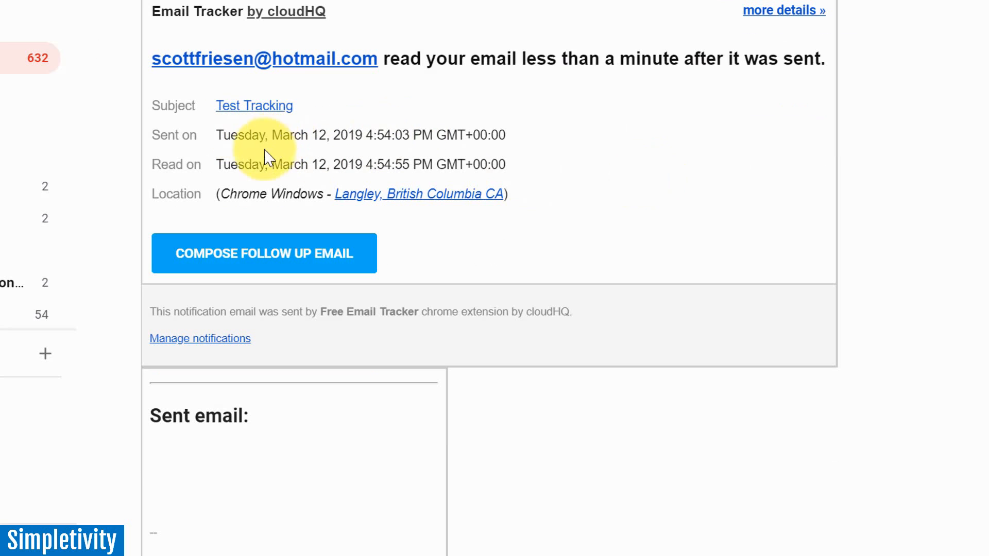
pyautogui.moveTo(578, 226)
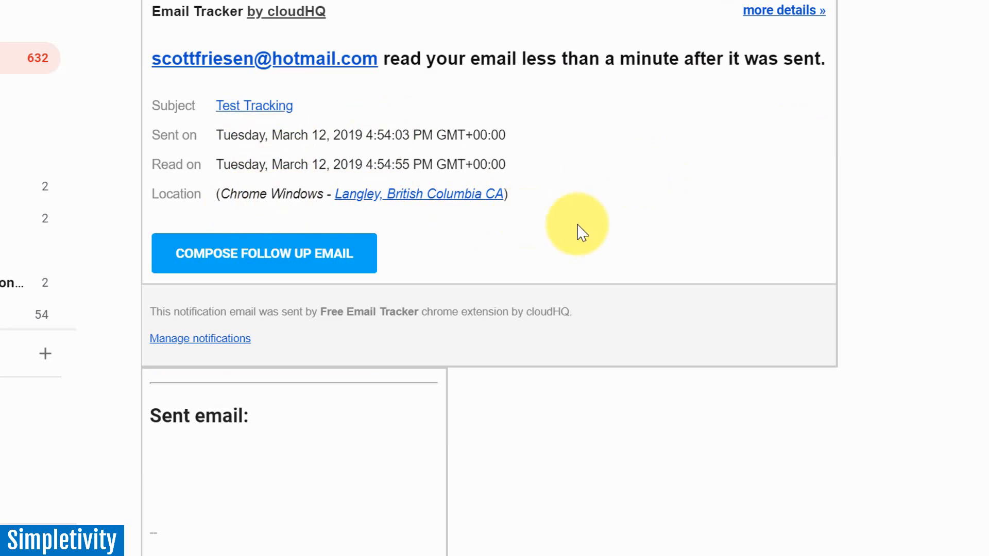
pyautogui.scroll(-3)
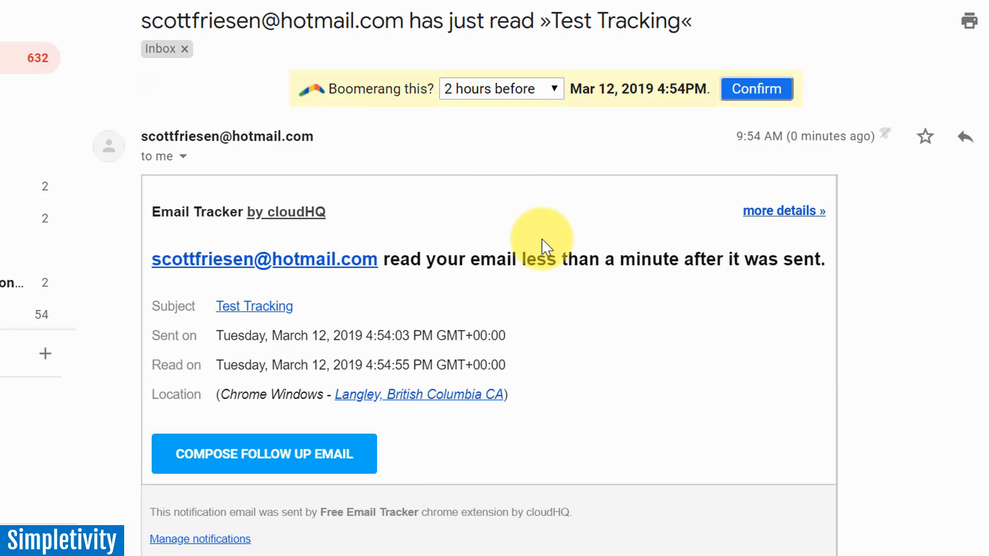
pyautogui.scroll(-3)
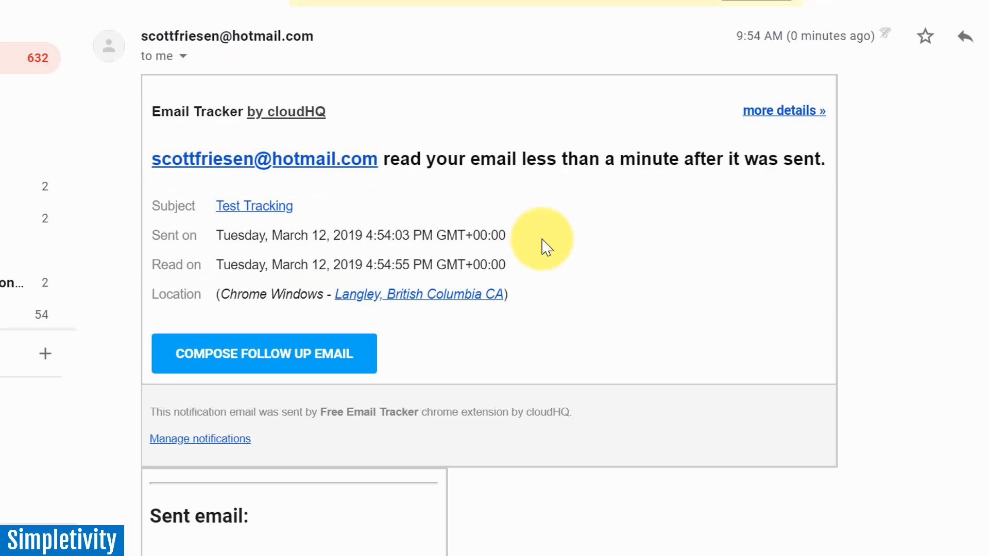
pyautogui.scroll(-3)
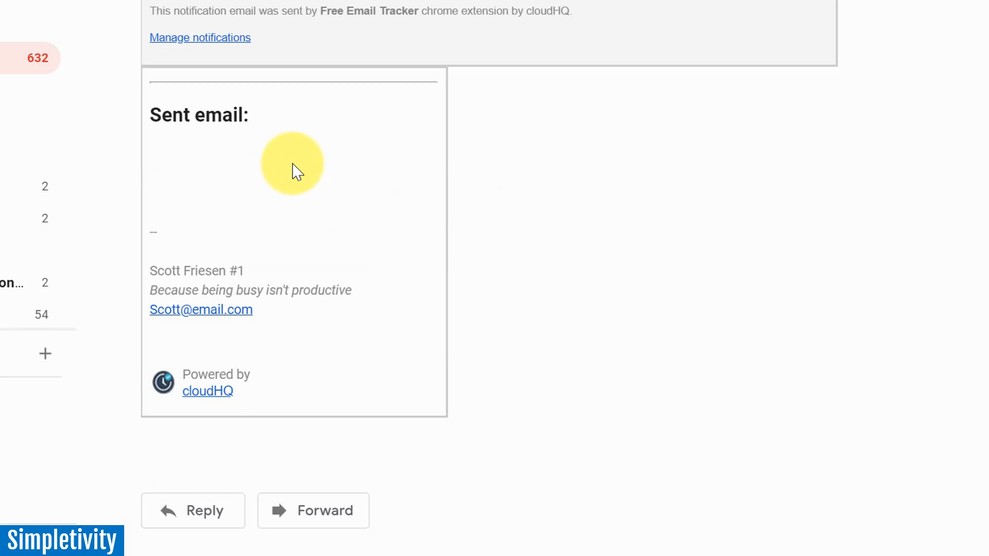
pyautogui.moveTo(488, 222)
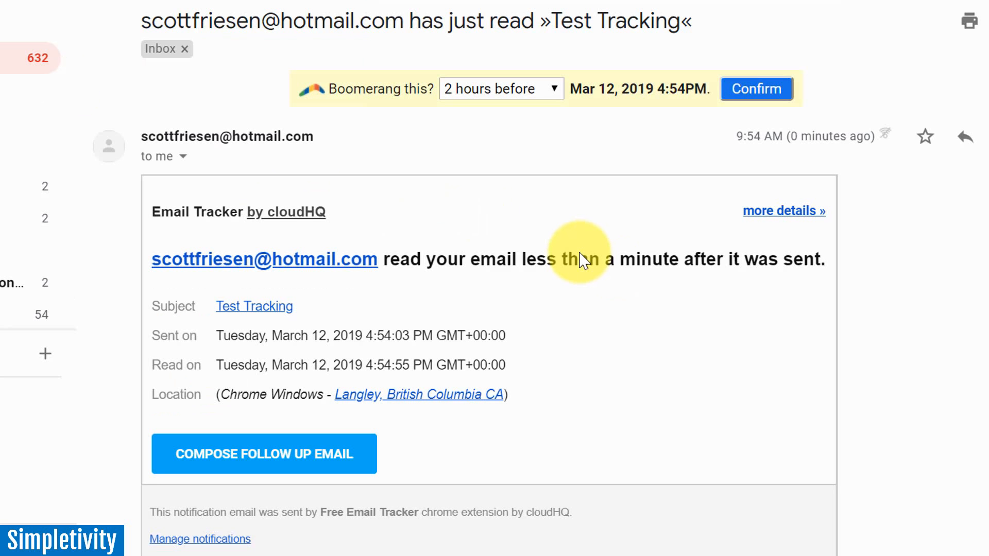
pyautogui.scroll(-3)
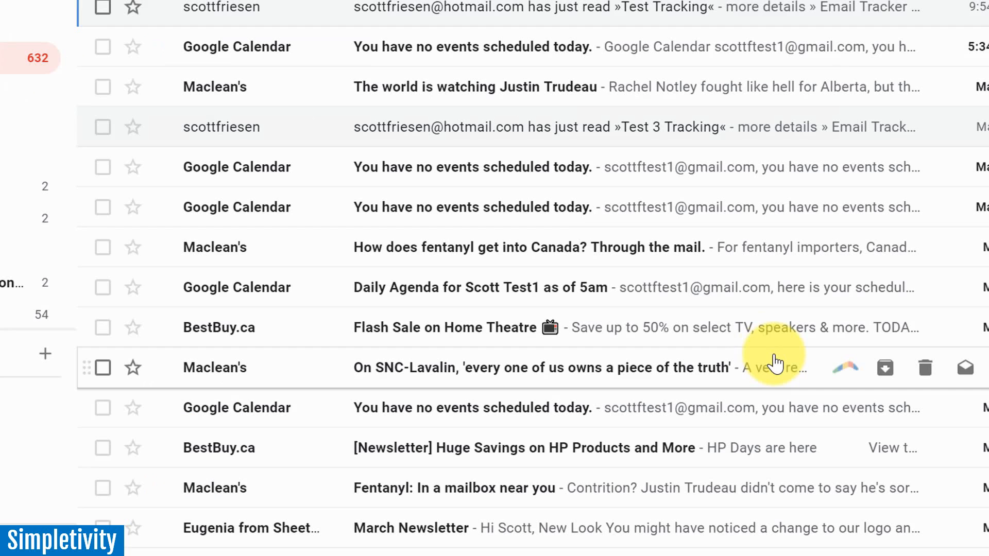
pyautogui.moveTo(478, 206)
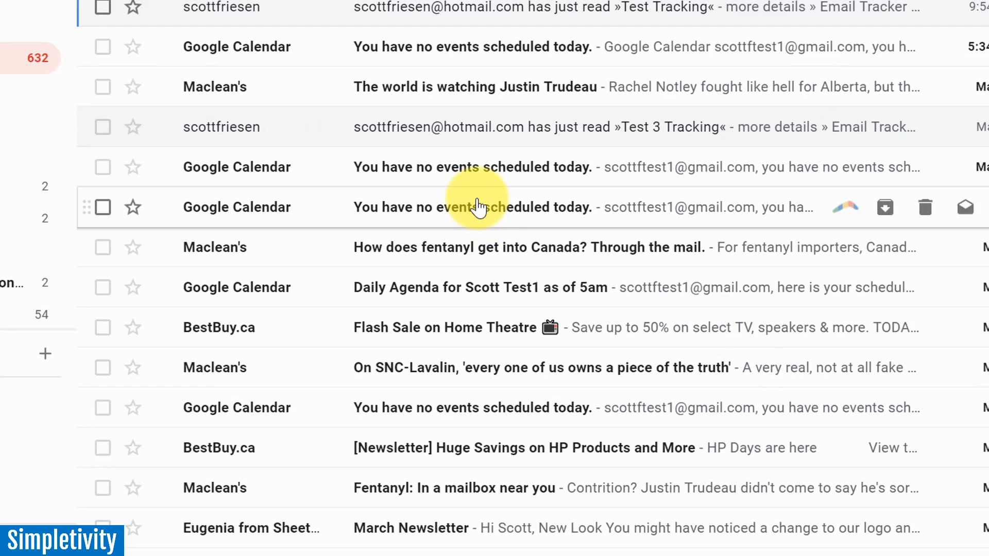
pyautogui.moveTo(473, 72)
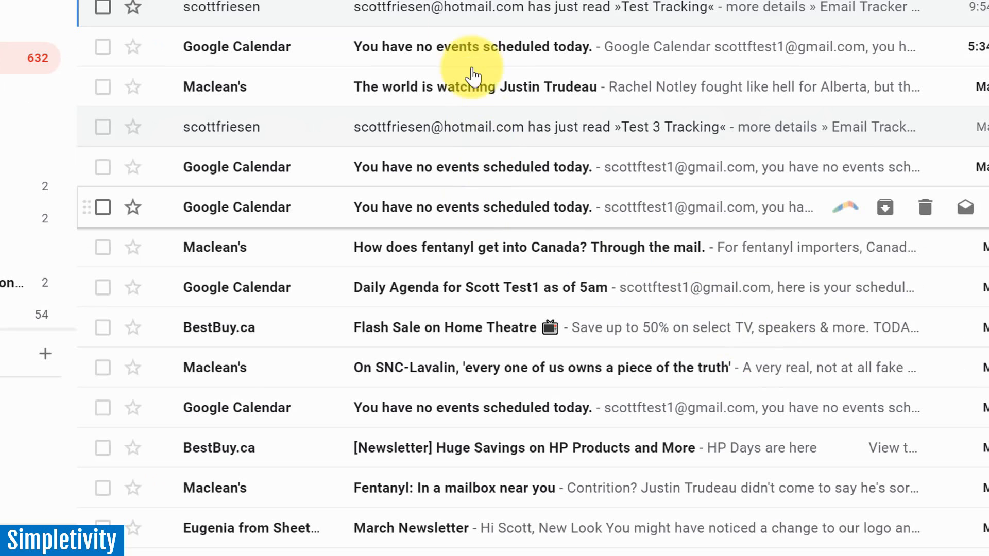